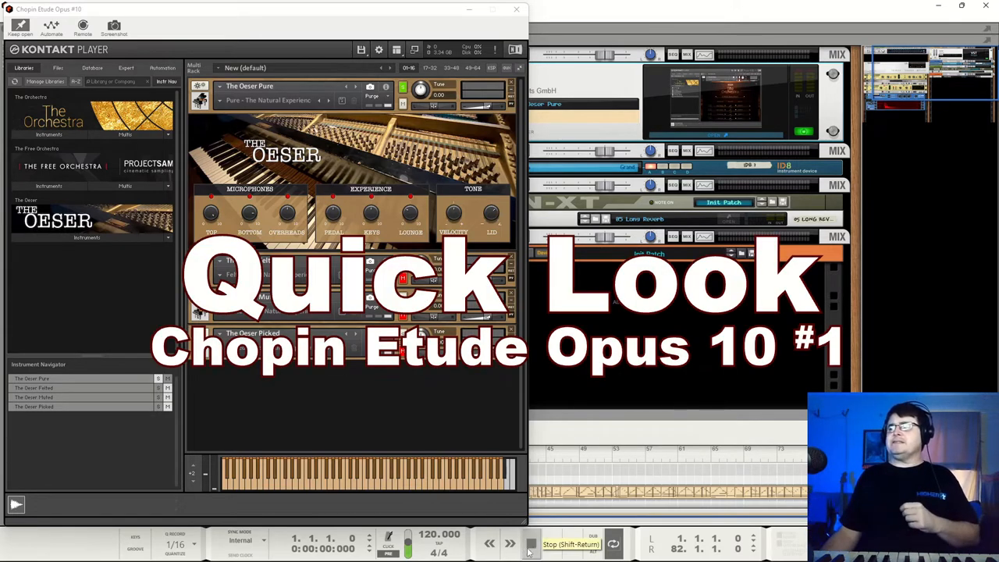
# Run the Chopin etude through the Pure, Felted, Muted and Picked pianos, stopping near bar 16.
pyautogui.click(531, 543)
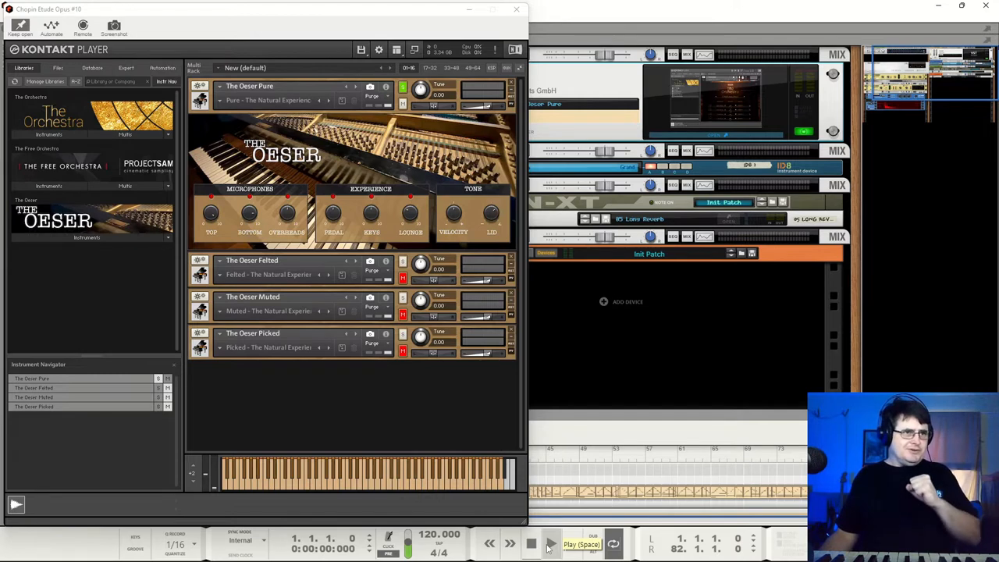
pyautogui.click(549, 543)
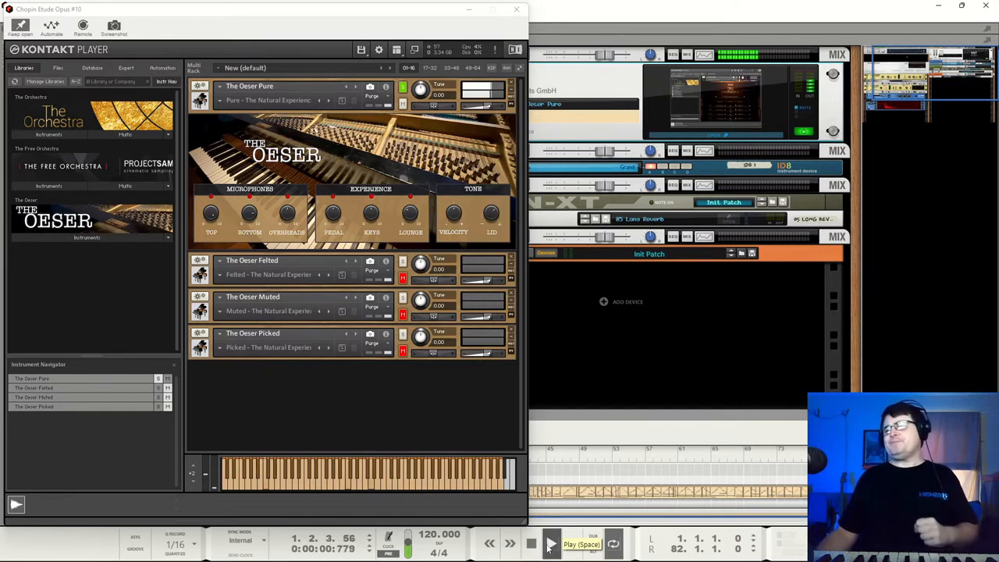
pyautogui.click(549, 543)
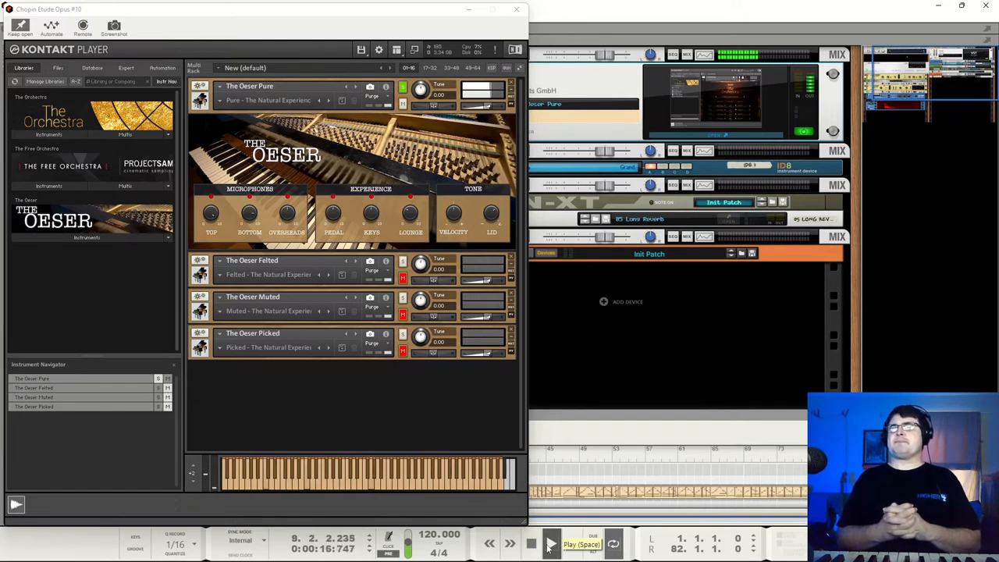
pyautogui.click(550, 543)
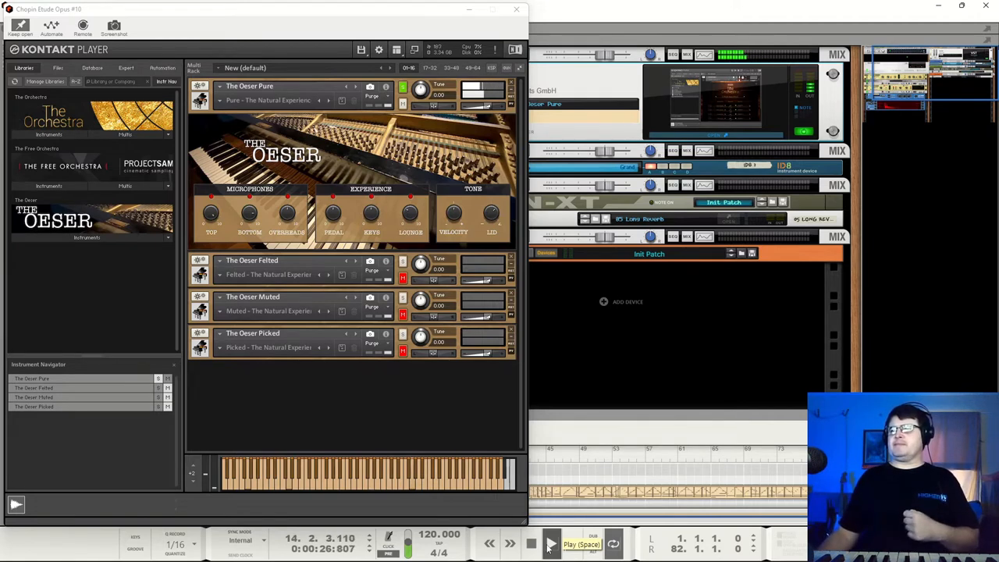
pyautogui.click(549, 543)
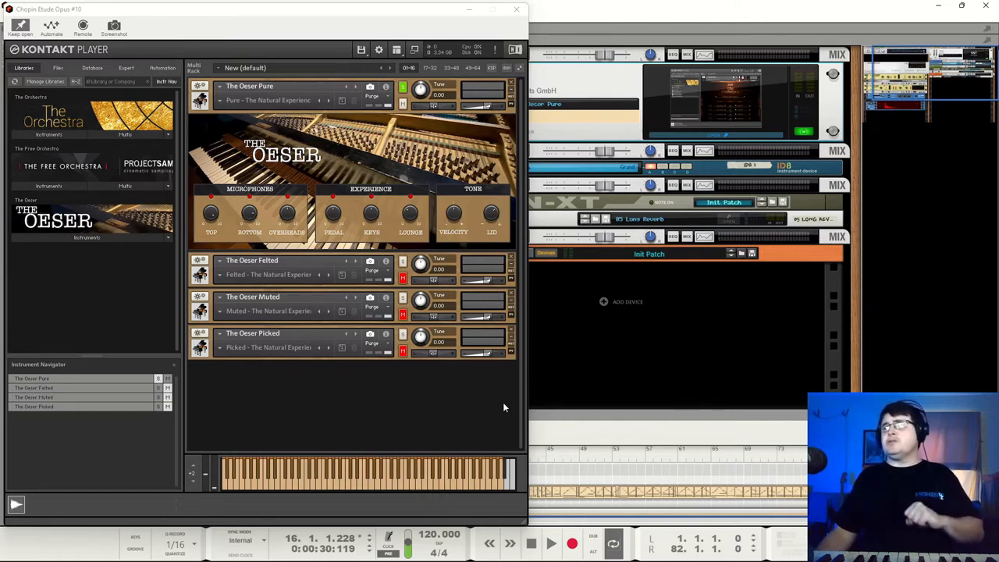
pyautogui.moveTo(522, 327)
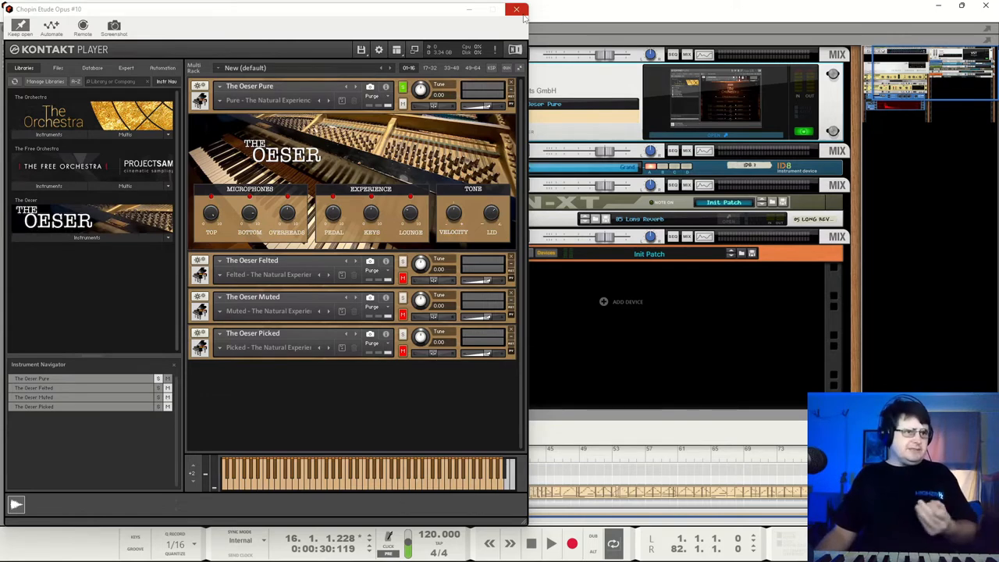
pyautogui.moveTo(515, 9)
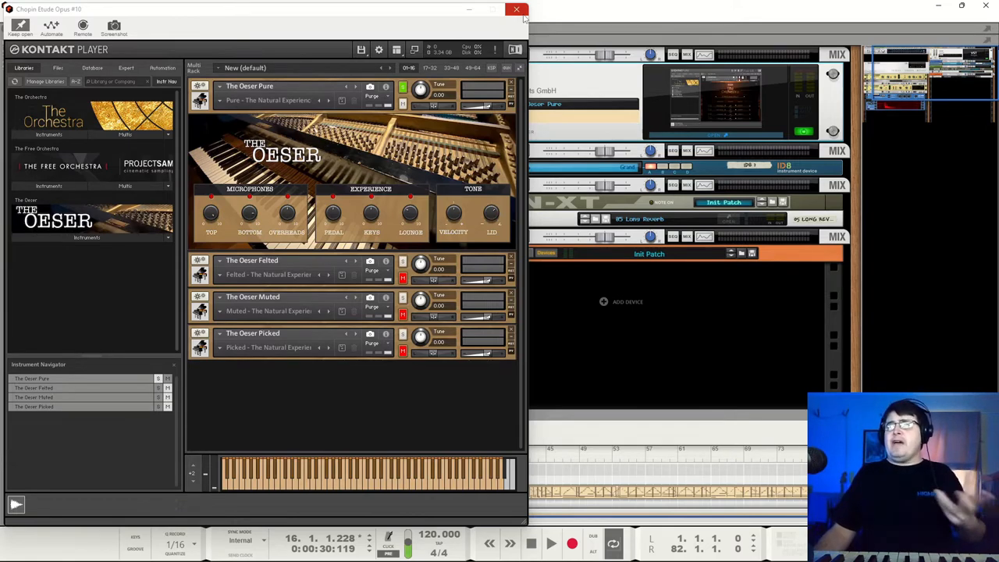
# Return to the Reason rack and select the RV7000 reverb in the master chain.
pyautogui.click(515, 9)
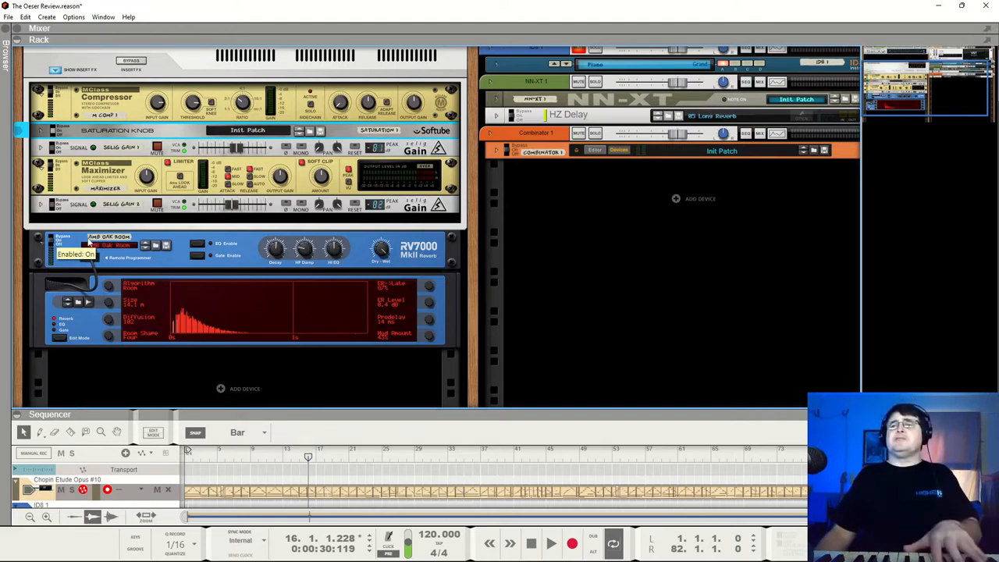
pyautogui.click(61, 243)
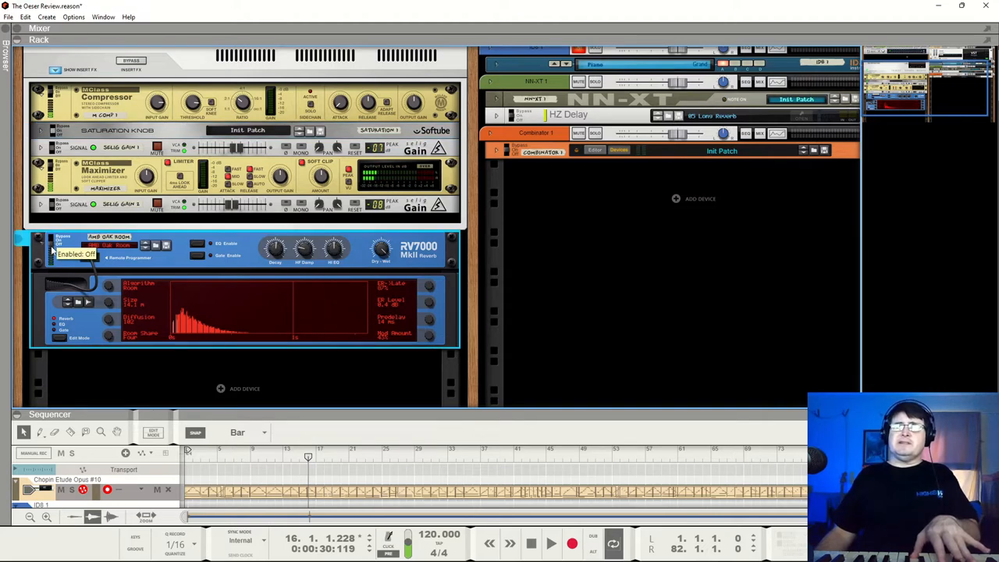
pyautogui.click(59, 237)
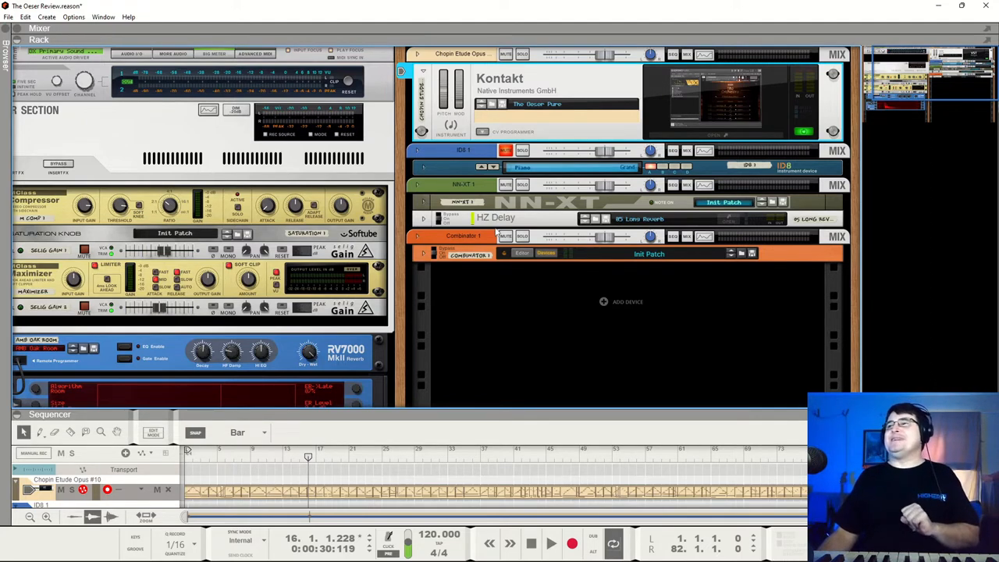
pyautogui.moveTo(462, 277)
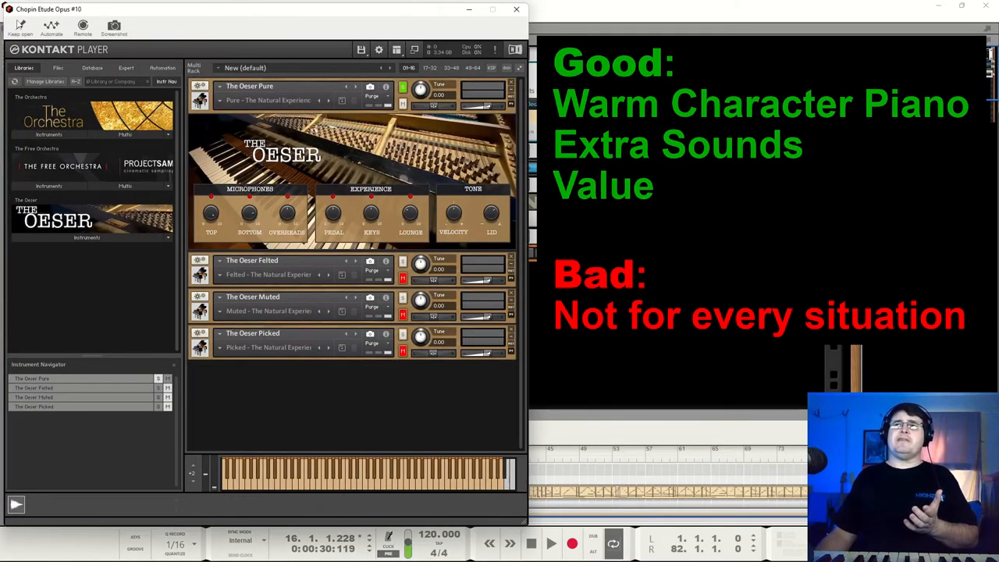
pyautogui.moveTo(456, 380)
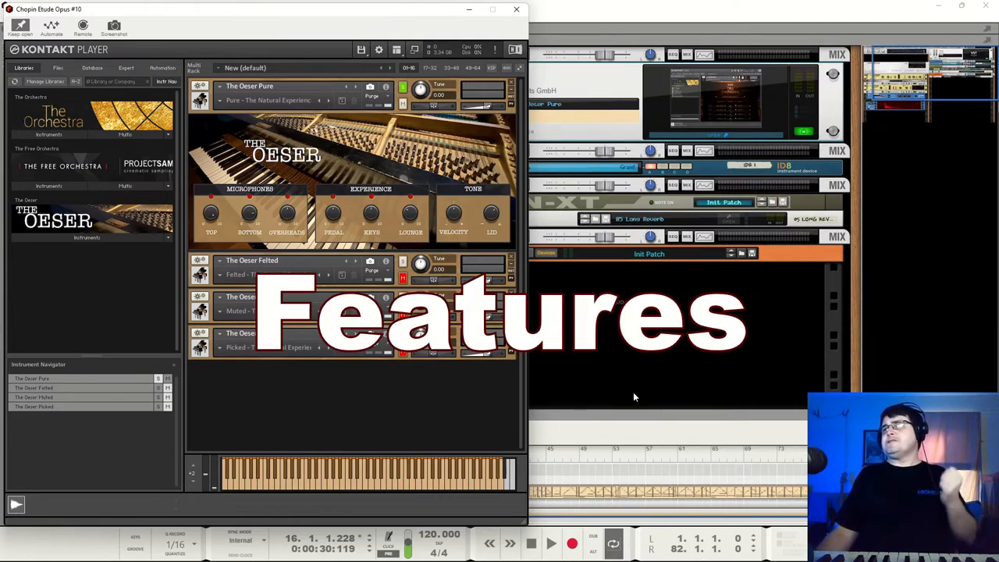
pyautogui.moveTo(101, 234)
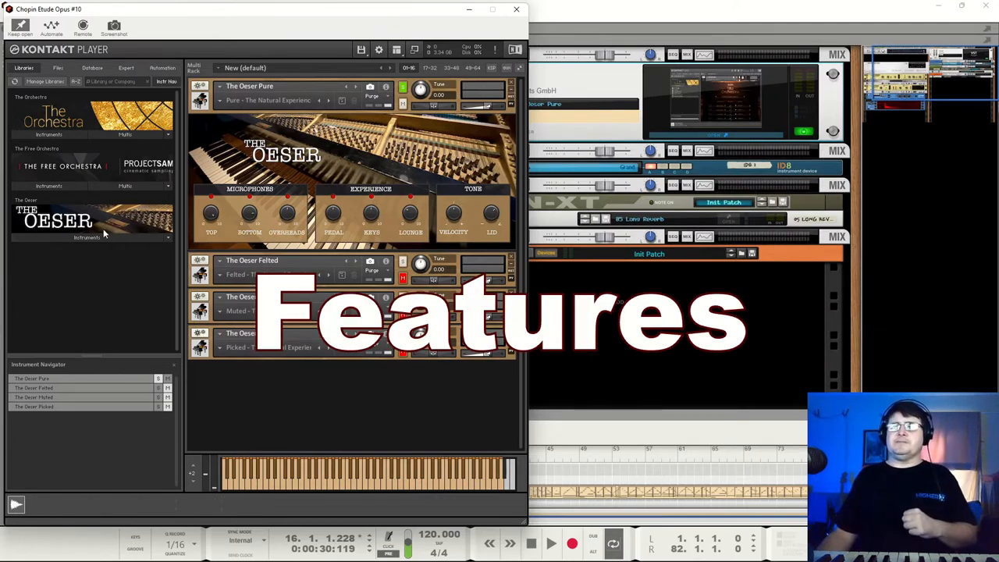
# Expand The Oeser library to list its Felted, Muted, Picked and Pure .nki patches.
pyautogui.click(88, 237)
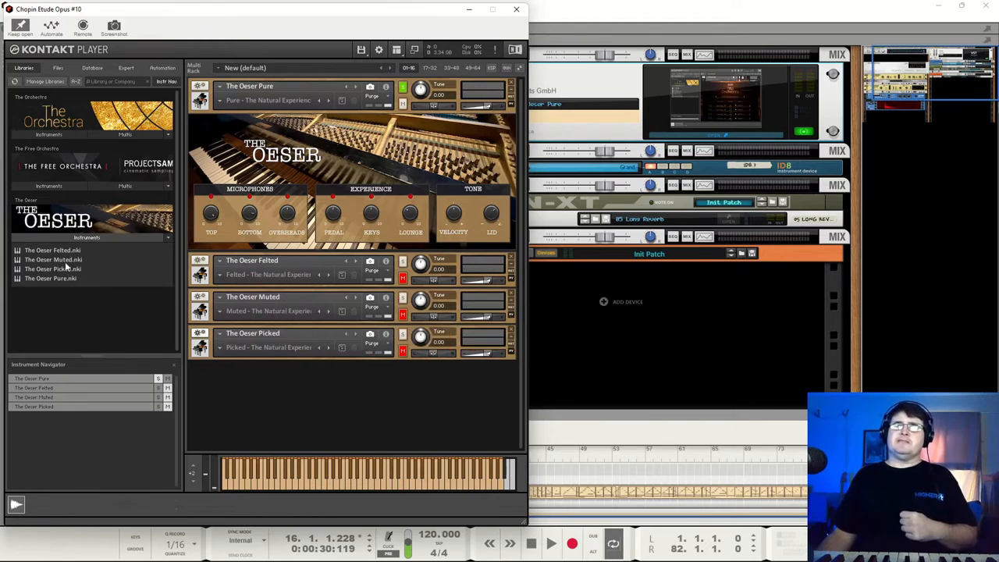
pyautogui.moveTo(57, 334)
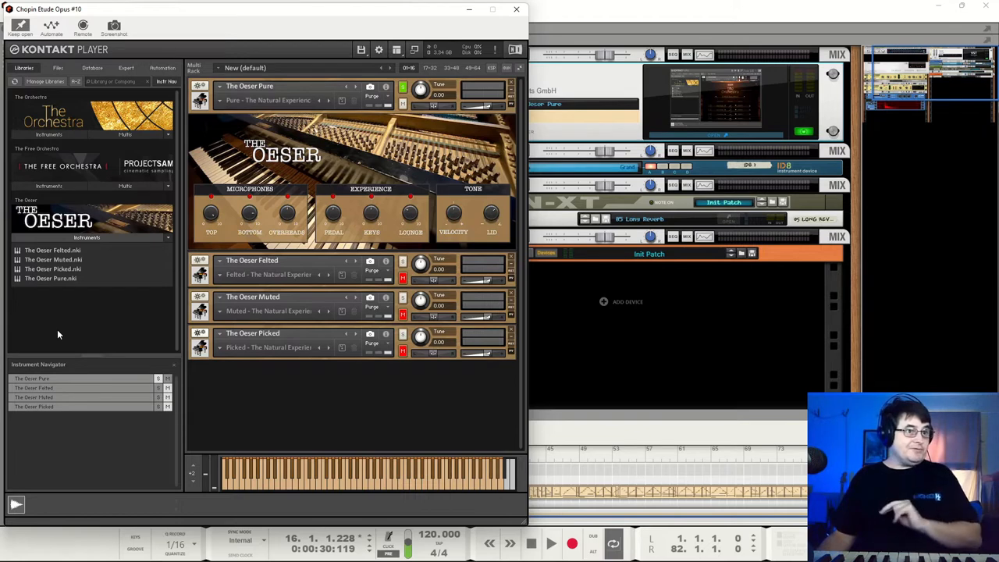
pyautogui.moveTo(69, 265)
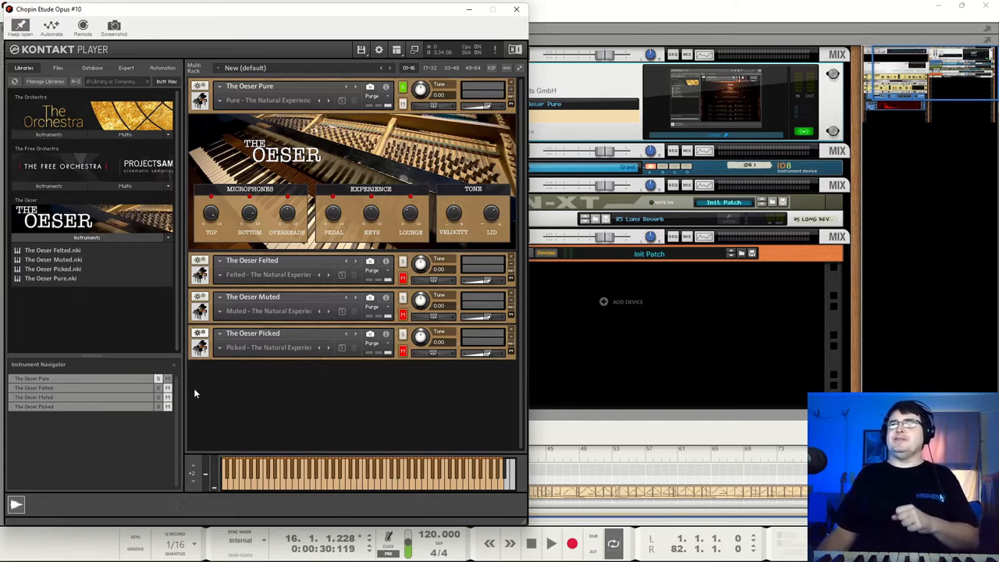
pyautogui.moveTo(394, 116)
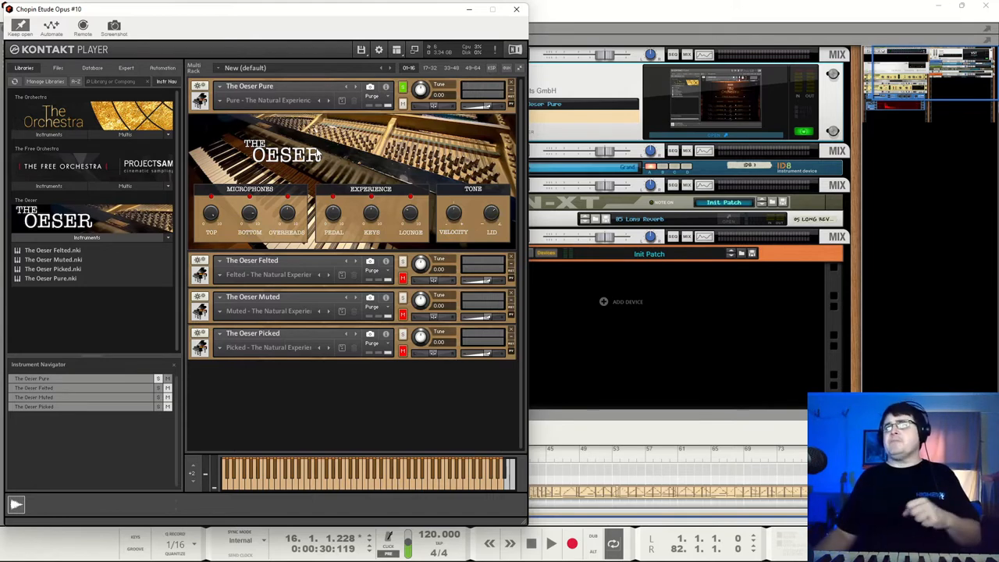
pyautogui.moveTo(222, 103)
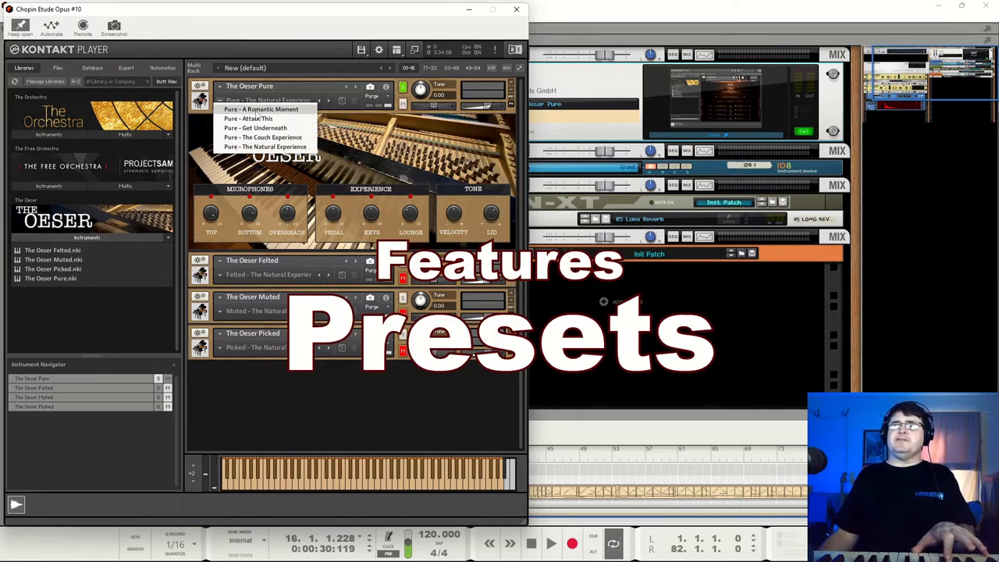
# Switch the Pure piano through the Attack This and Get Underneath snapshots in turn.
pyautogui.click(262, 109)
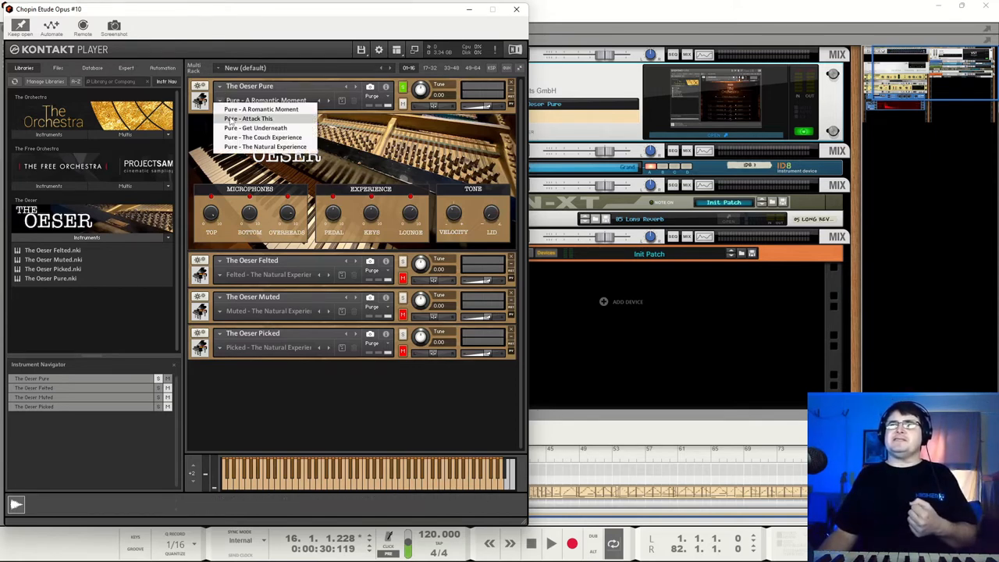
pyautogui.click(248, 119)
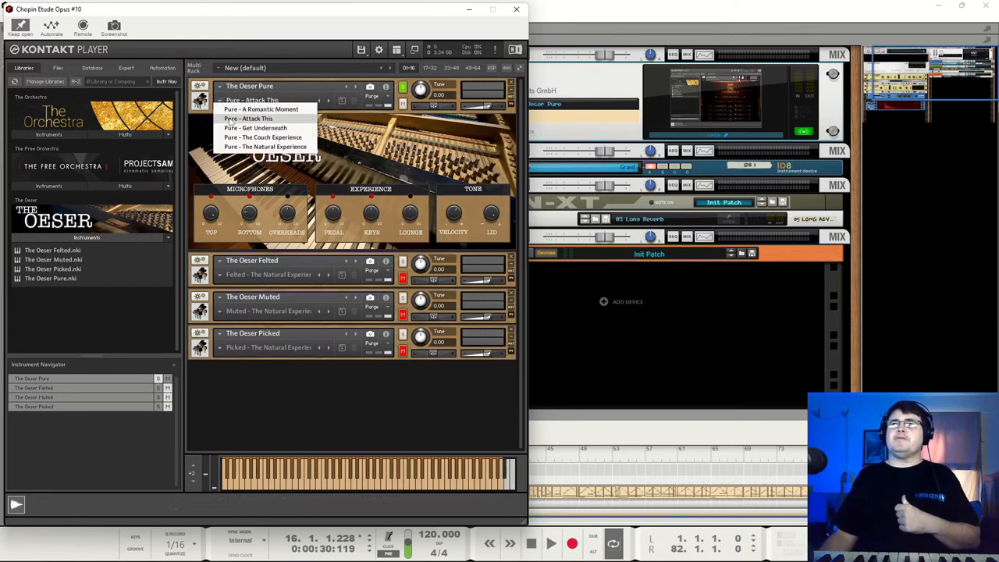
pyautogui.click(256, 128)
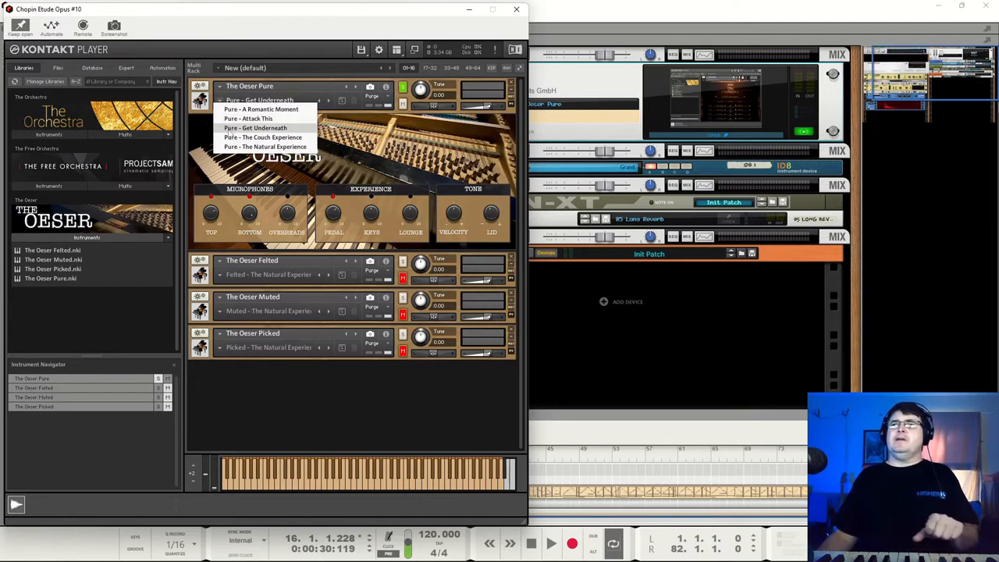
pyautogui.click(262, 137)
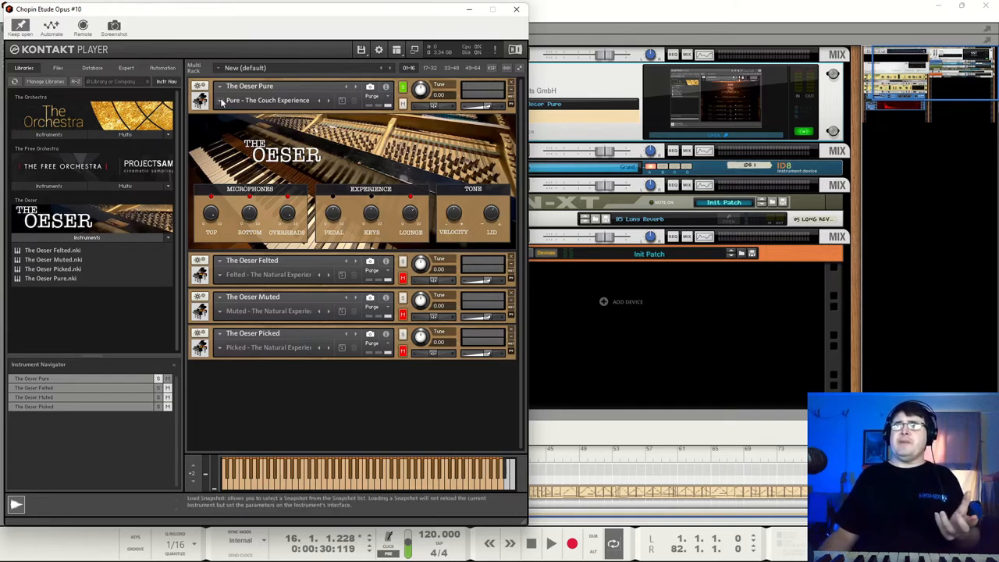
# Set the Pure piano back to the 'Pure - The Natural Experience' snapshot.
pyautogui.click(319, 100)
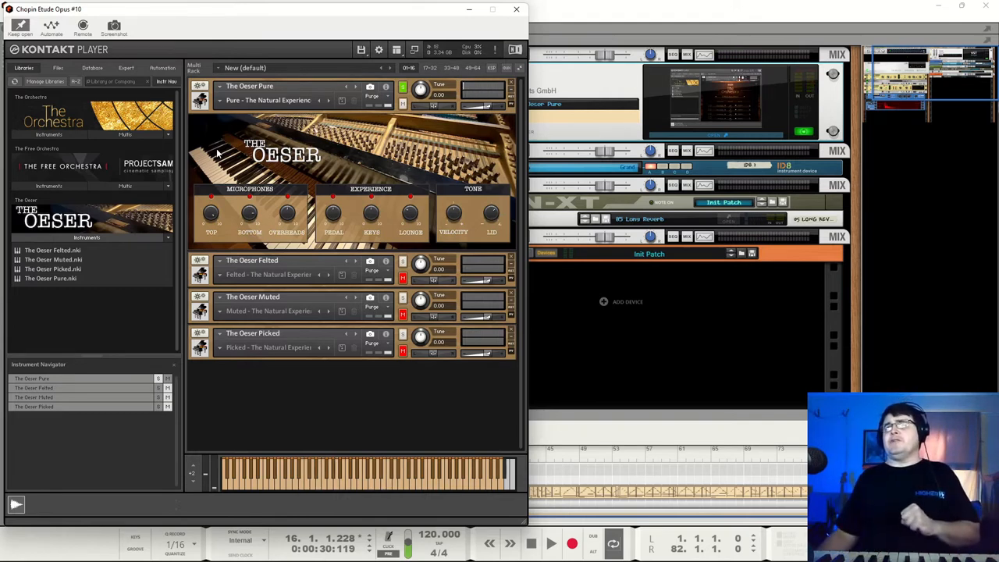
pyautogui.moveTo(243, 250)
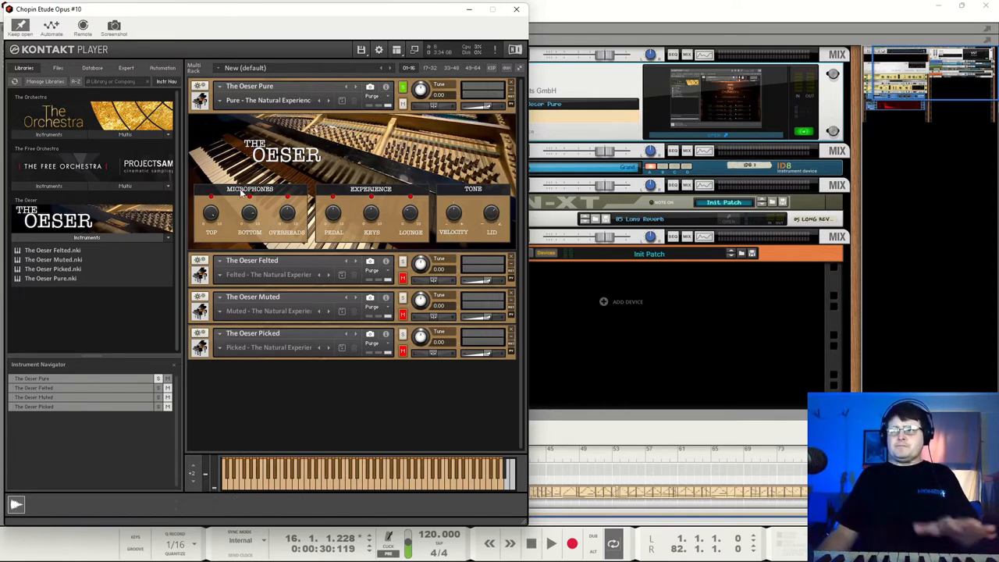
pyautogui.moveTo(434, 186)
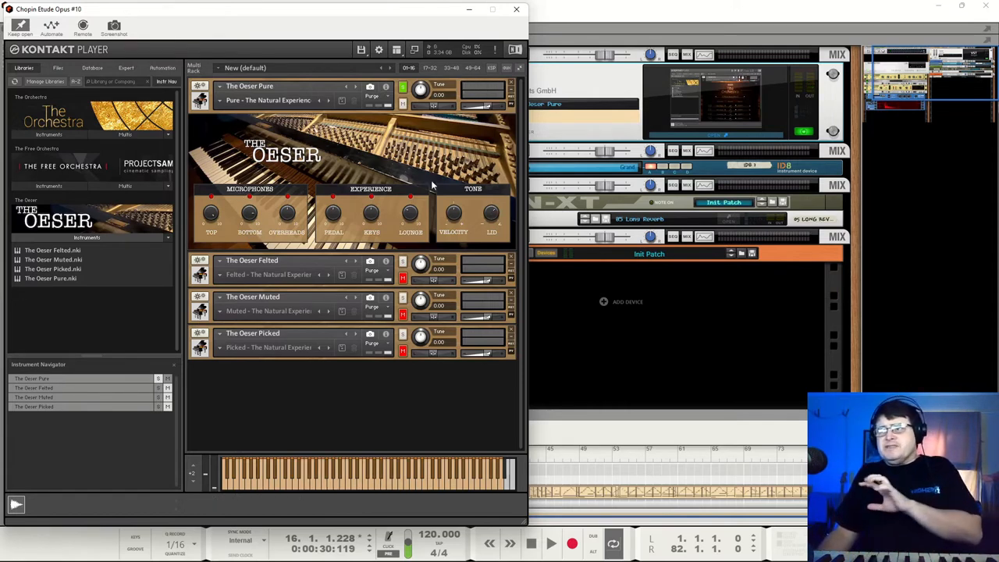
pyautogui.moveTo(462, 246)
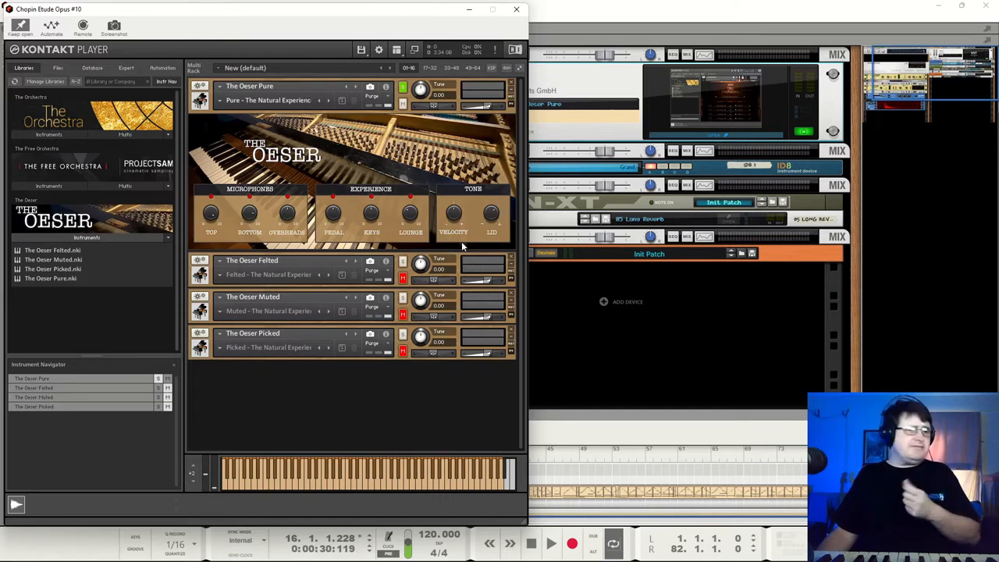
pyautogui.moveTo(202, 247)
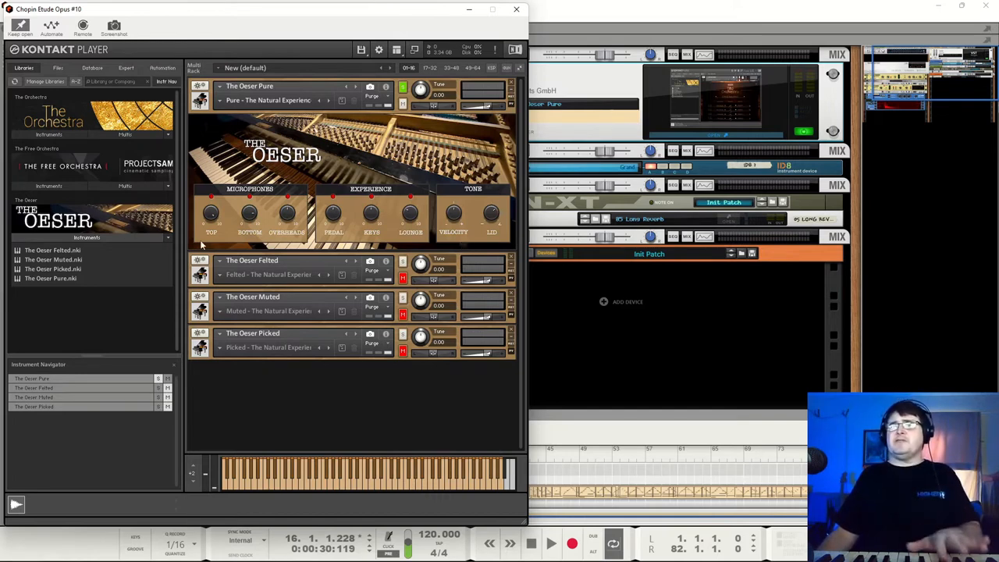
pyautogui.moveTo(225, 199)
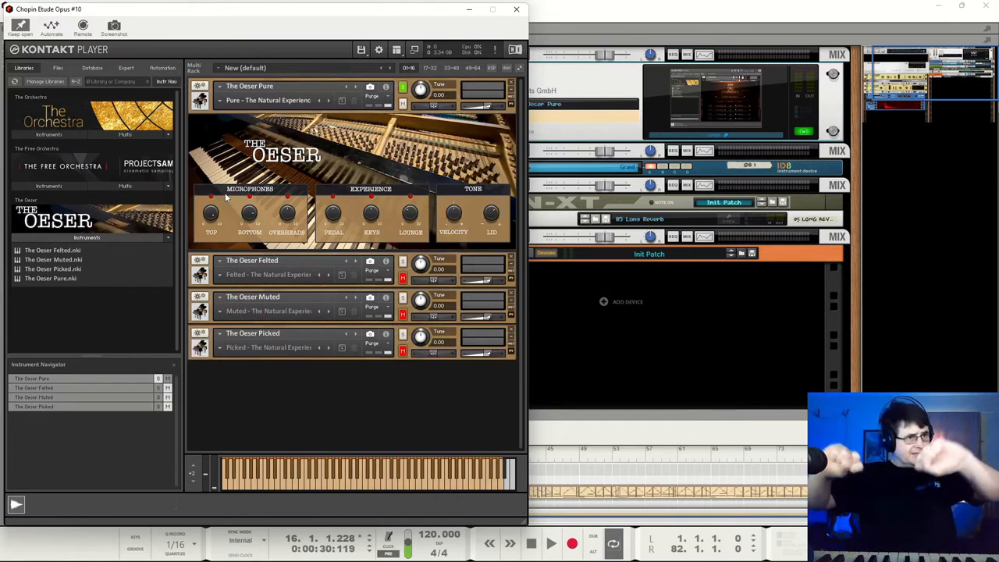
pyautogui.moveTo(476, 173)
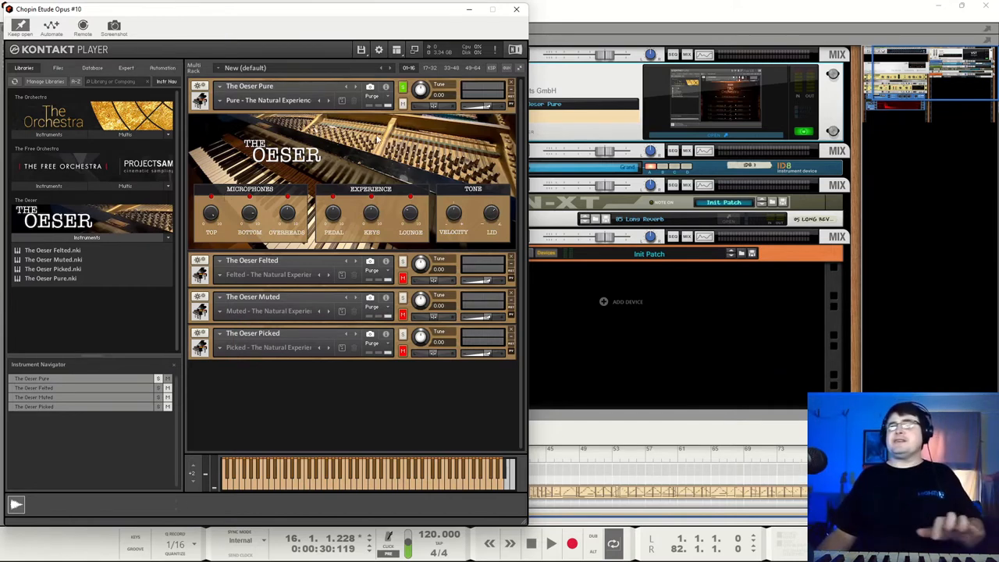
pyautogui.moveTo(287, 211)
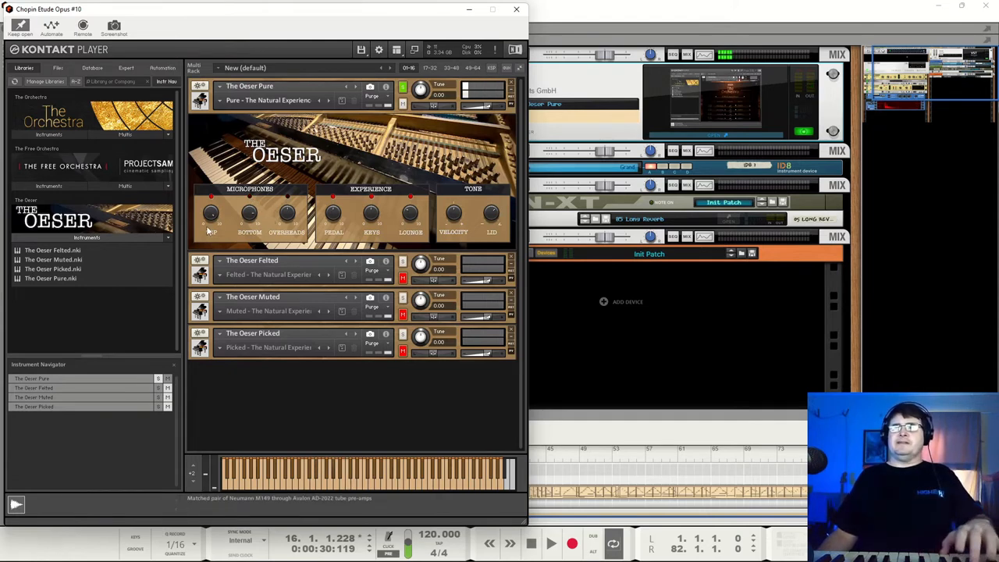
pyautogui.moveTo(253, 412)
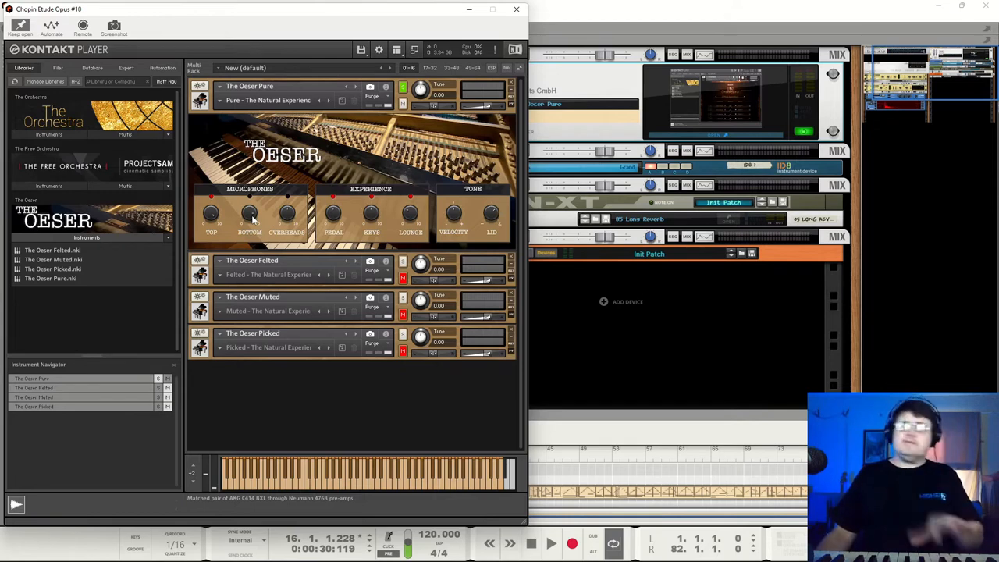
pyautogui.moveTo(371, 199)
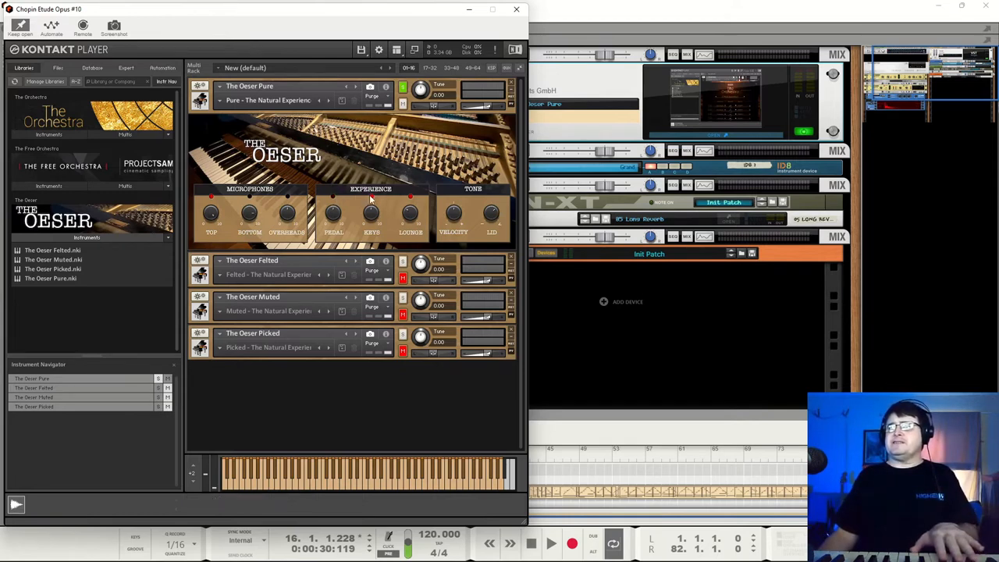
pyautogui.moveTo(412, 199)
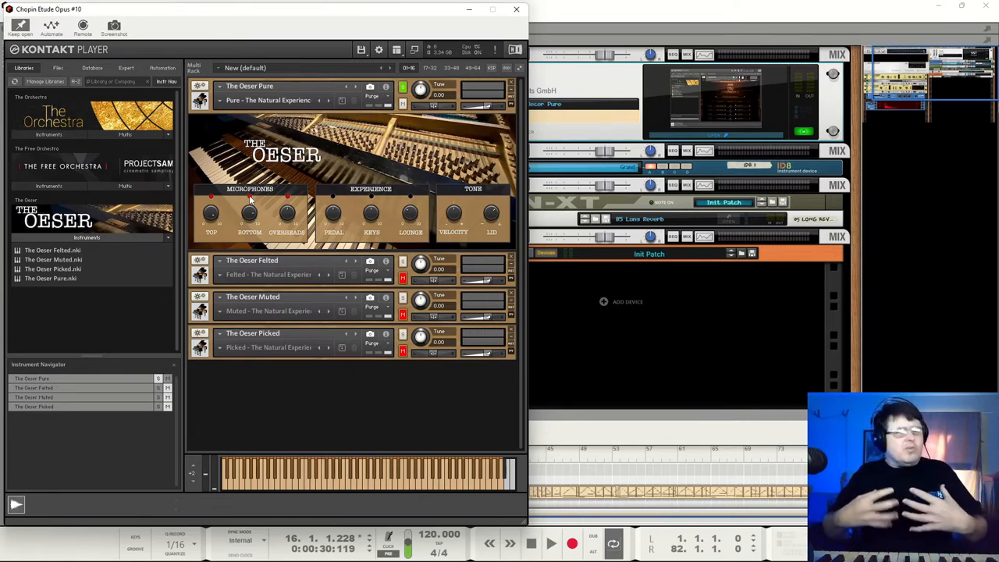
pyautogui.moveTo(256, 217)
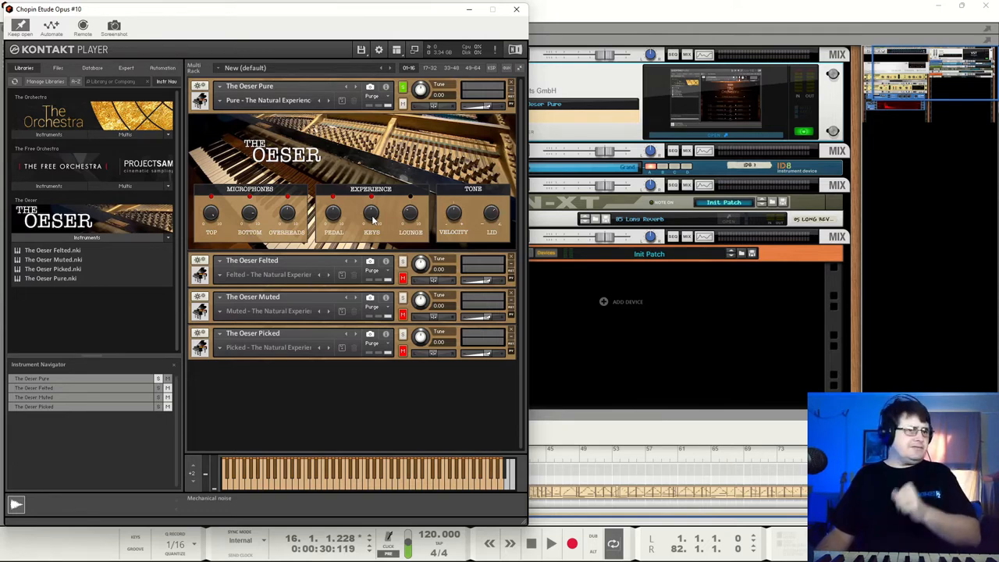
pyautogui.moveTo(295, 206)
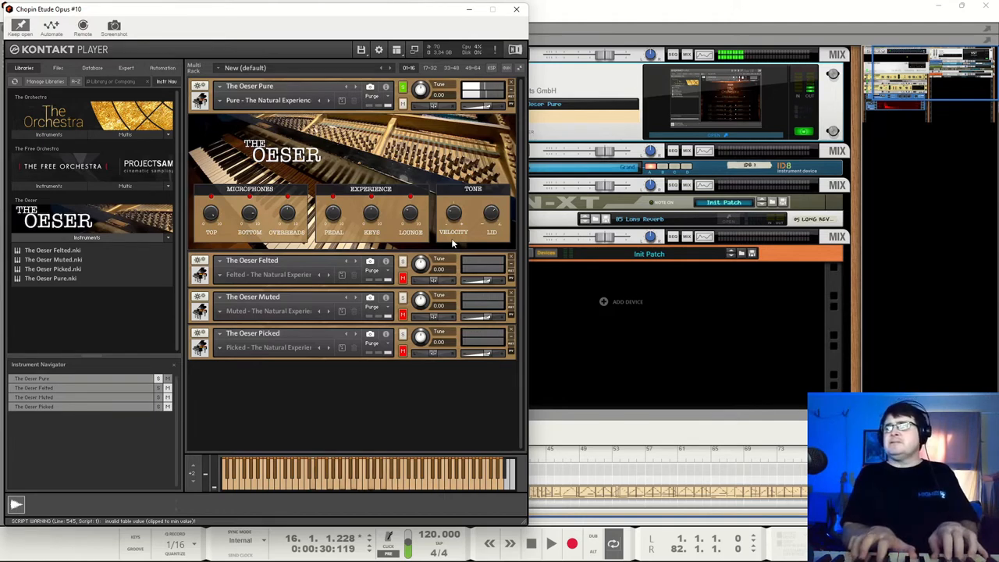
pyautogui.moveTo(452, 212)
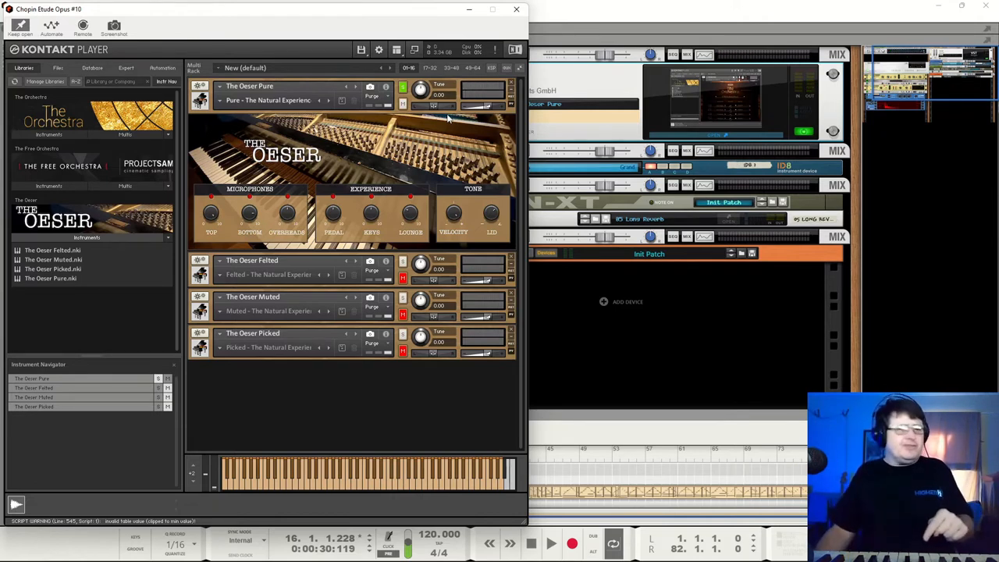
pyautogui.moveTo(453, 213)
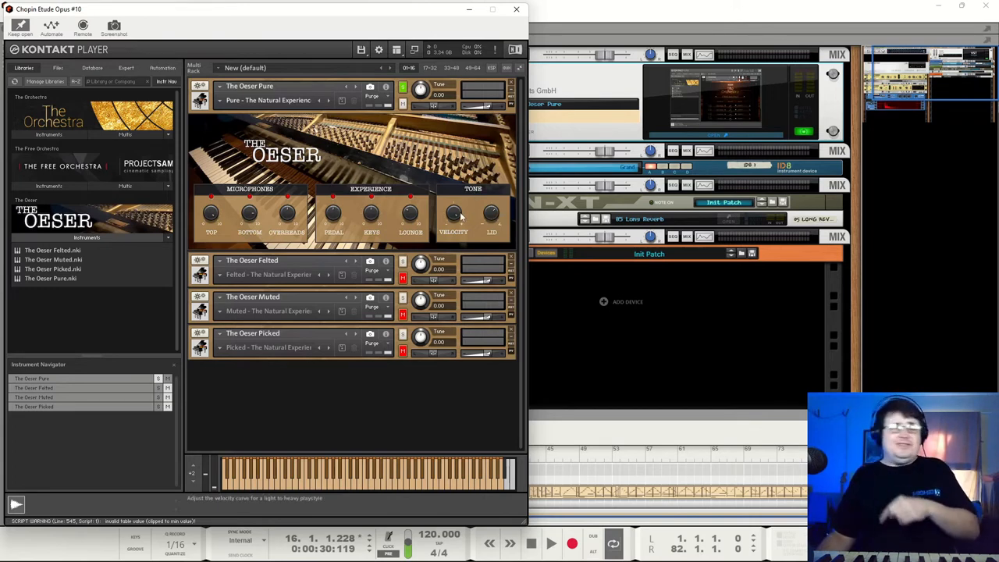
pyautogui.moveTo(459, 262)
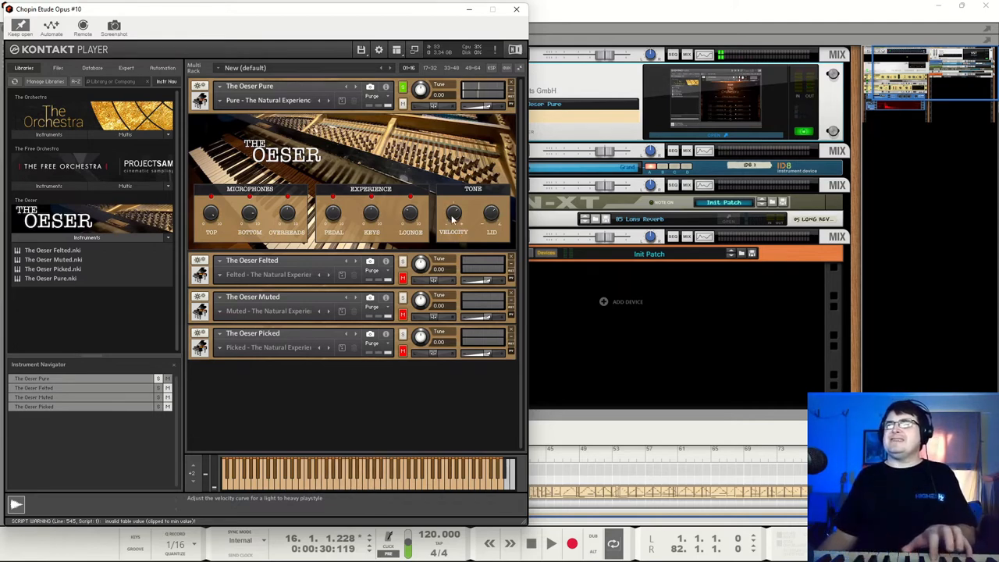
pyautogui.moveTo(458, 249)
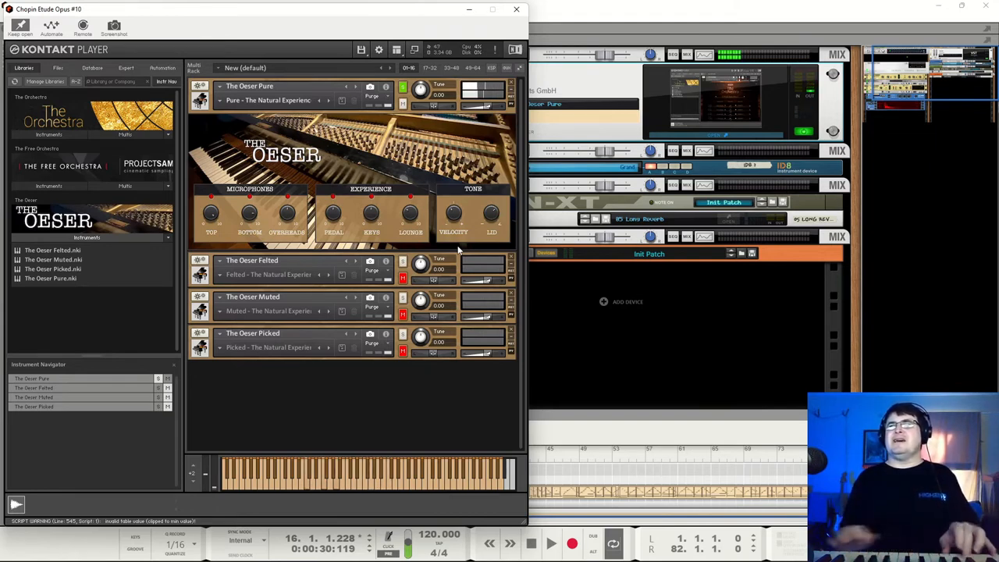
pyautogui.moveTo(452, 212)
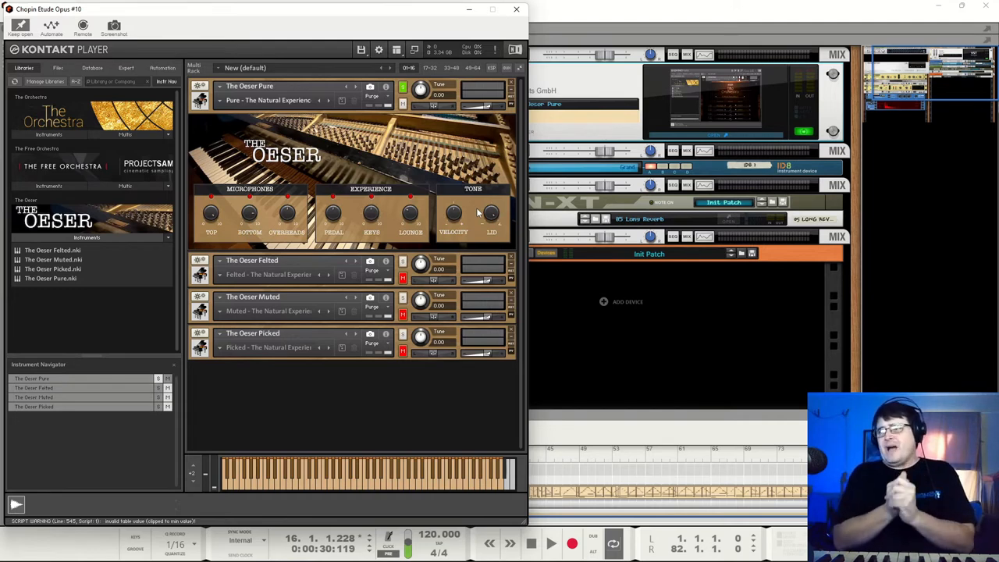
pyautogui.moveTo(491, 215)
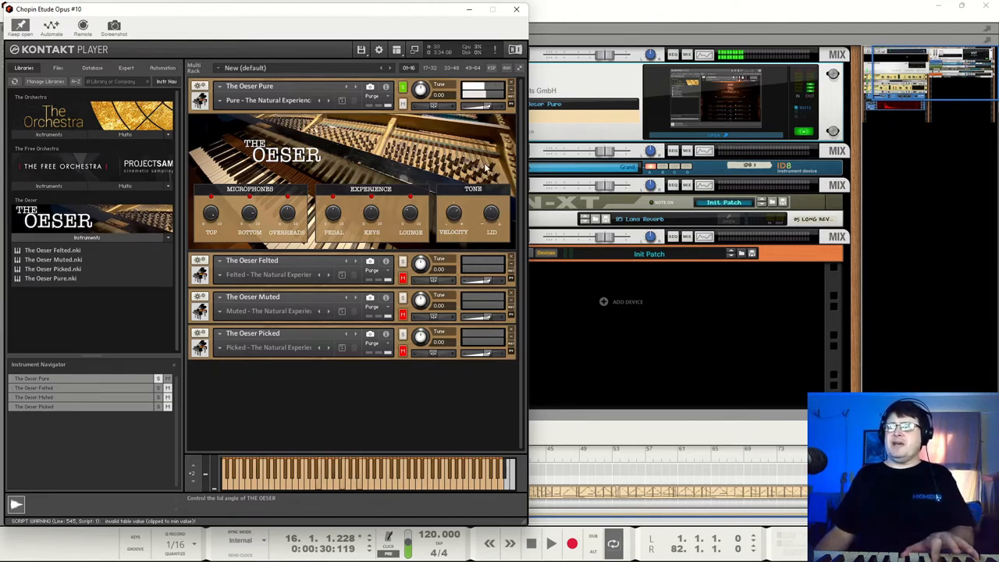
pyautogui.moveTo(452, 217)
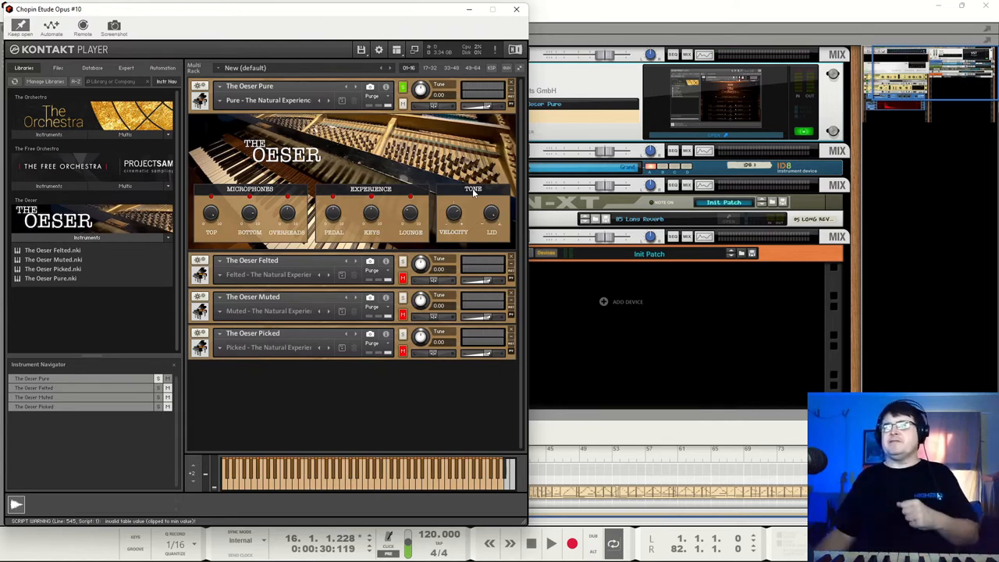
pyautogui.moveTo(490, 213)
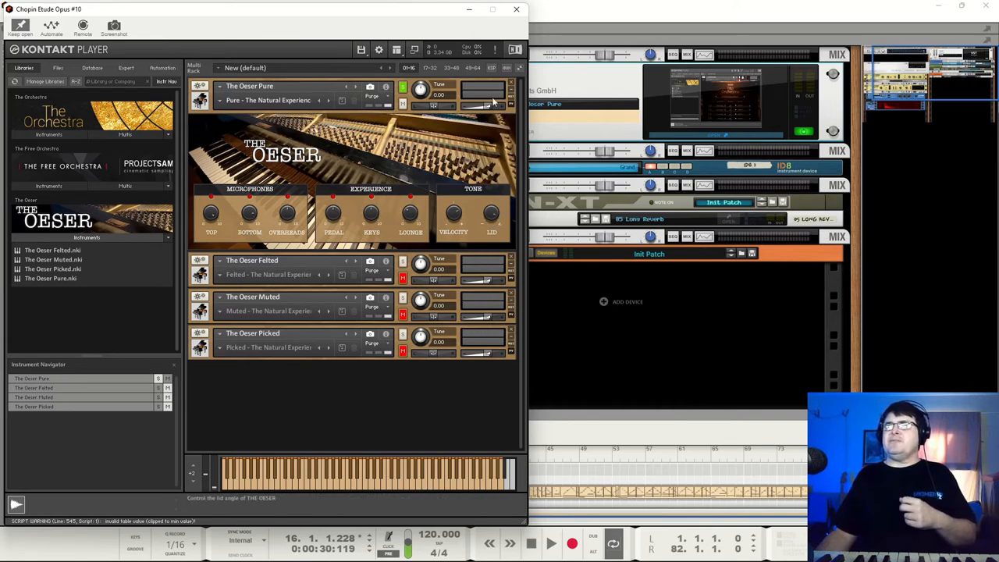
pyautogui.moveTo(460, 243)
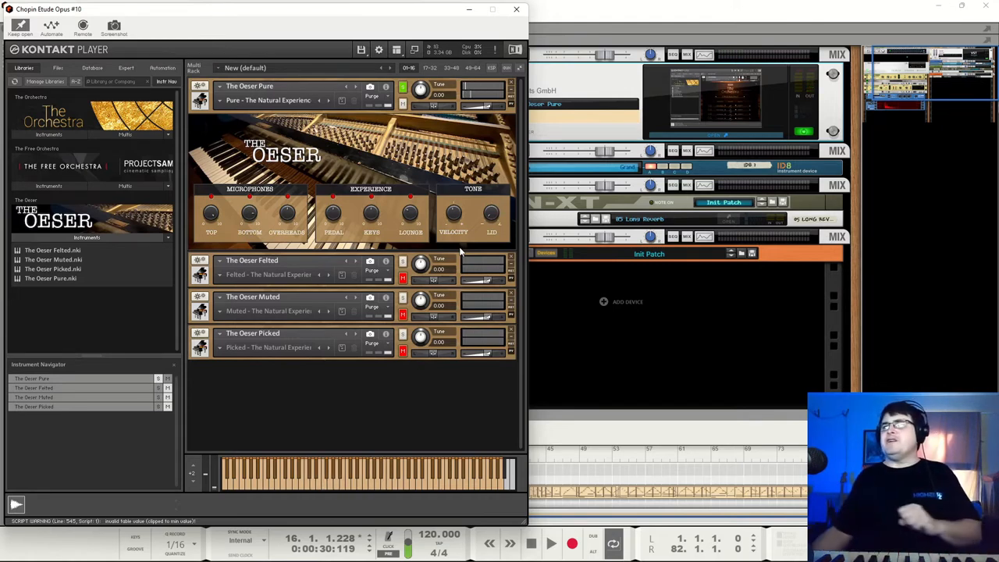
pyautogui.moveTo(459, 217)
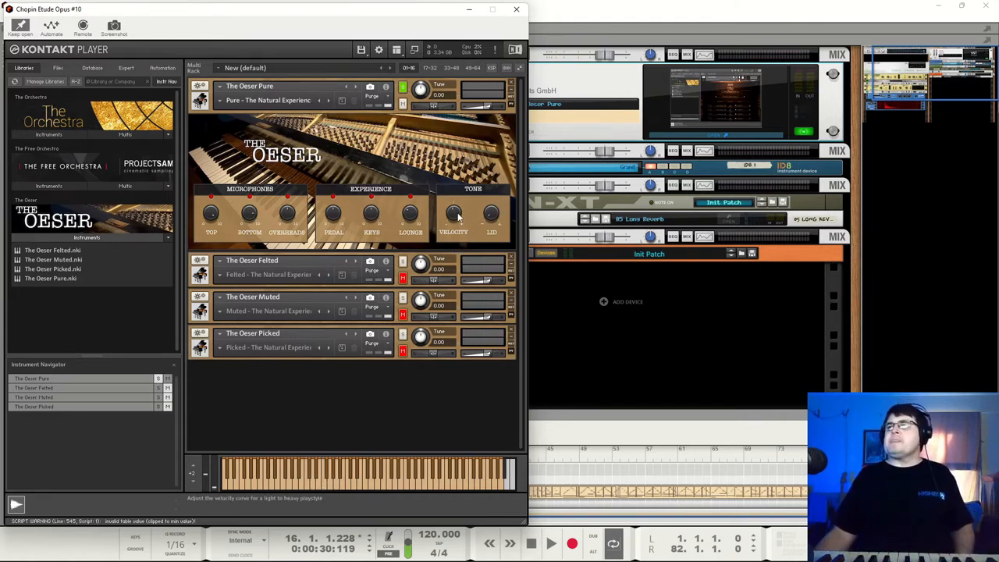
pyautogui.moveTo(490, 212)
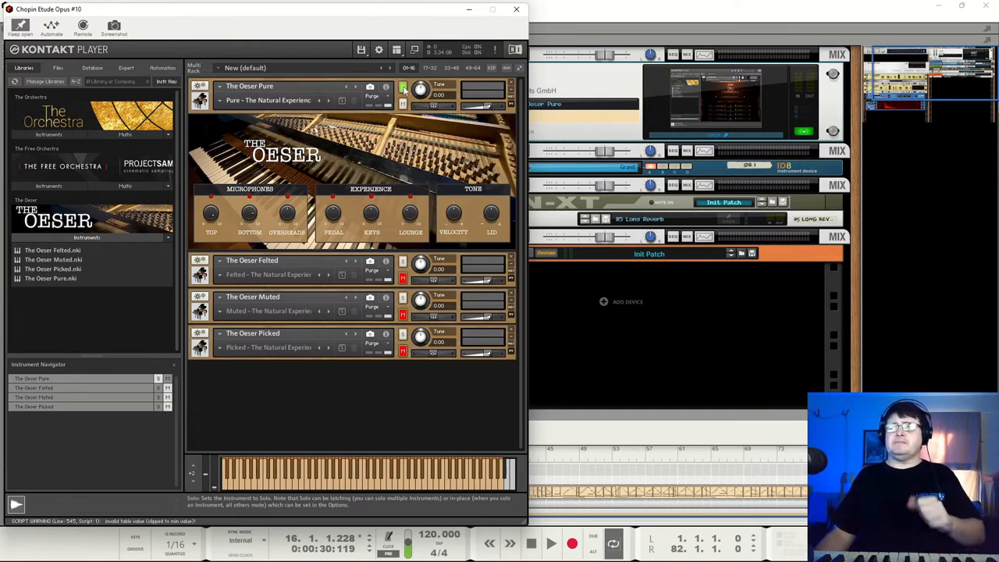
pyautogui.click(402, 87)
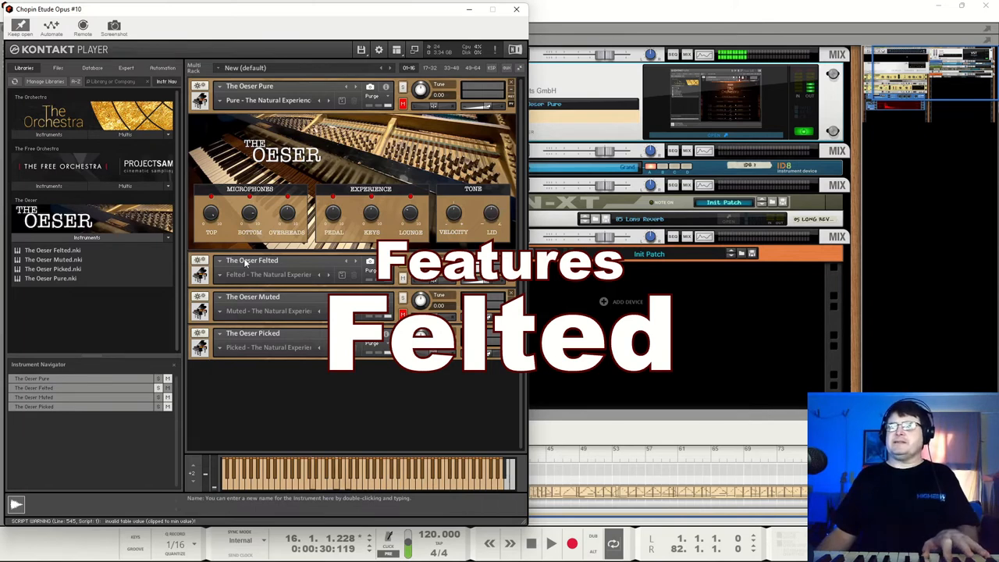
pyautogui.click(218, 260)
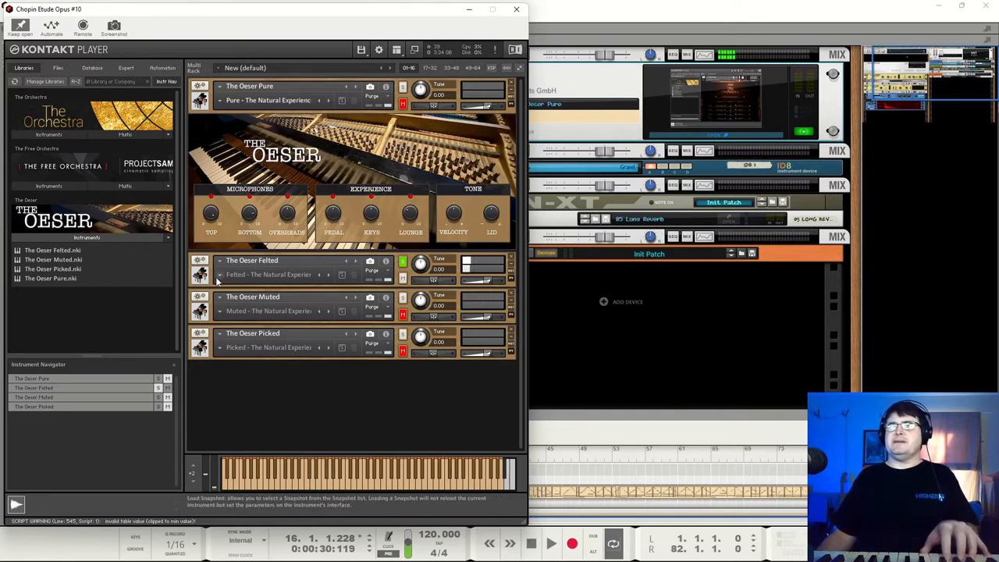
pyautogui.click(319, 274)
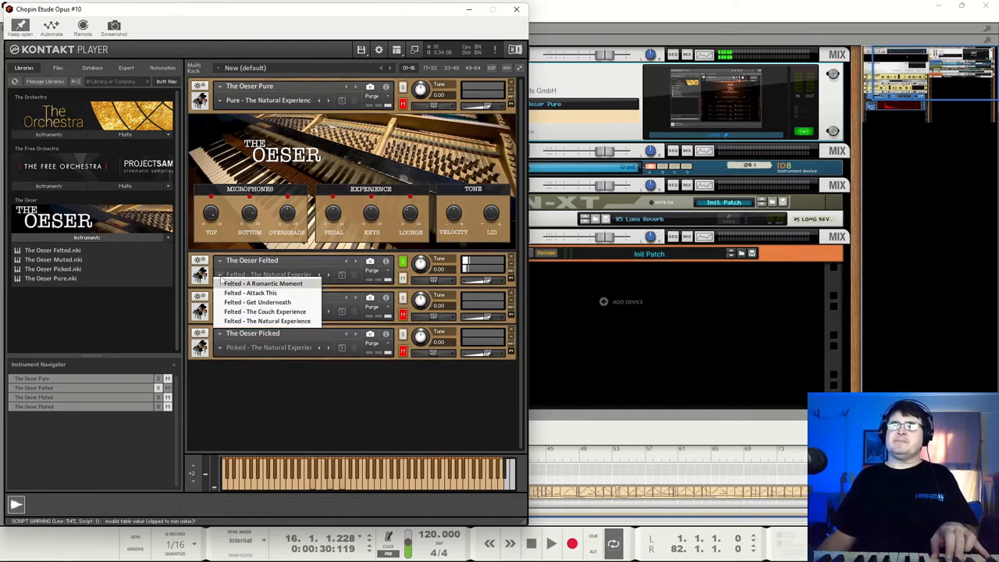
pyautogui.moveTo(273, 291)
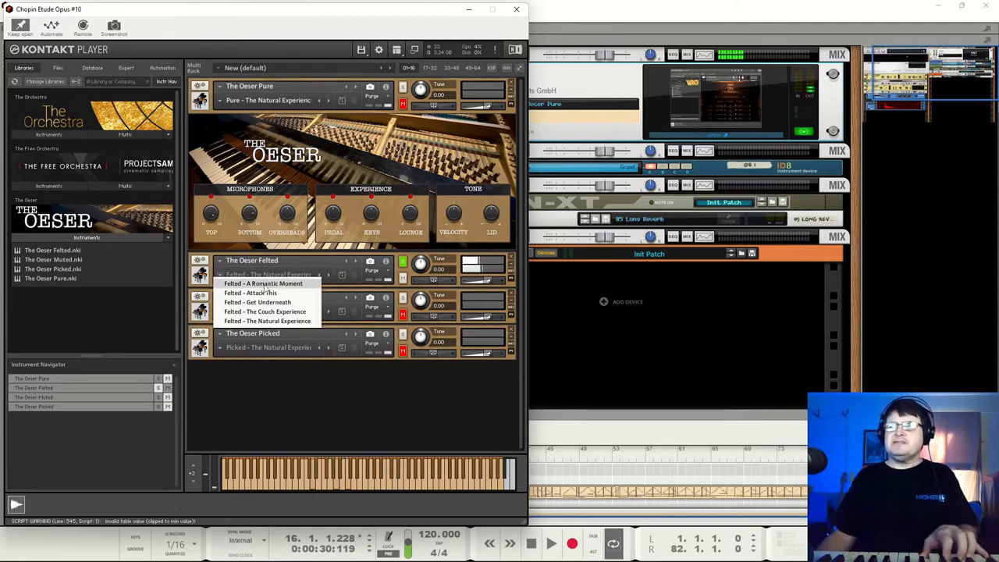
pyautogui.click(250, 294)
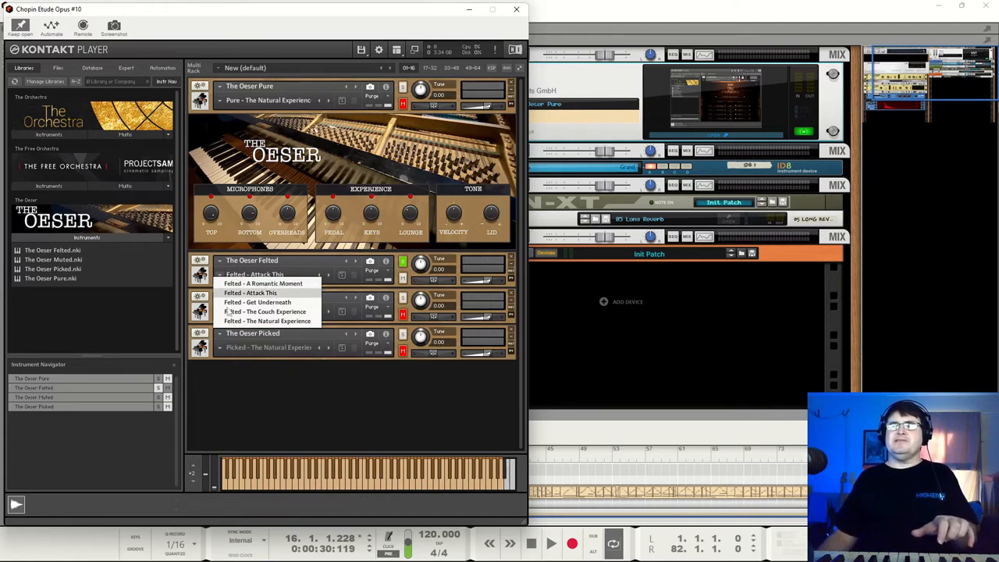
pyautogui.click(262, 284)
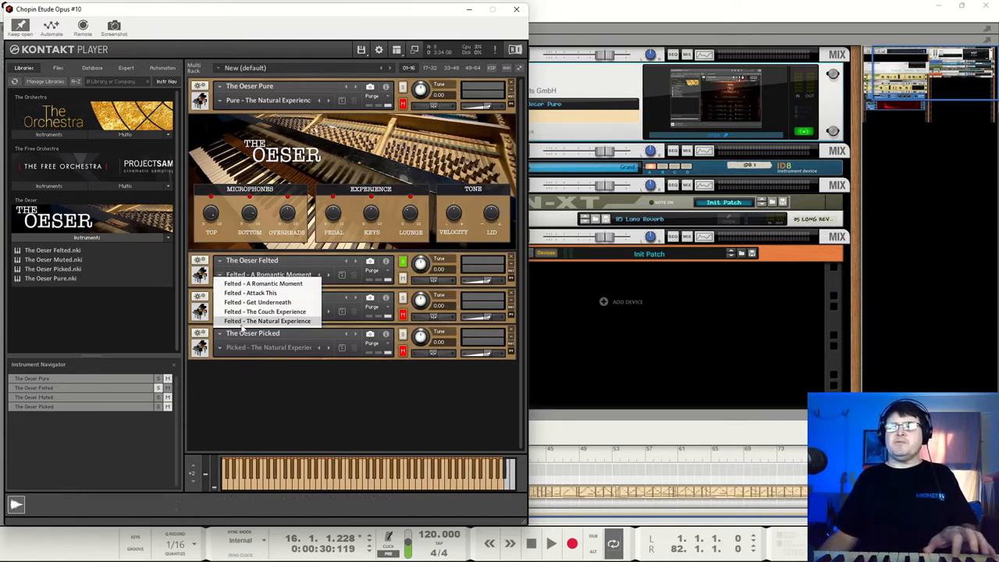
pyautogui.click(267, 321)
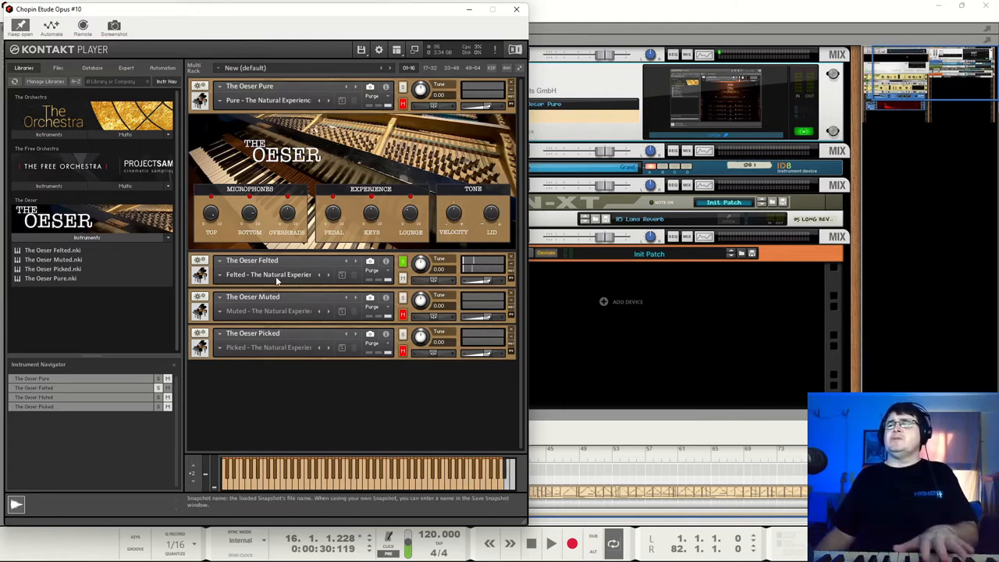
# Browse the Muted piano's snapshot list, leaving all four pianos on Natural Experience.
pyautogui.click(402, 260)
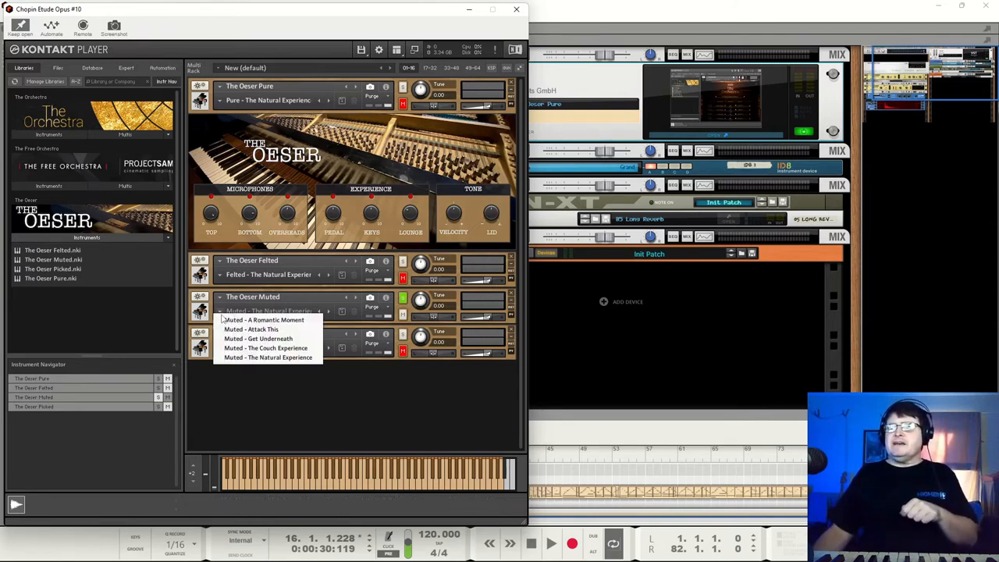
pyautogui.click(251, 327)
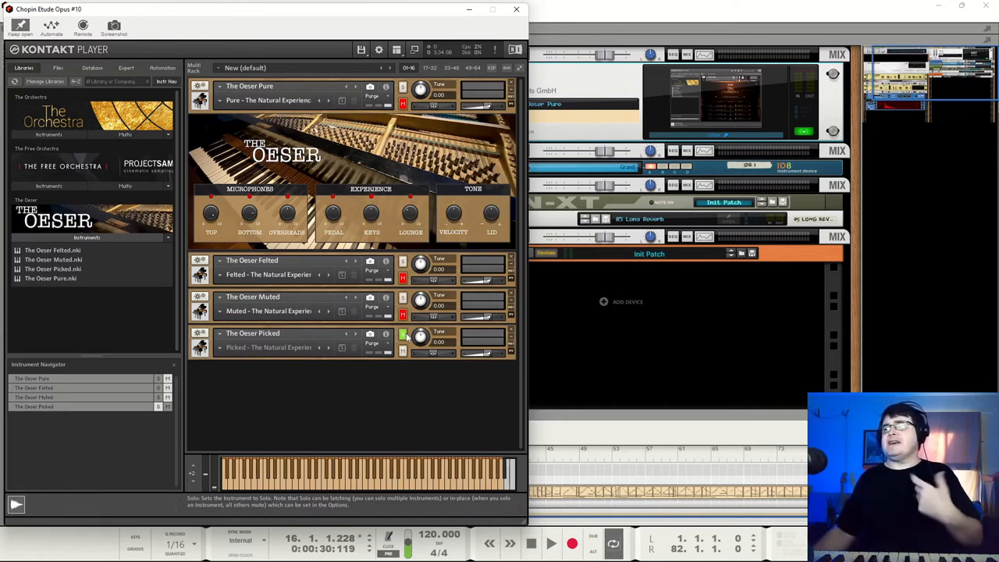
# Close the Kontakt window so the Reason rack shows again.
pyautogui.click(402, 334)
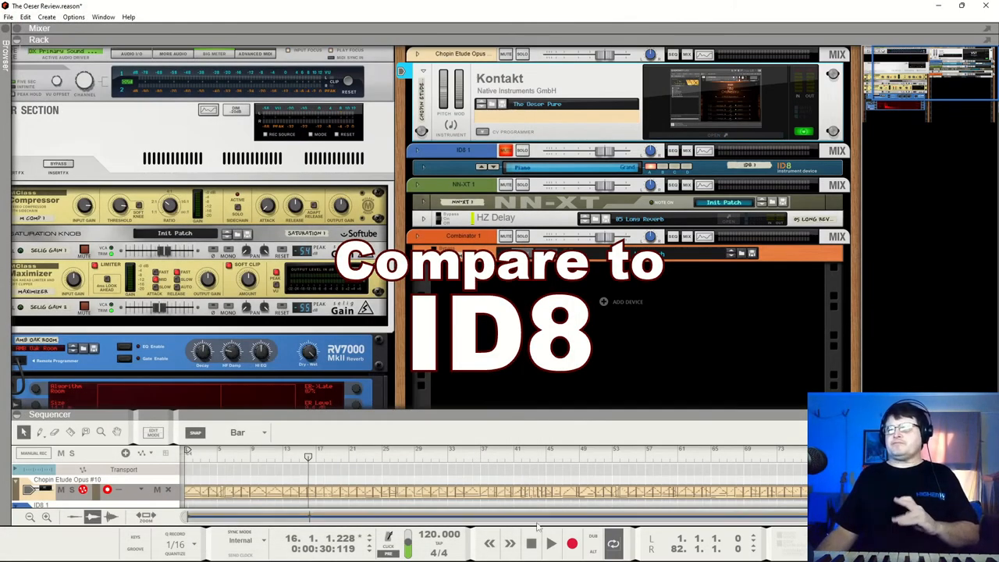
# Play the Chopin etude while toggling the piano track's solo for comparison with the ID8.
pyautogui.click(531, 543)
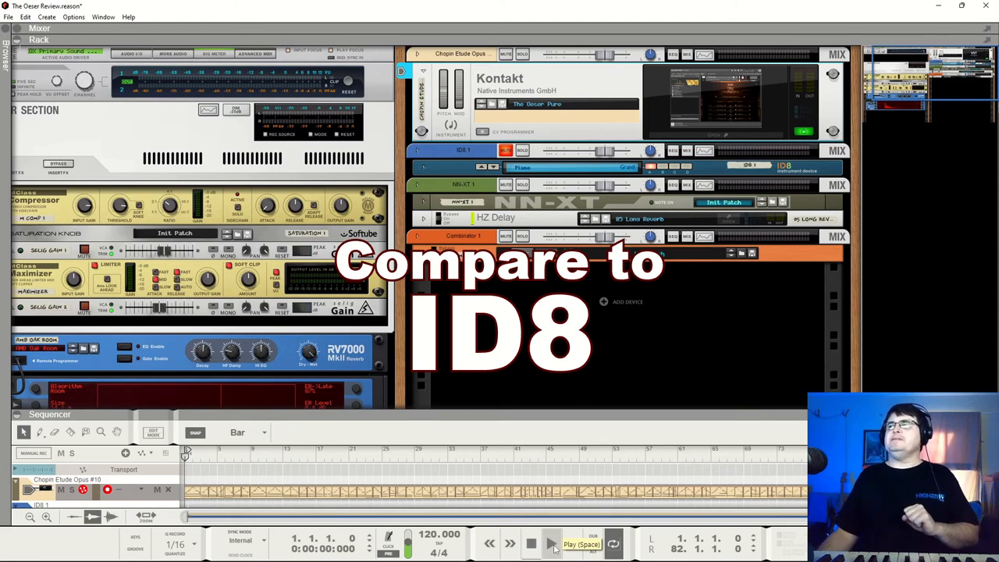
pyautogui.click(551, 543)
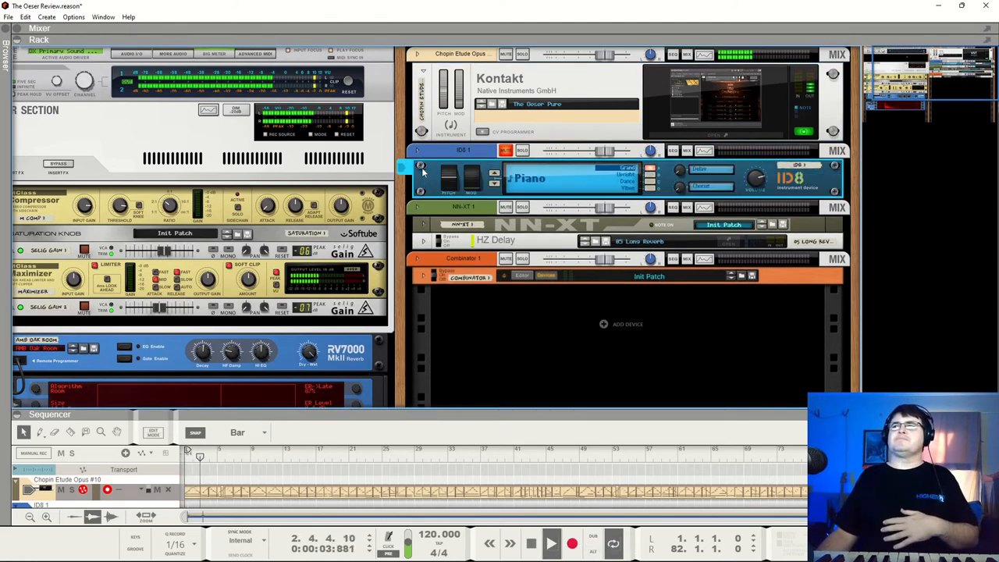
pyautogui.click(521, 150)
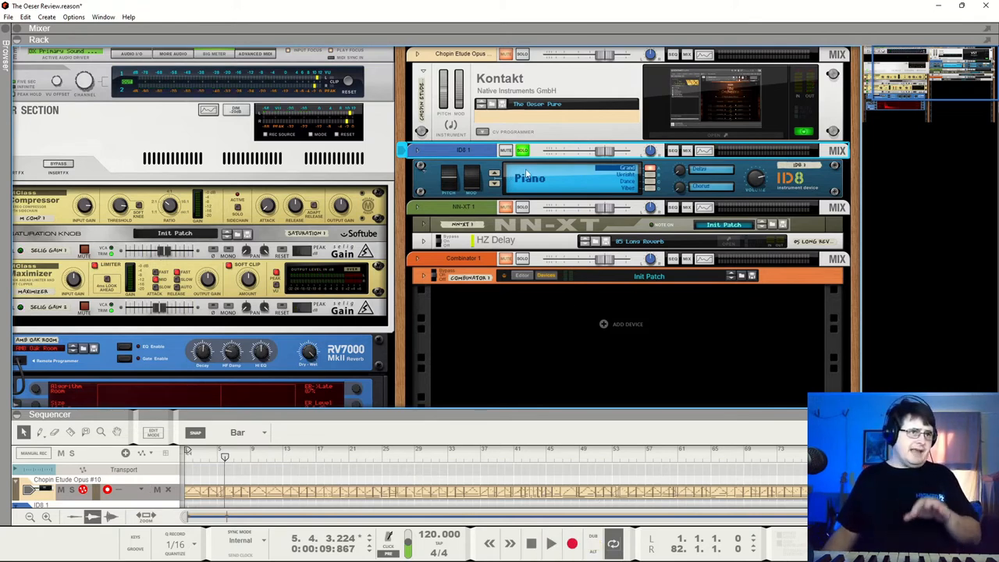
pyautogui.moveTo(477, 191)
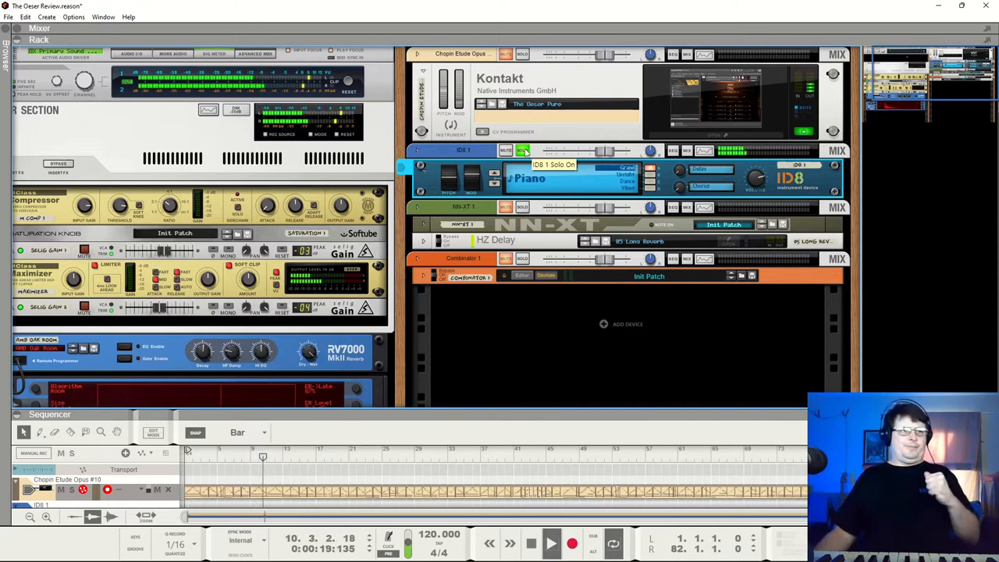
pyautogui.click(522, 53)
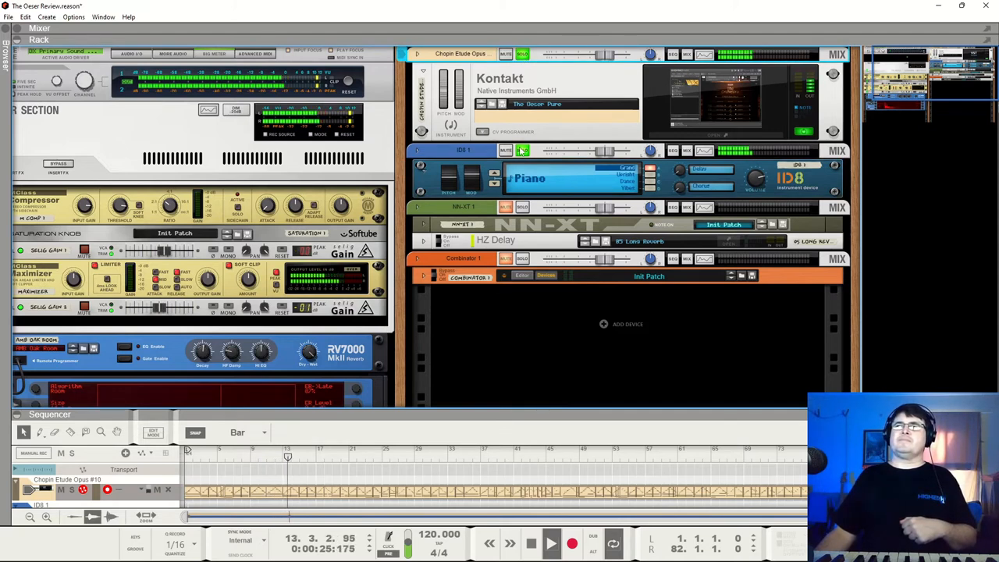
pyautogui.click(521, 150)
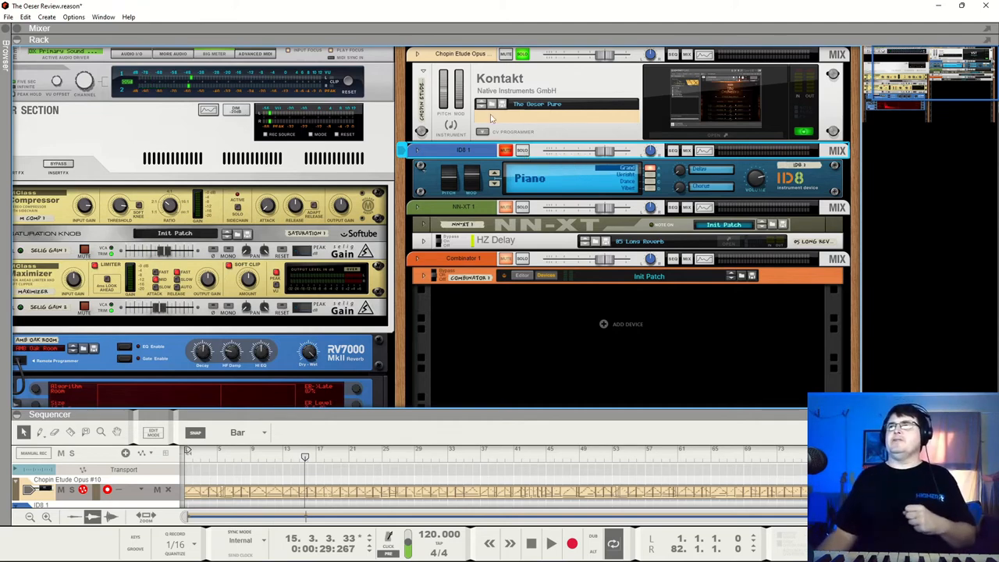
pyautogui.moveTo(501, 103)
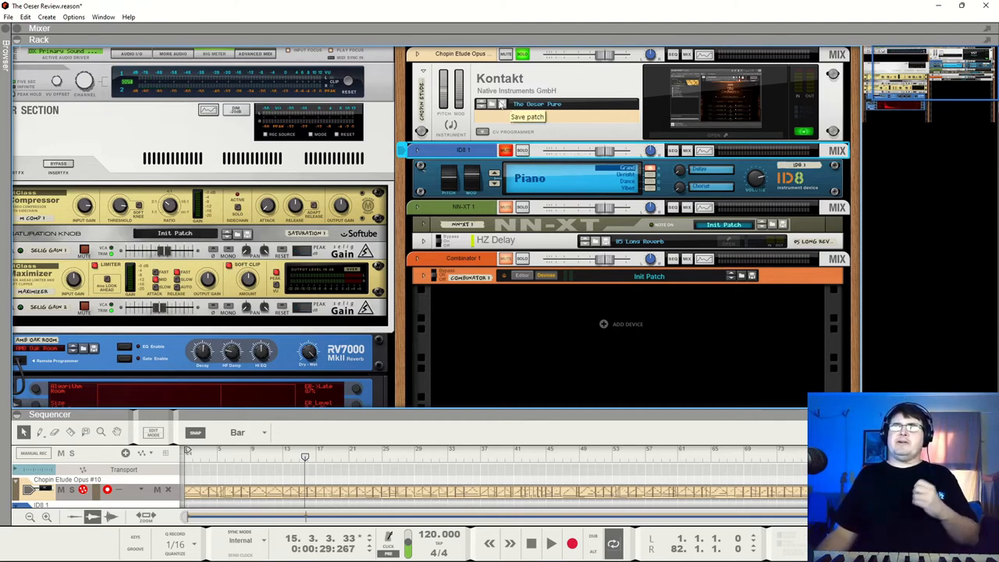
pyautogui.click(528, 115)
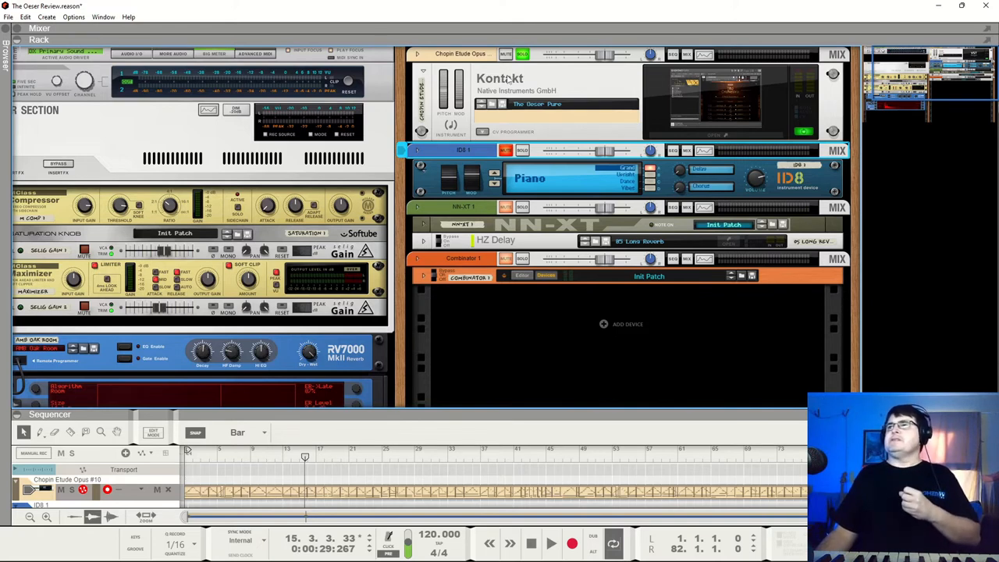
pyautogui.click(521, 53)
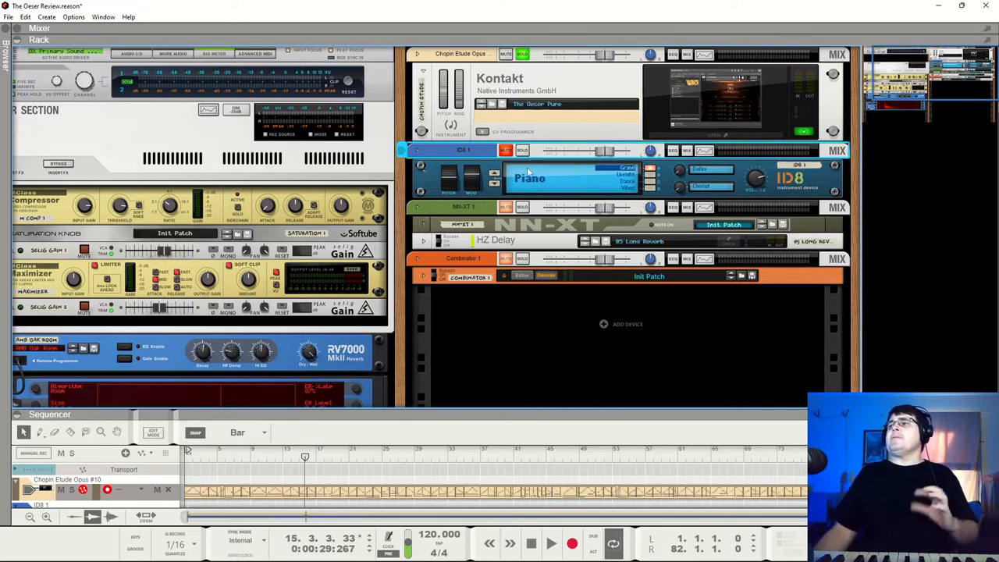
pyautogui.moveTo(522, 178)
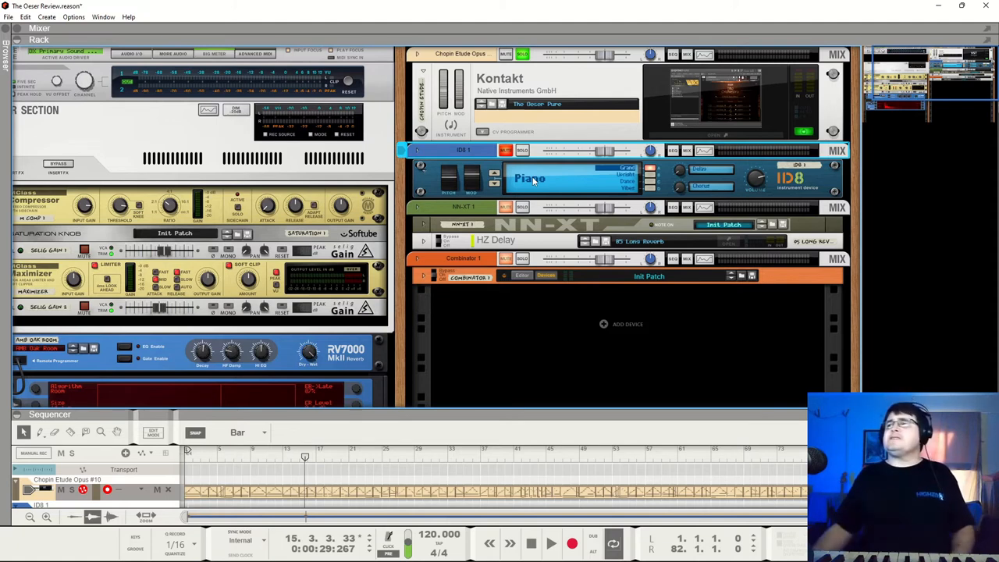
# Restart playback, solo the piano channel on and off, and unfold the NN-XT device.
pyautogui.click(551, 543)
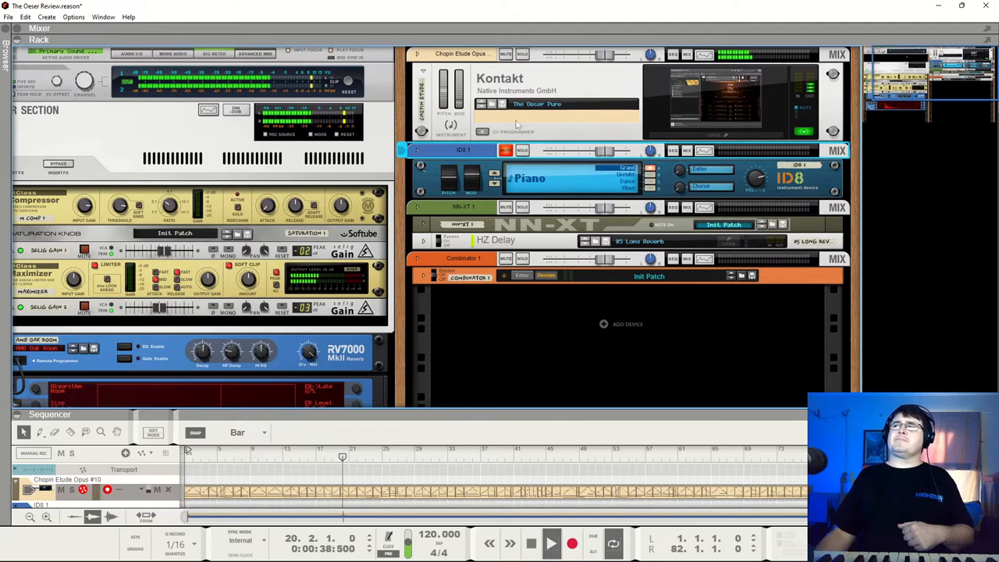
pyautogui.click(521, 150)
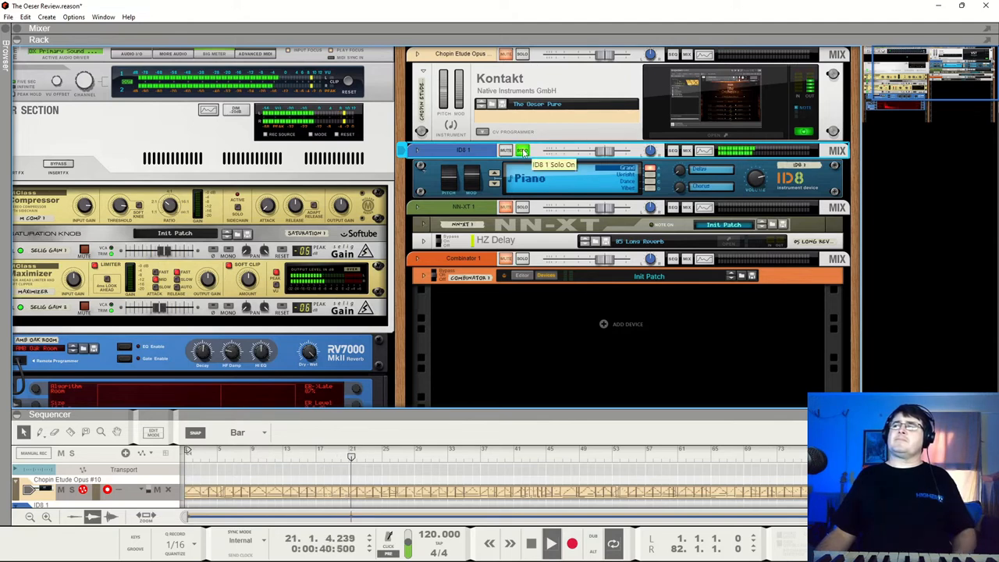
pyautogui.click(522, 150)
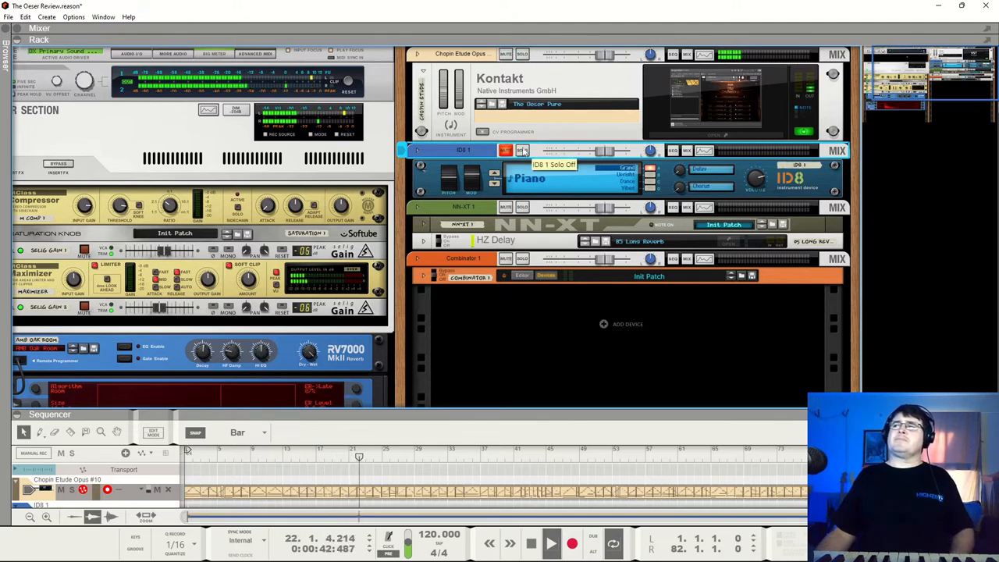
pyautogui.click(521, 150)
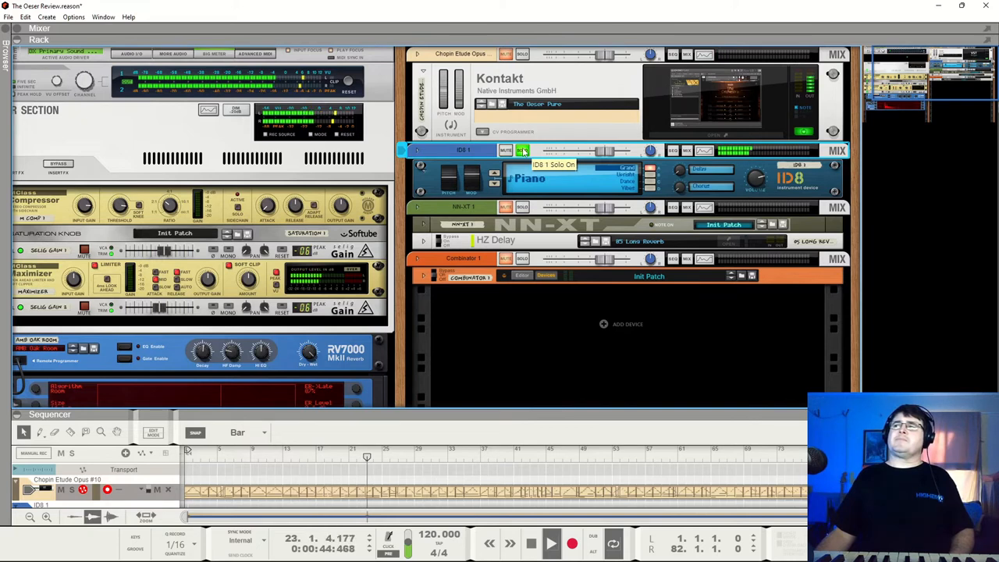
pyautogui.click(521, 149)
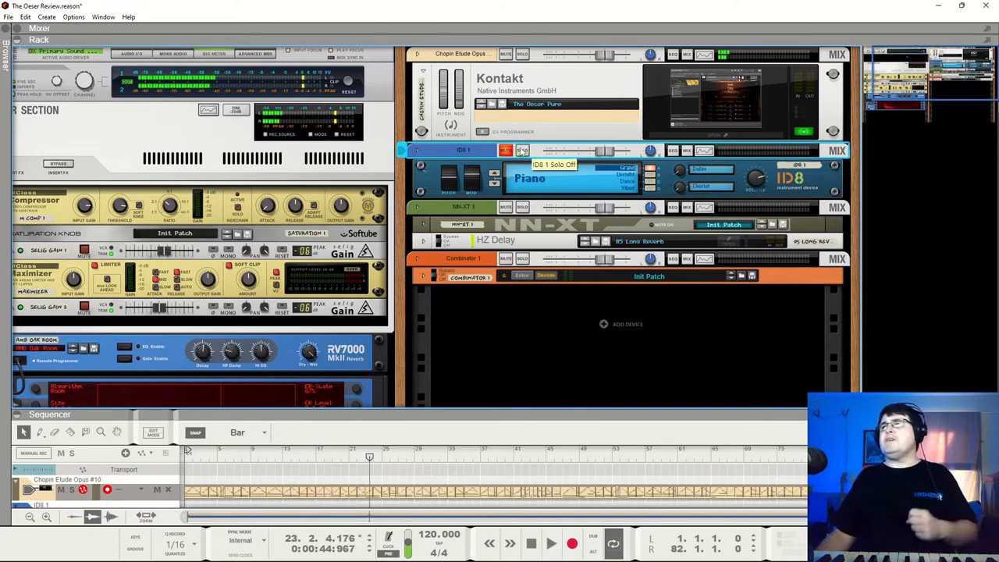
pyautogui.click(418, 150)
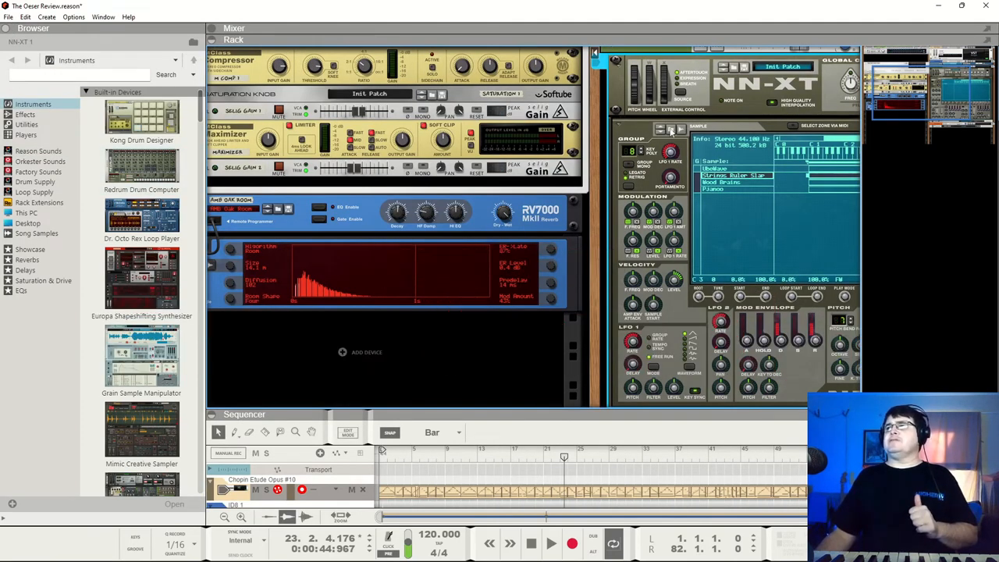
# Browse The Oeser Pack's Clean Samples Components folder, auditioning Broke One Hammer Off, Damper Lifter, Ping Pong and Stand Slap.
pyautogui.click(669, 128)
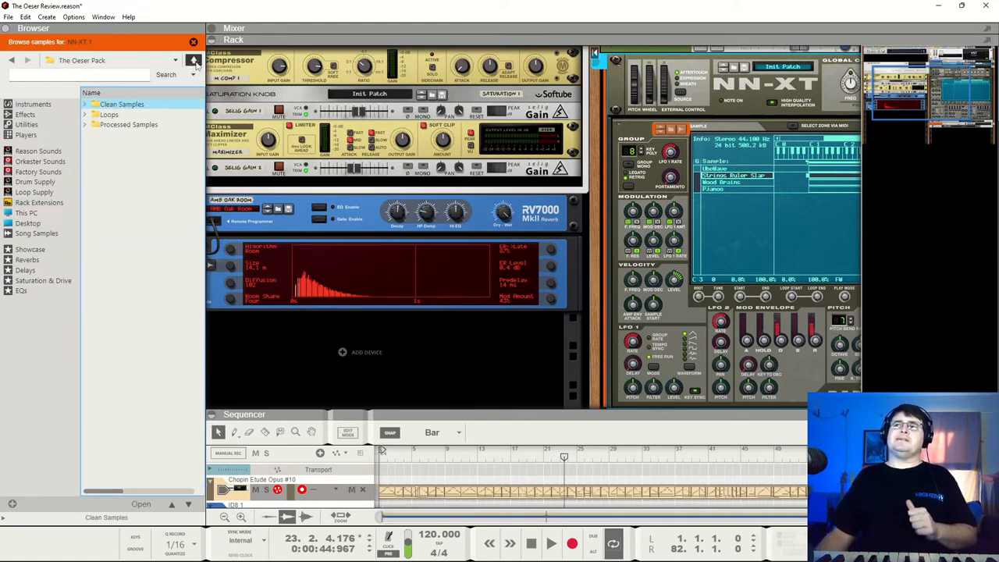
pyautogui.click(194, 59)
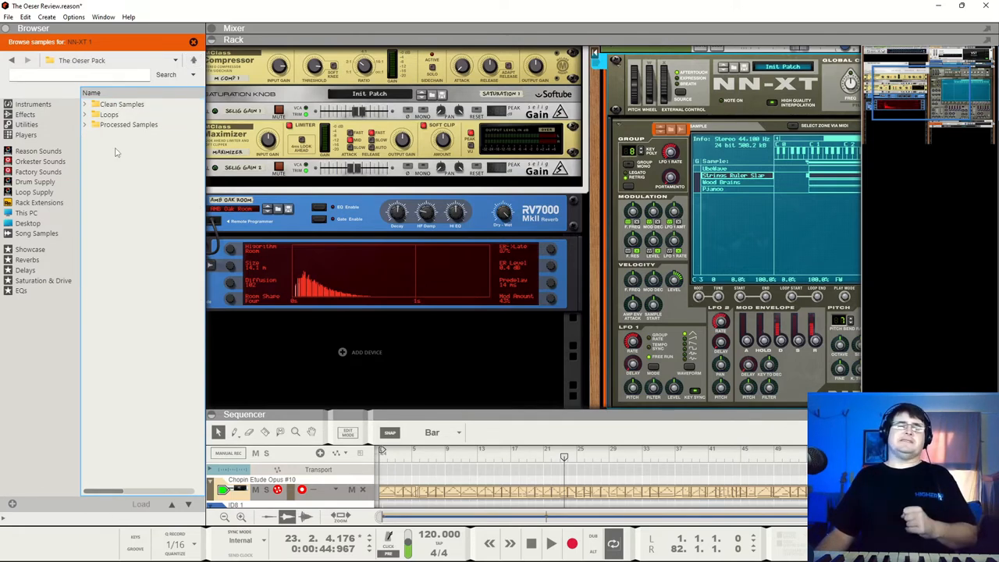
pyautogui.click(122, 103)
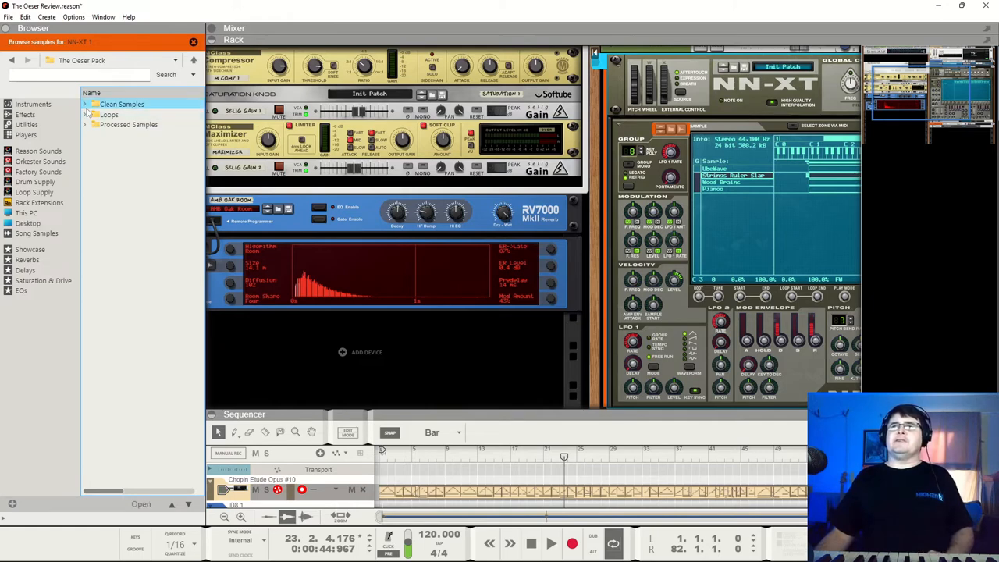
pyautogui.click(84, 103)
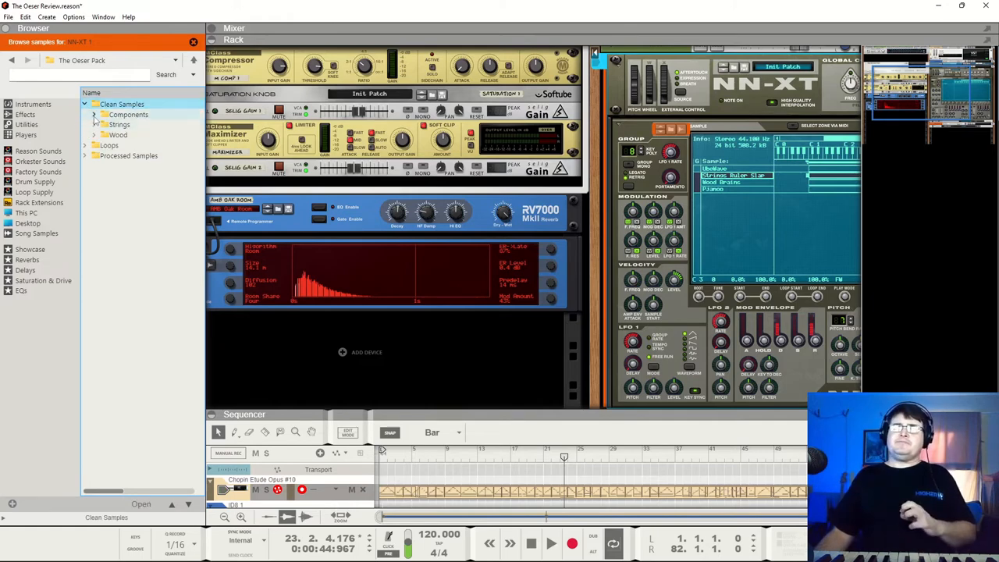
pyautogui.click(94, 115)
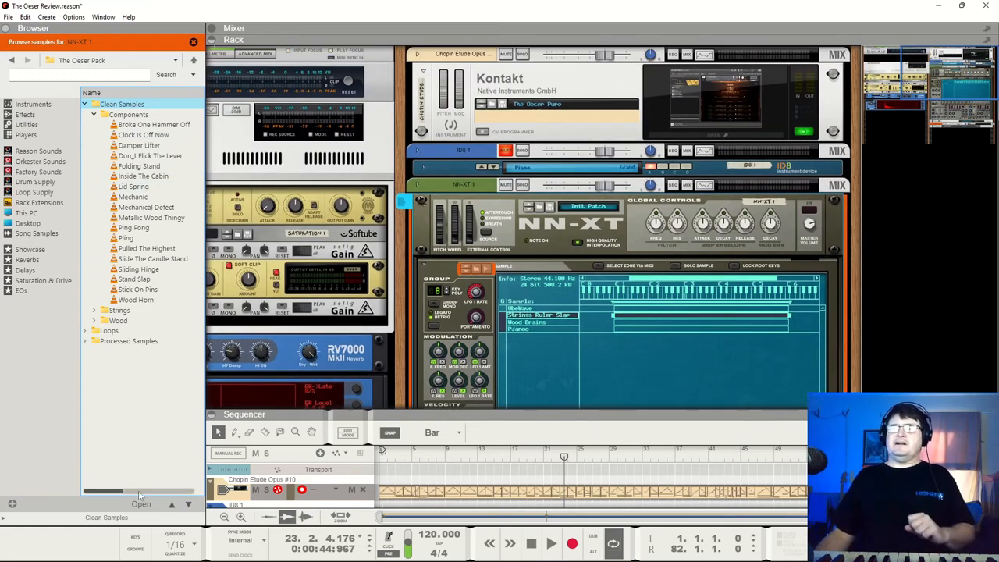
pyautogui.click(152, 124)
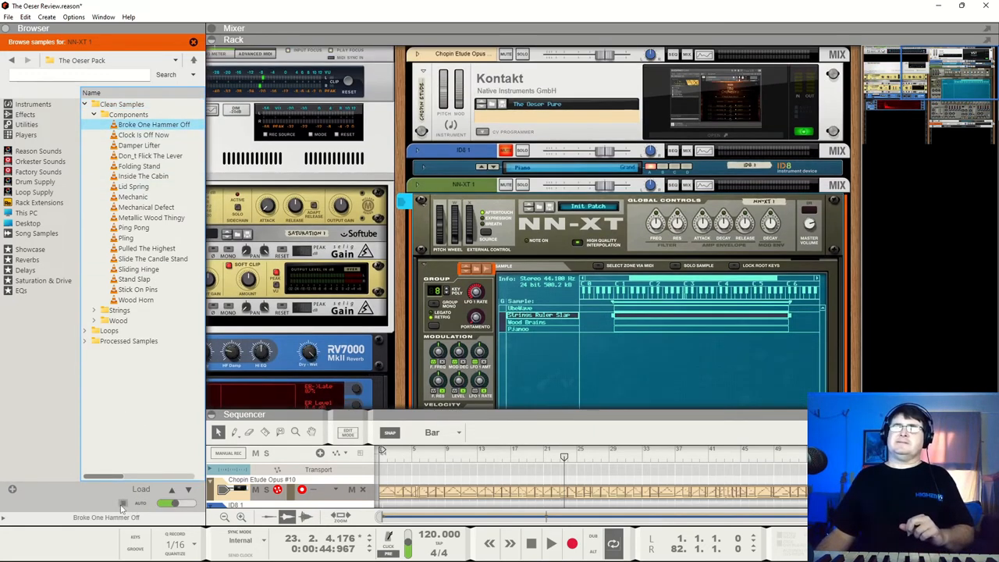
pyautogui.click(139, 145)
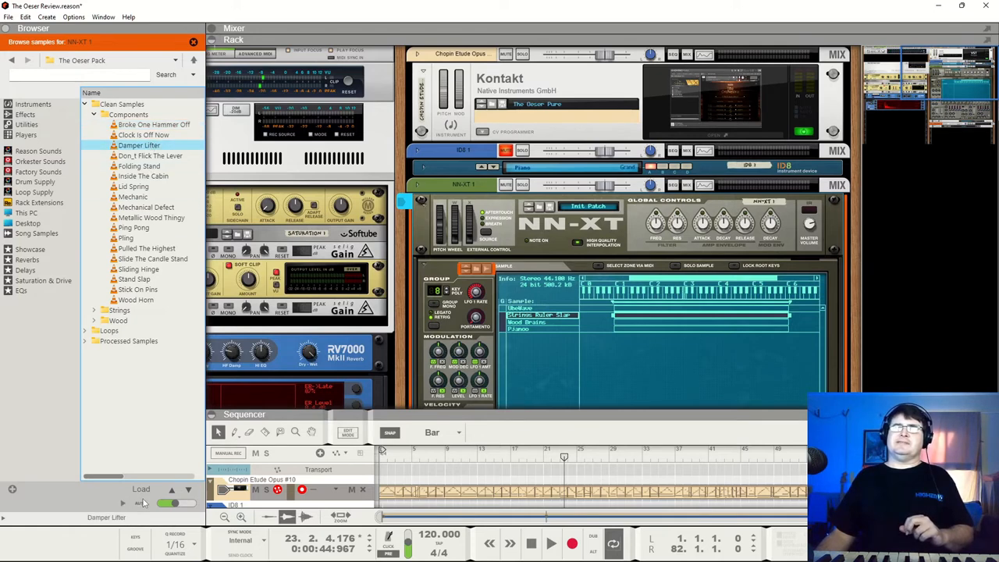
pyautogui.click(147, 206)
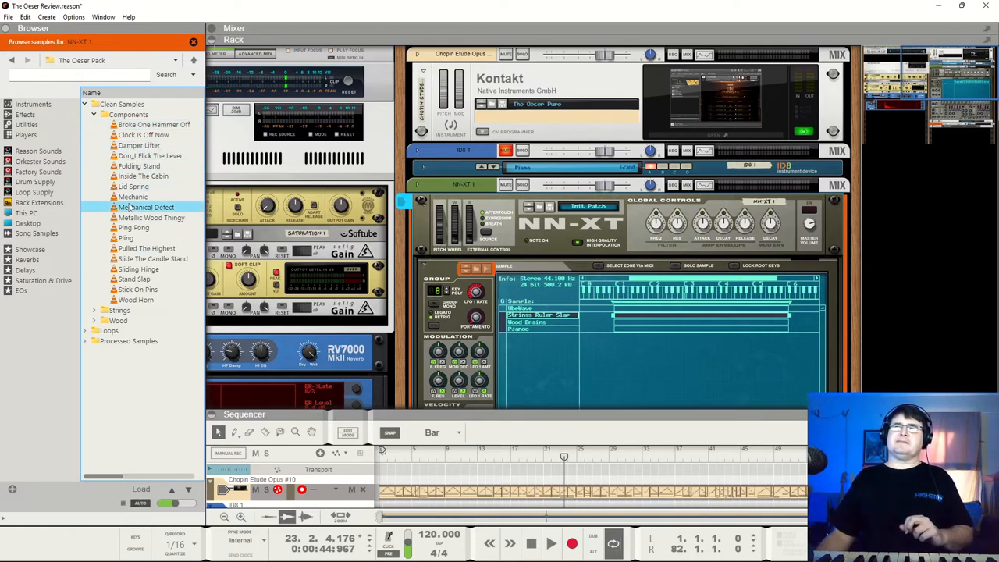
pyautogui.click(134, 228)
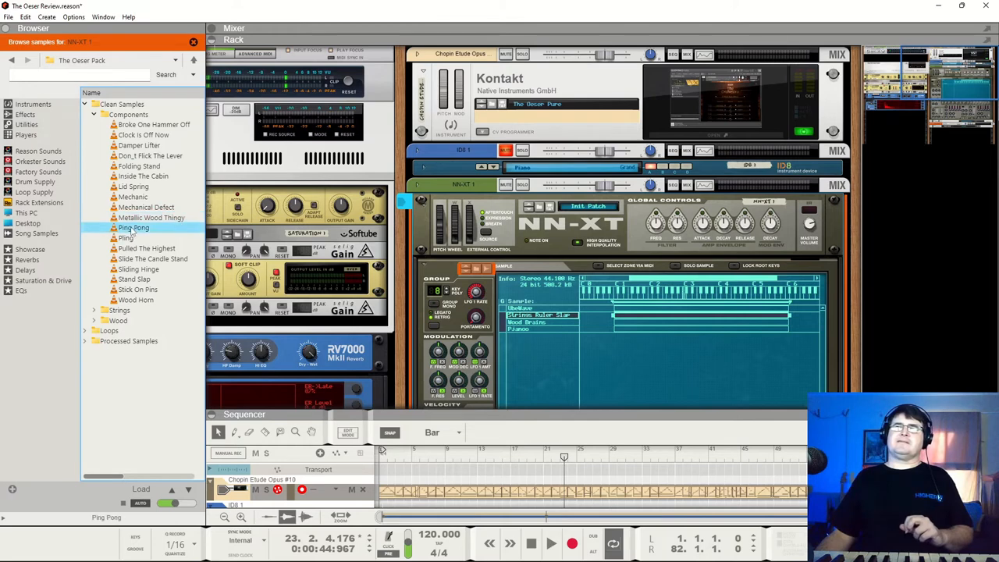
pyautogui.click(134, 278)
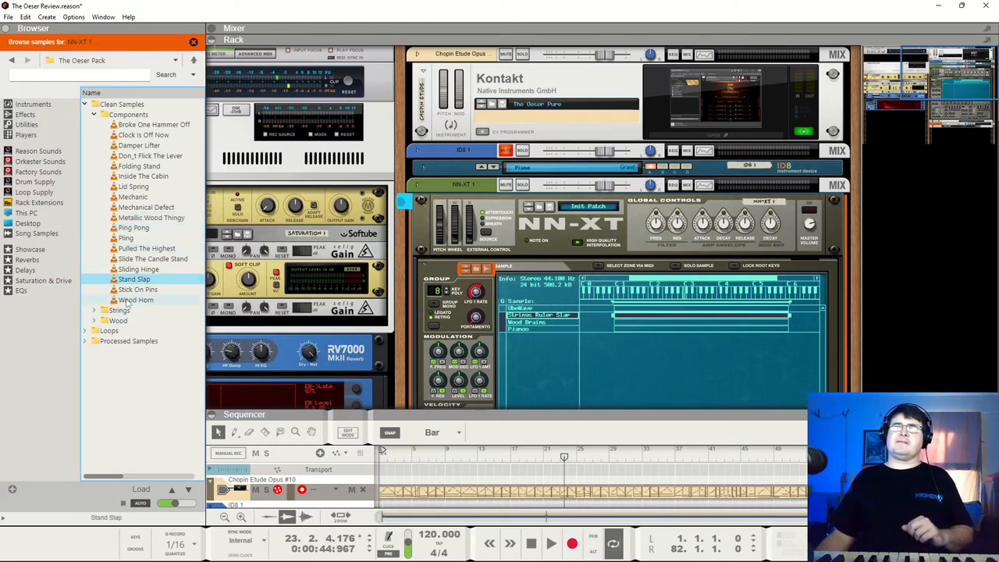
pyautogui.click(94, 116)
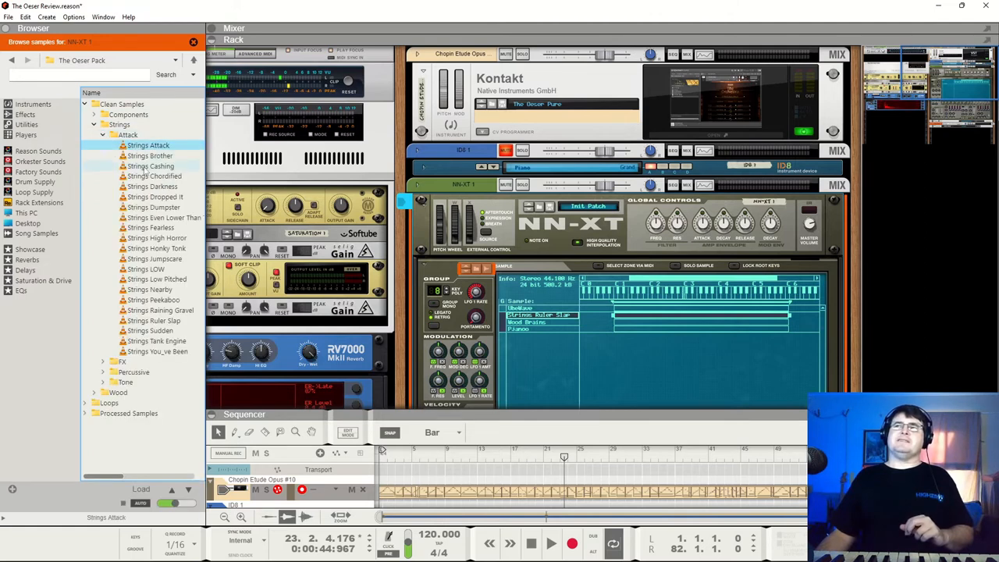
# Audition several Strings attack samples including Strings Dopamine, then fold the folder up.
pyautogui.click(156, 341)
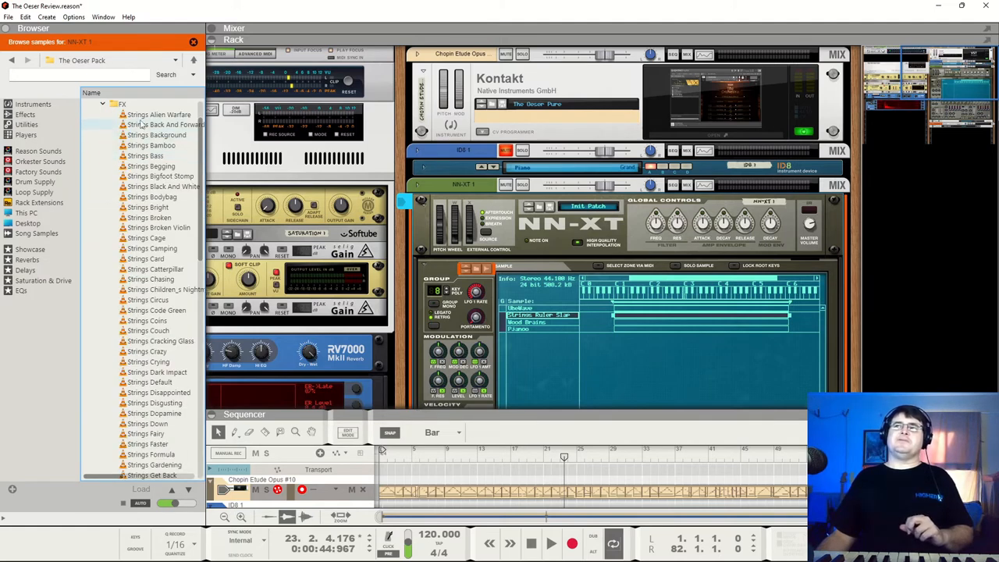
pyautogui.click(159, 116)
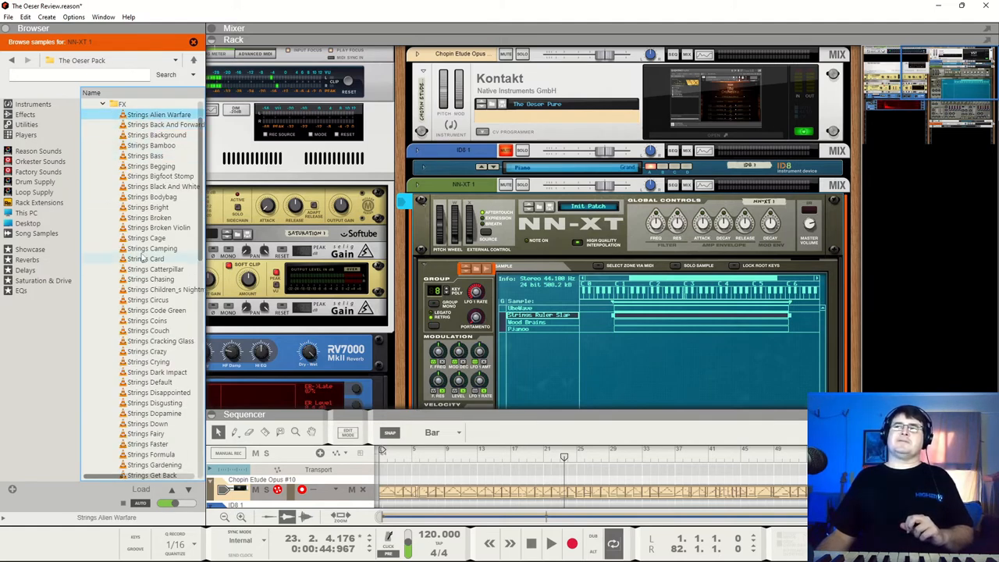
pyautogui.click(148, 362)
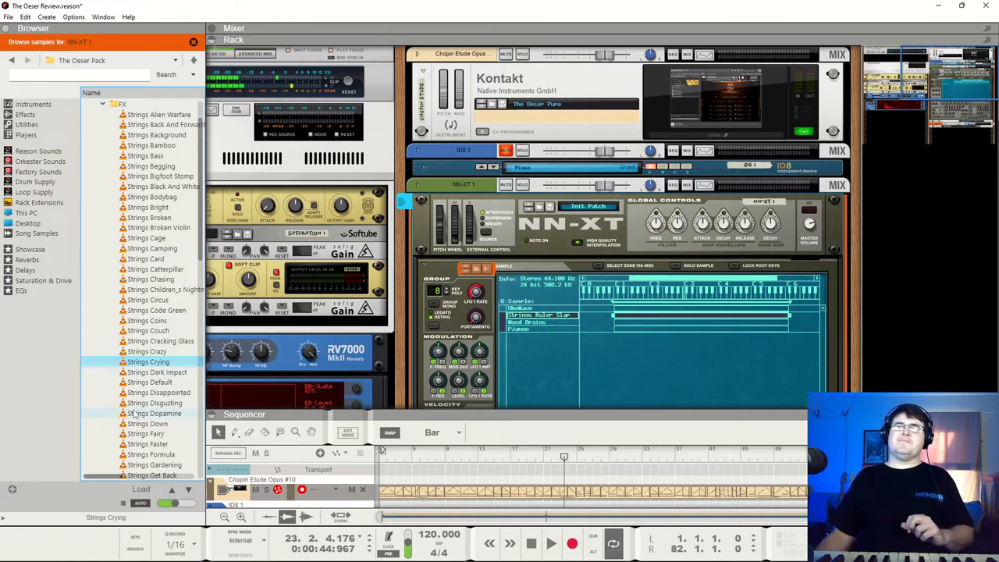
pyautogui.click(153, 412)
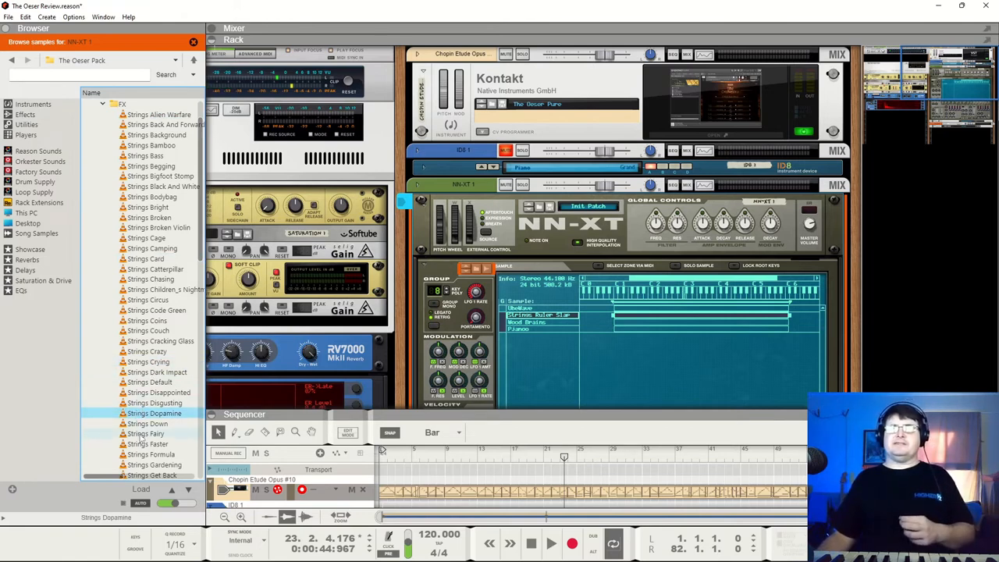
pyautogui.click(146, 434)
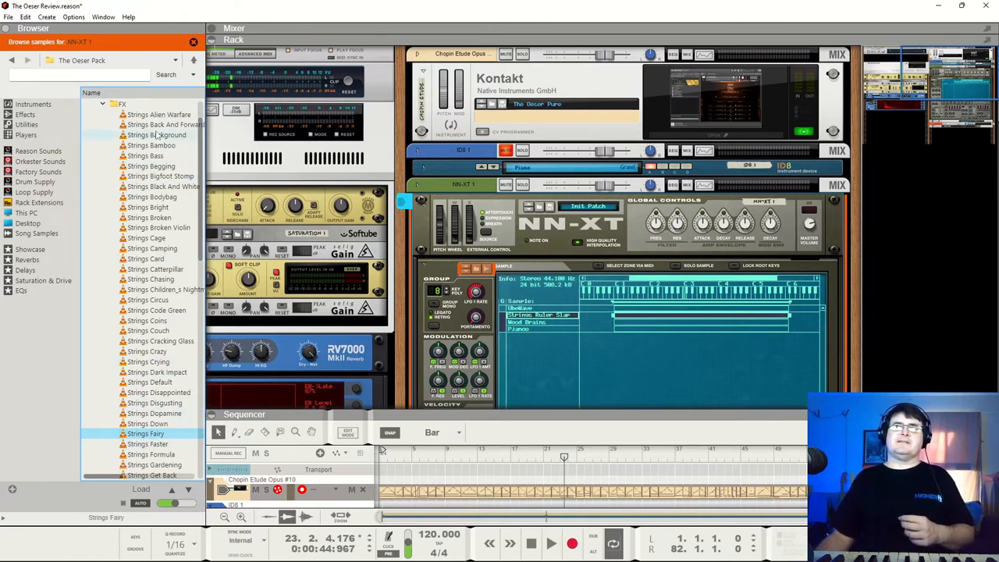
pyautogui.click(146, 444)
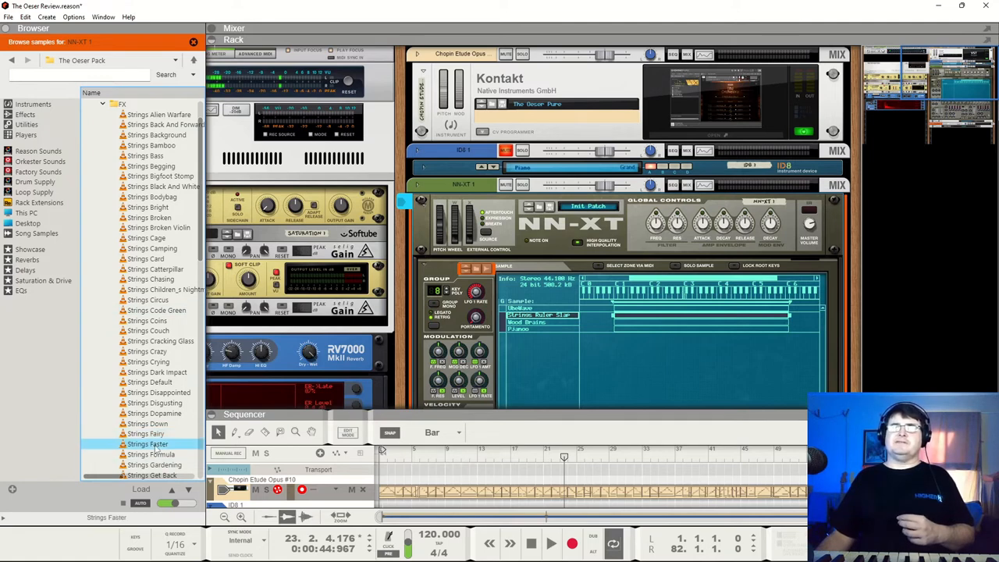
pyautogui.click(150, 454)
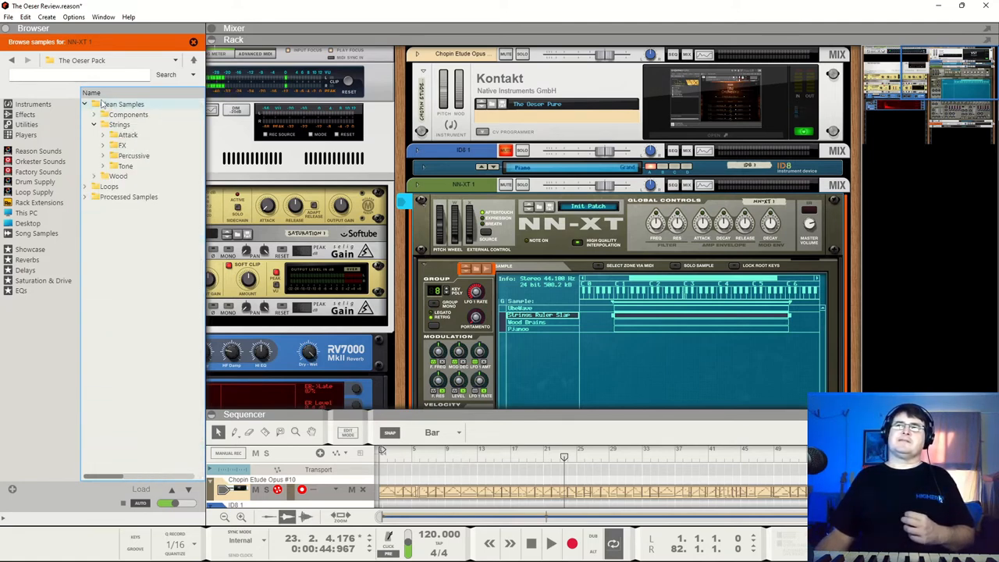
# Audition a few samples from the Strings Percussive and Tone subfolders.
pyautogui.click(120, 145)
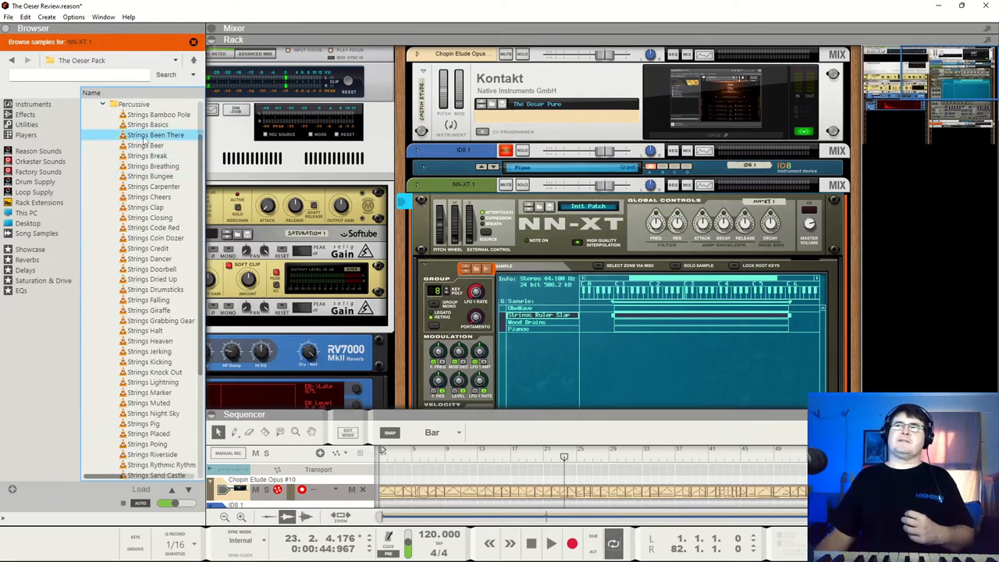
pyautogui.click(149, 349)
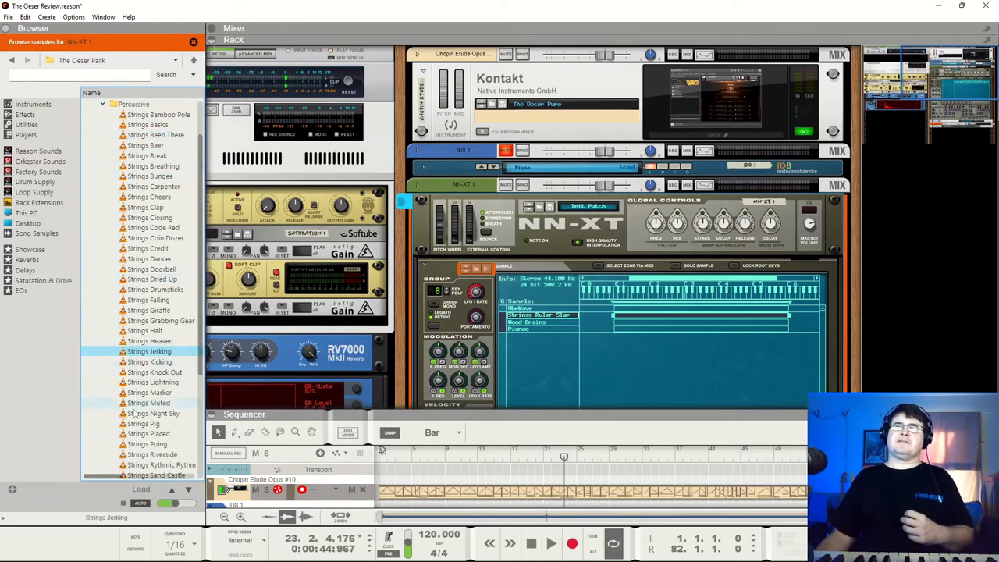
pyautogui.click(156, 288)
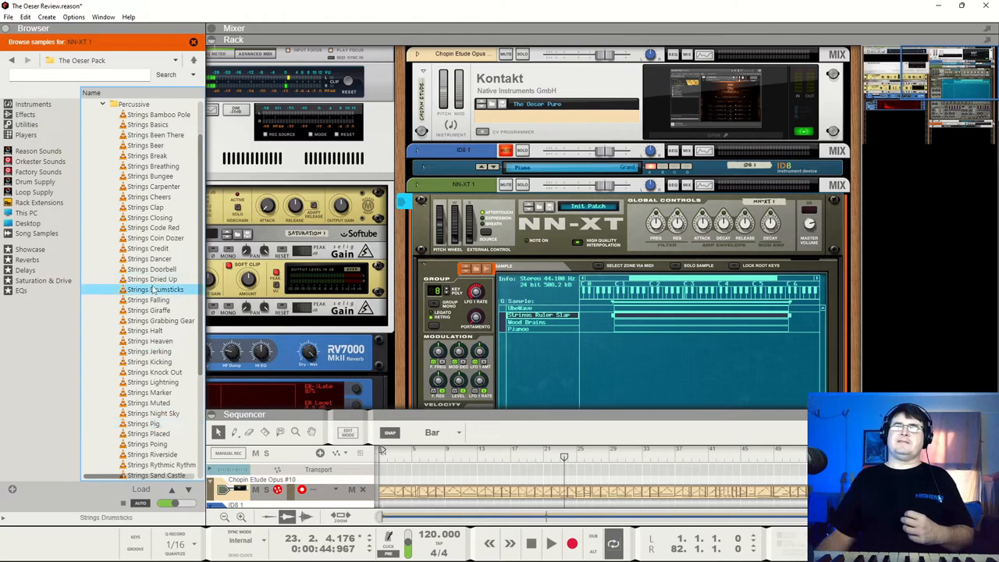
pyautogui.click(145, 145)
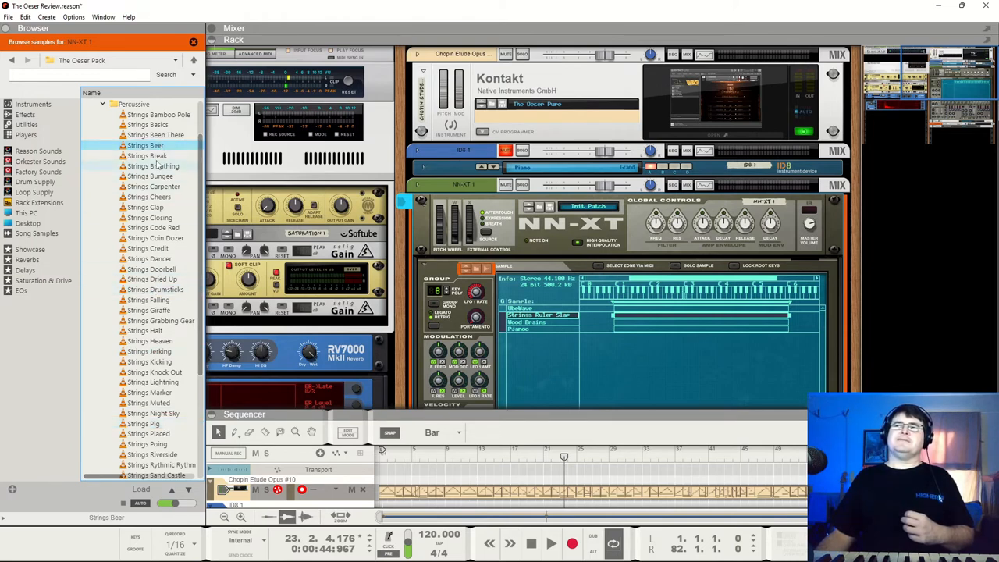
pyautogui.moveTo(143, 343)
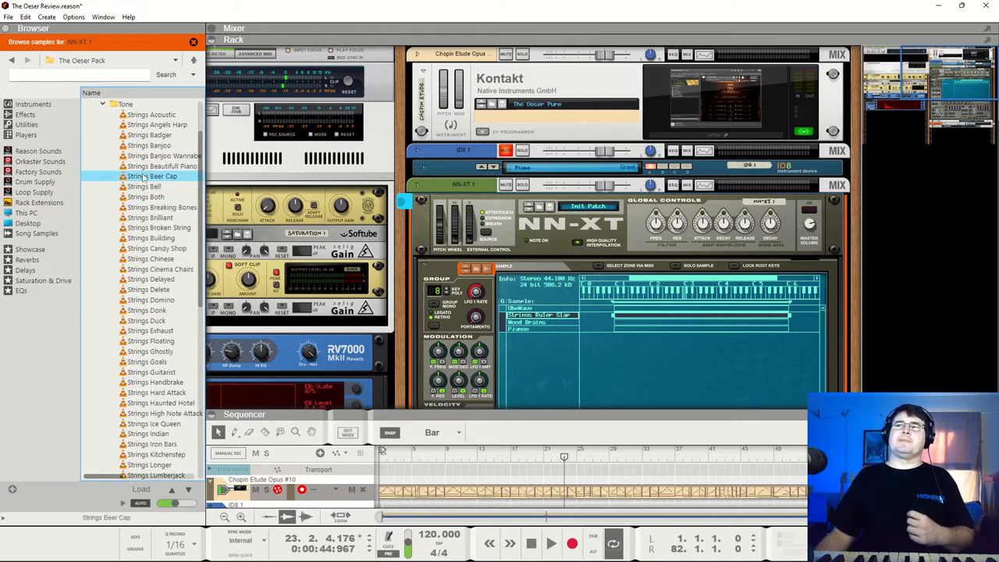
pyautogui.click(164, 412)
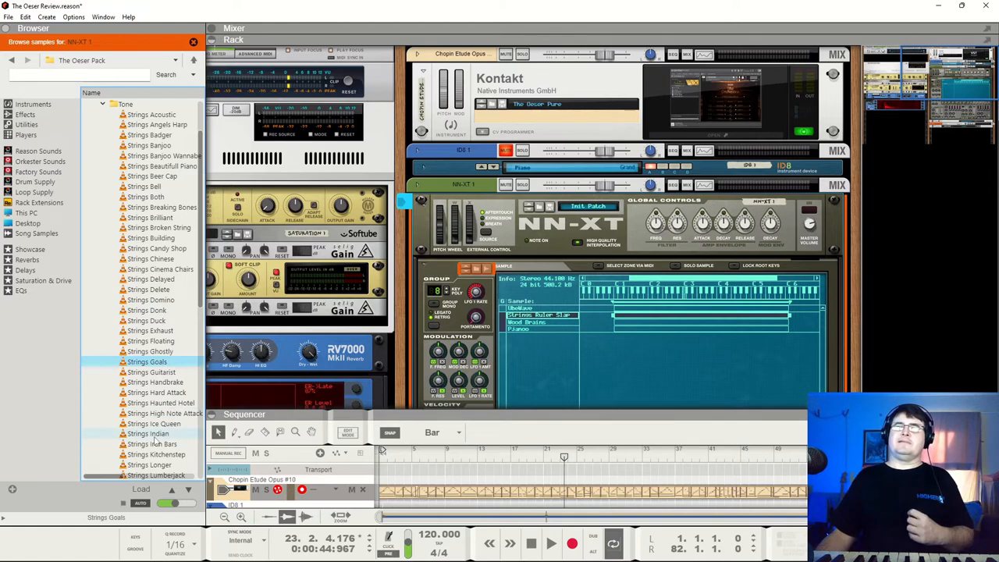
pyautogui.click(152, 371)
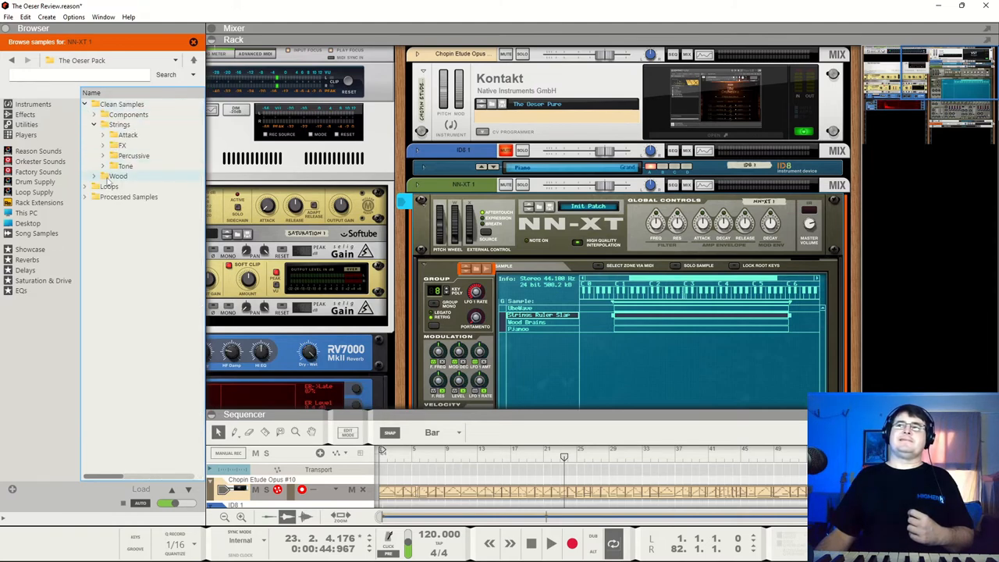
# Audition Wood FX samples (creaking, warfare, witch craft, wooden short), then list the Loops folder.
pyautogui.click(94, 134)
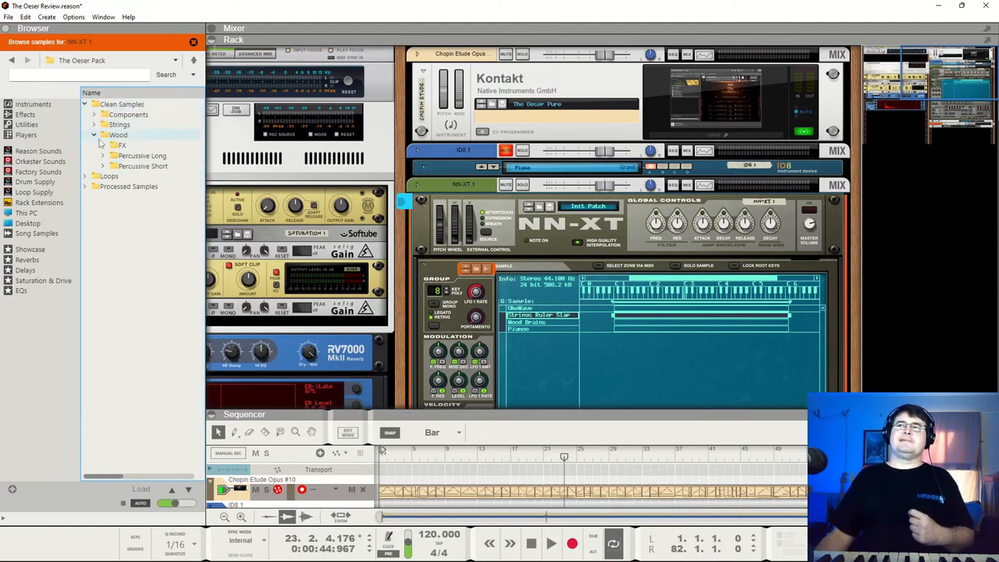
pyautogui.click(122, 145)
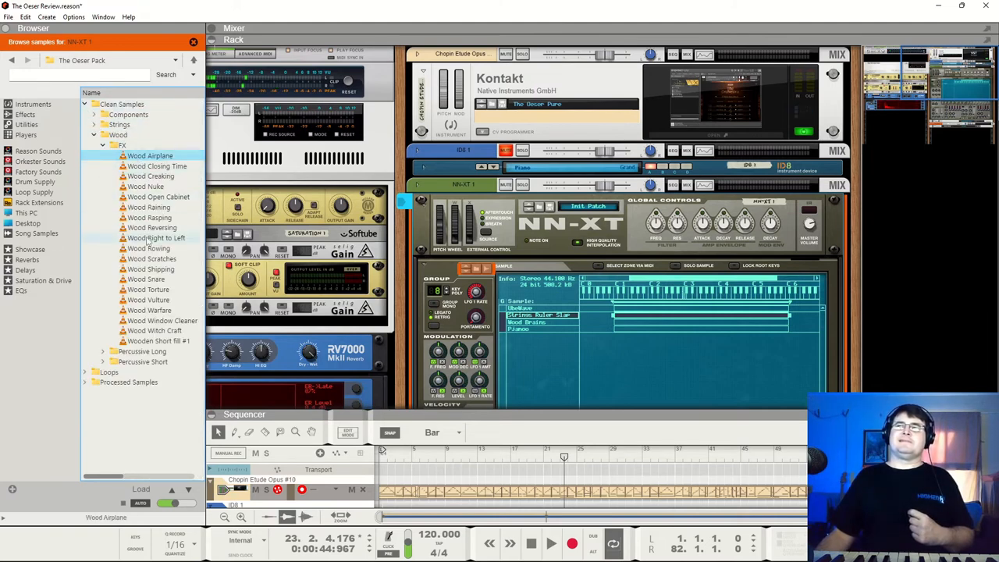
pyautogui.click(150, 175)
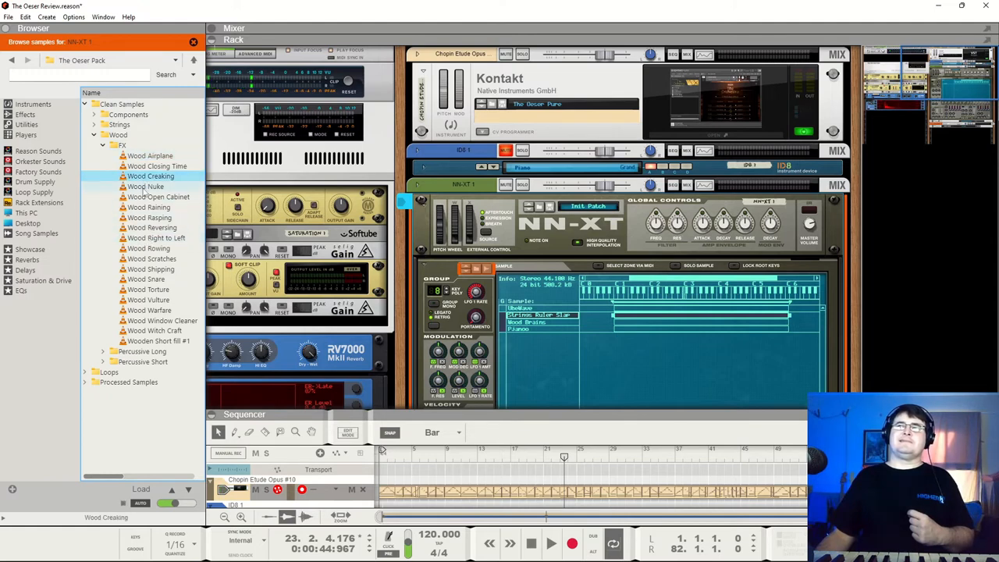
pyautogui.click(156, 237)
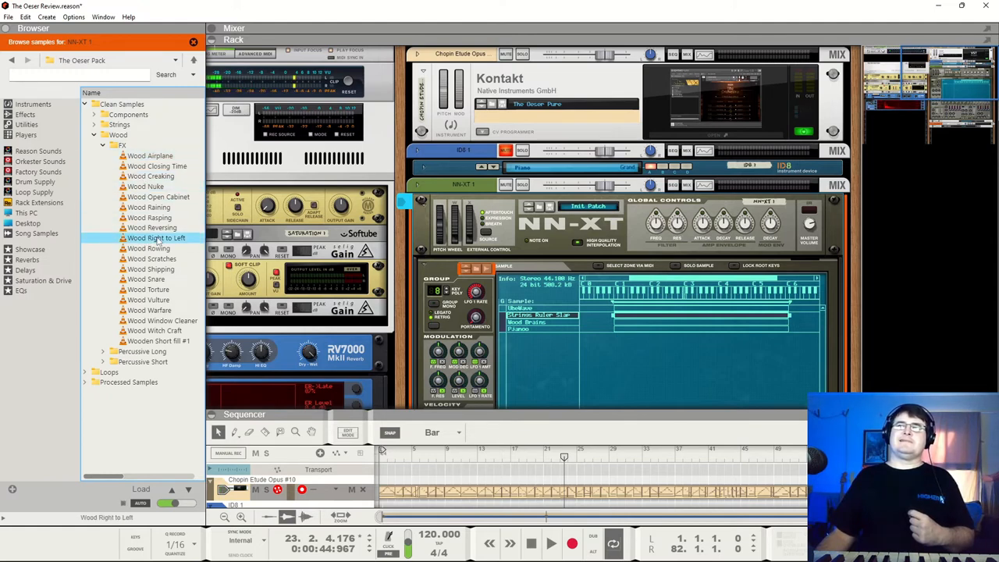
pyautogui.click(150, 309)
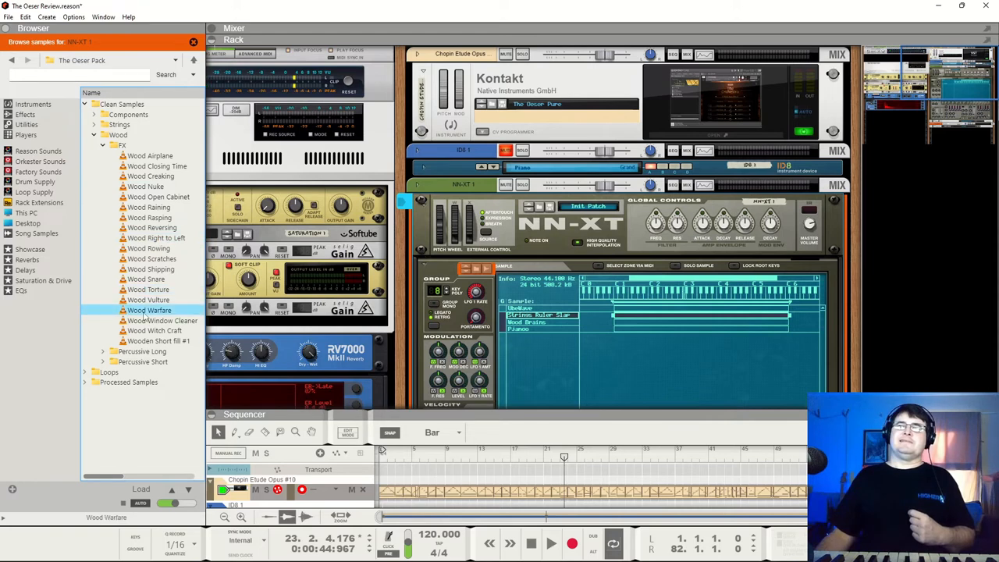
pyautogui.click(155, 331)
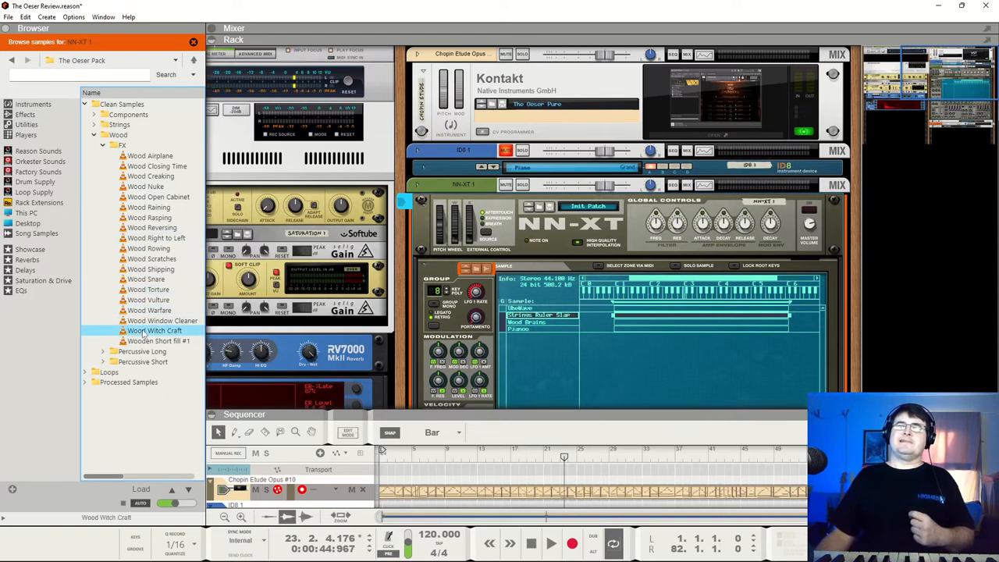
pyautogui.click(158, 340)
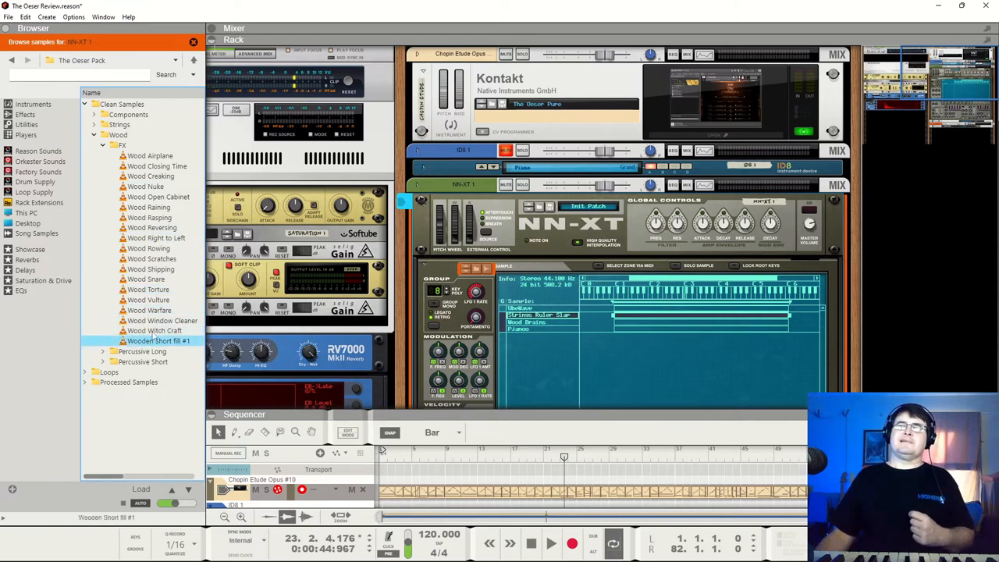
pyautogui.click(103, 134)
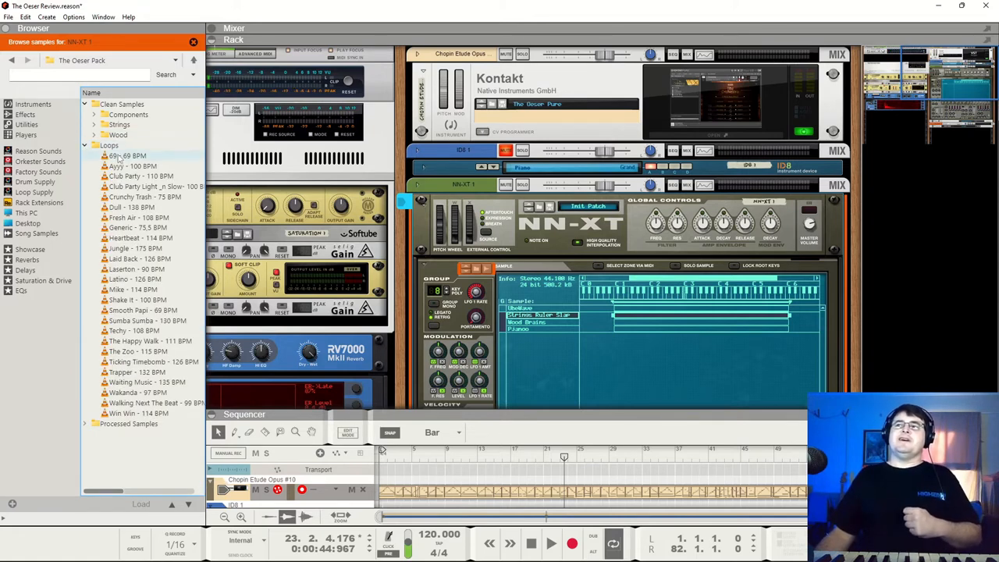
# Audition three tempo-labelled loops from the pack's sample list.
pyautogui.click(127, 156)
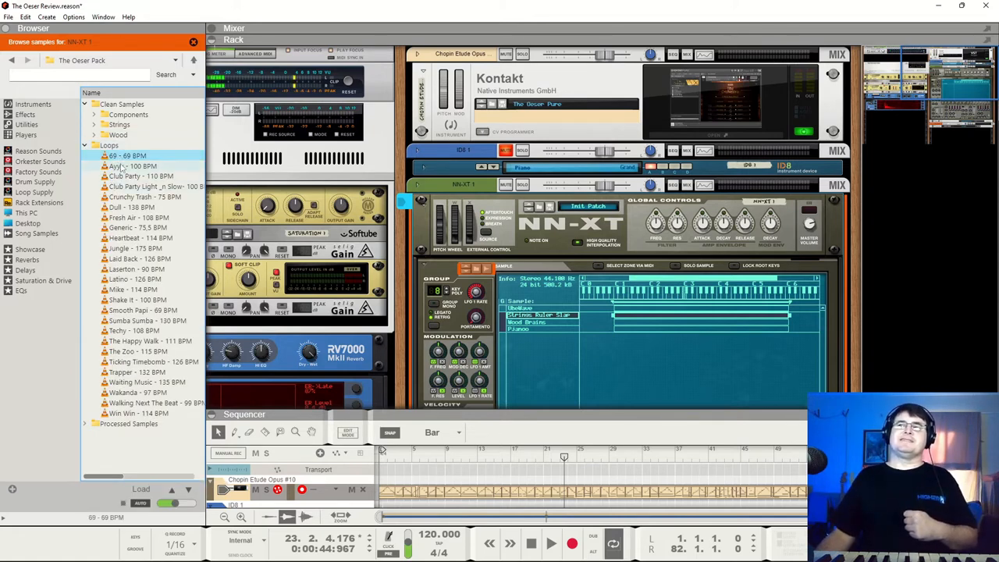
pyautogui.click(140, 237)
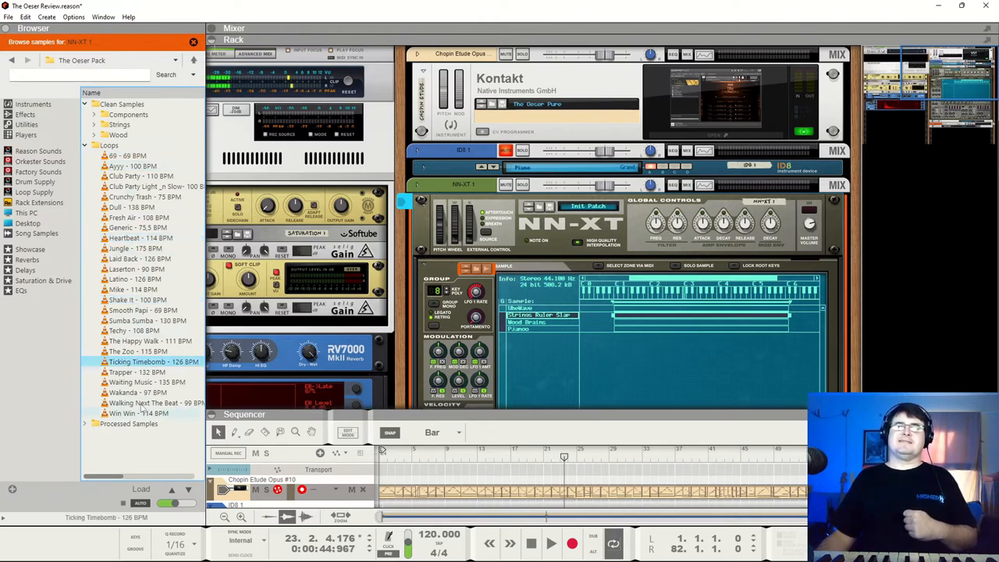
pyautogui.click(137, 391)
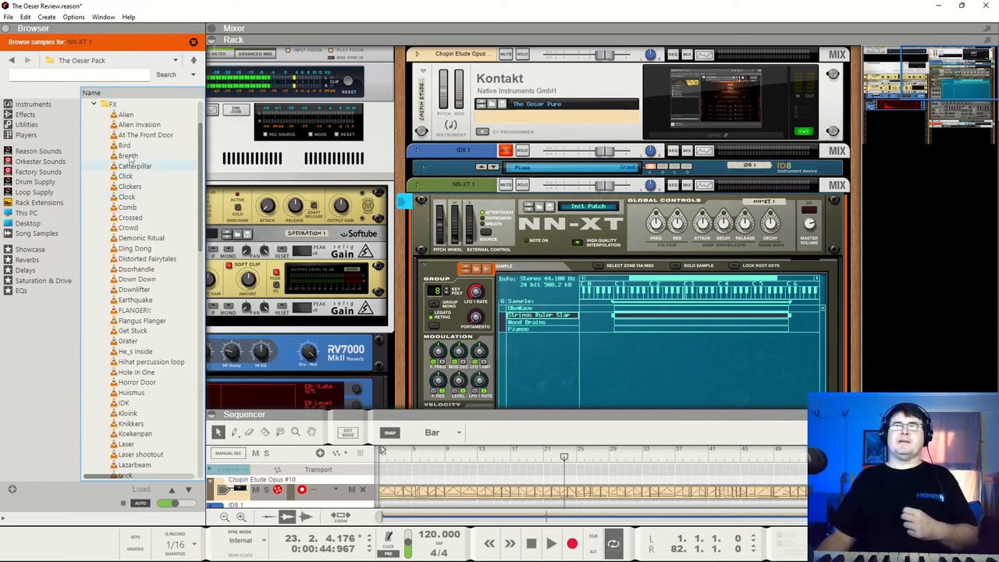
# Audition processed found-sound samples including At The Front Door and Doorhandle.
pyautogui.click(125, 114)
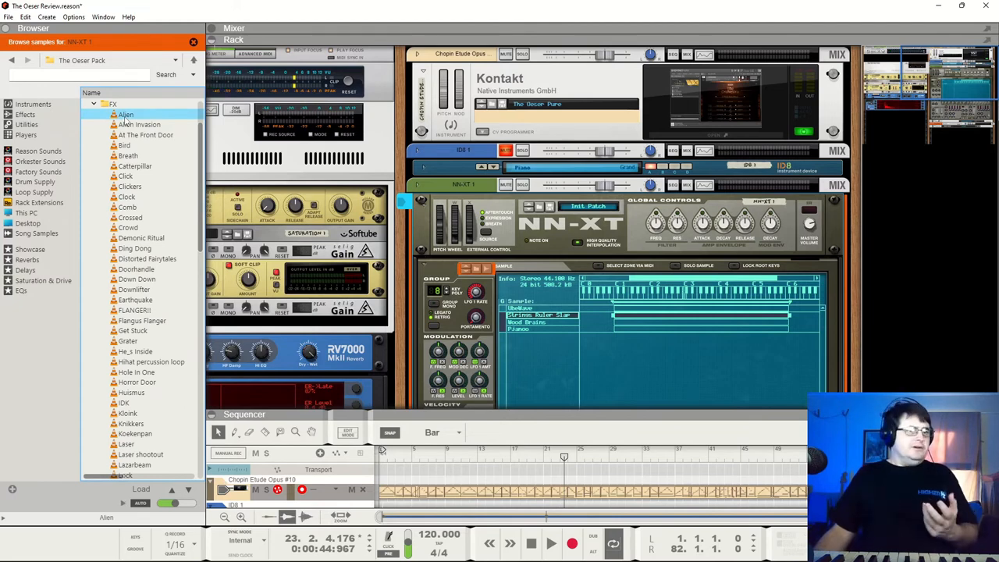
pyautogui.click(147, 134)
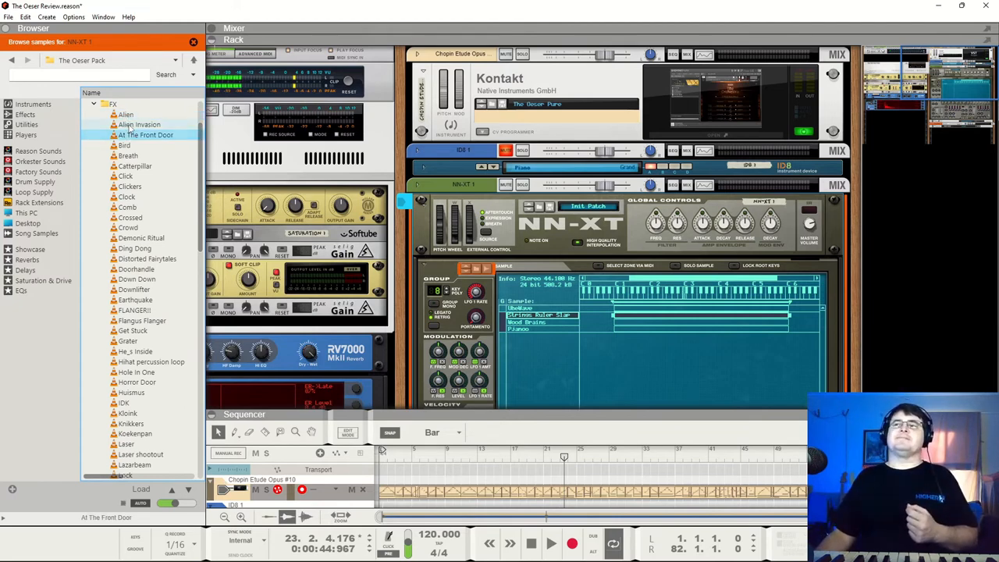
pyautogui.click(136, 268)
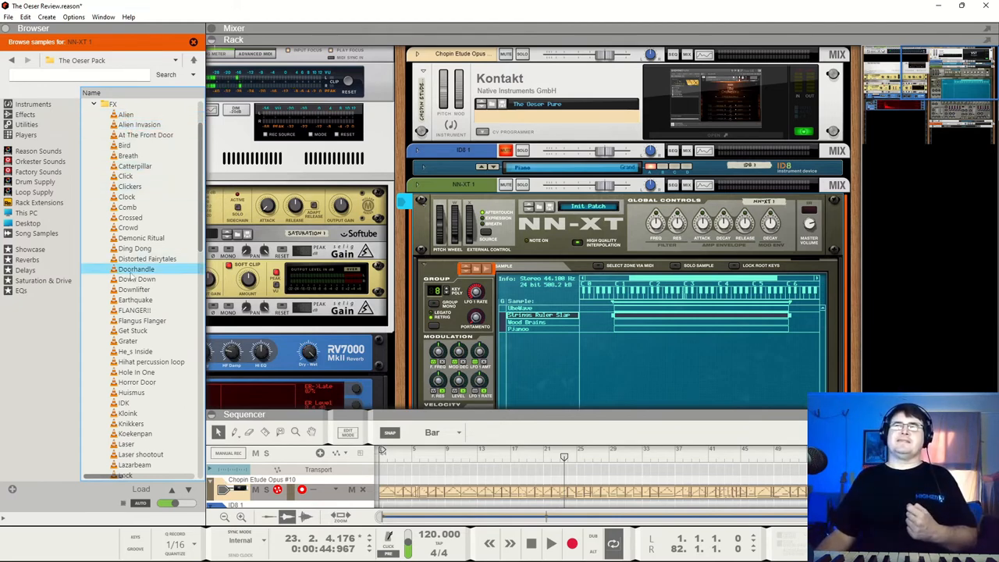
pyautogui.click(131, 423)
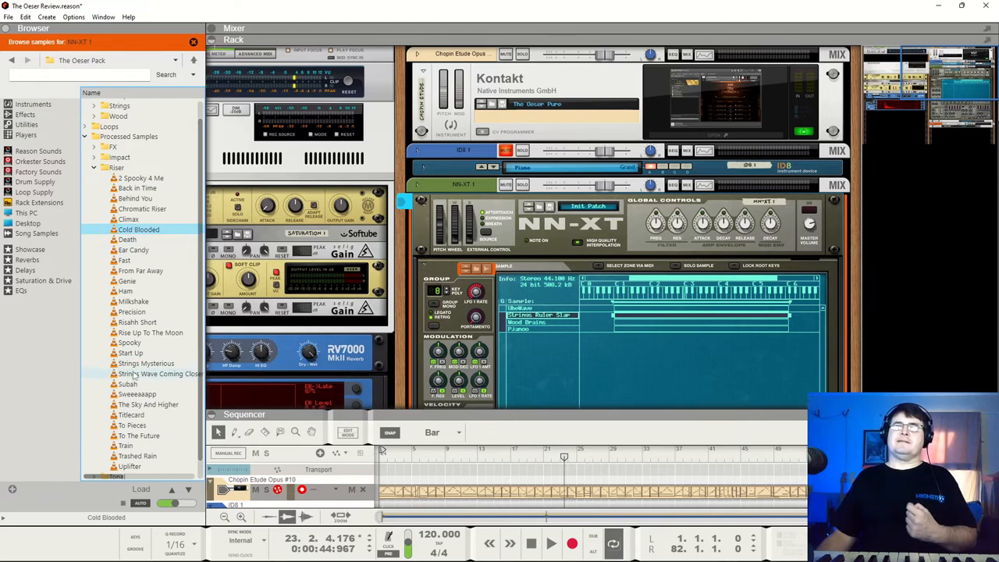
# Return to the pack's folder list and close the sample browser.
pyautogui.click(159, 373)
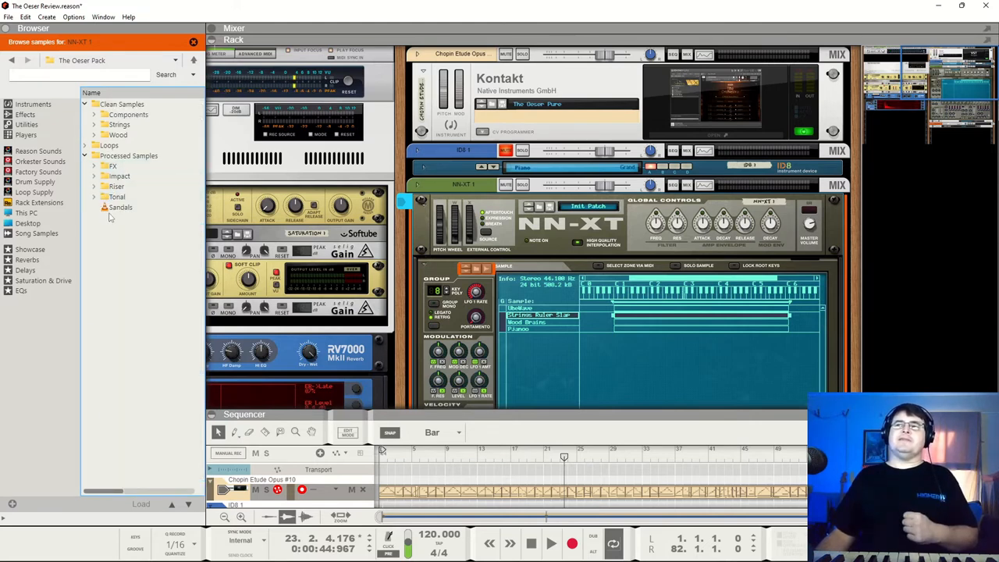
pyautogui.click(85, 156)
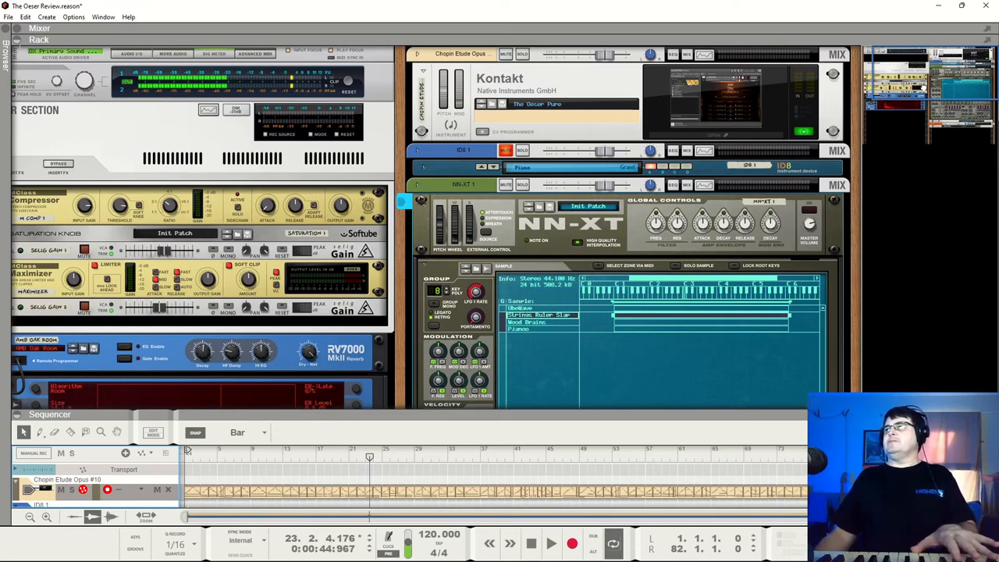
pyautogui.scroll(-3)
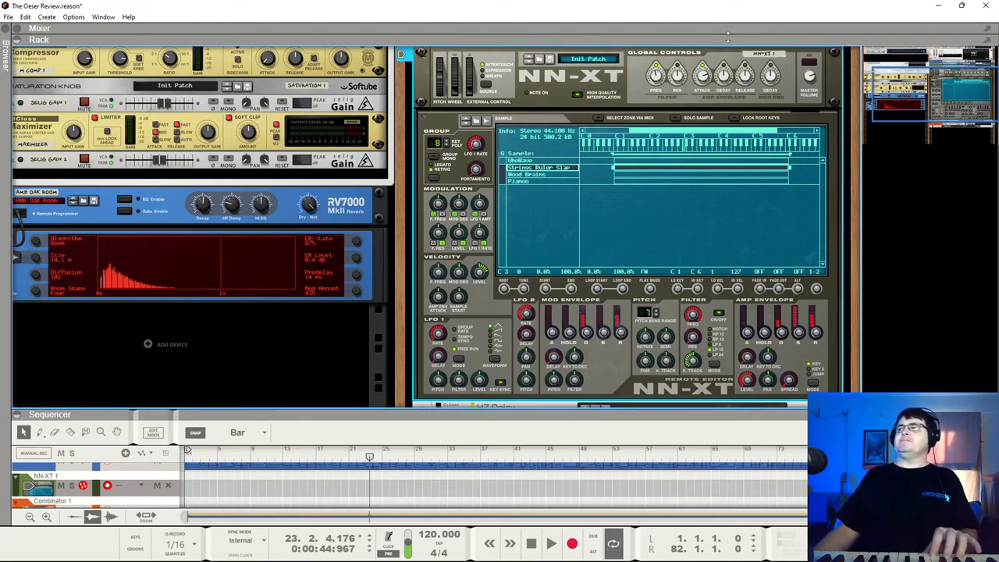
pyautogui.moveTo(727, 39)
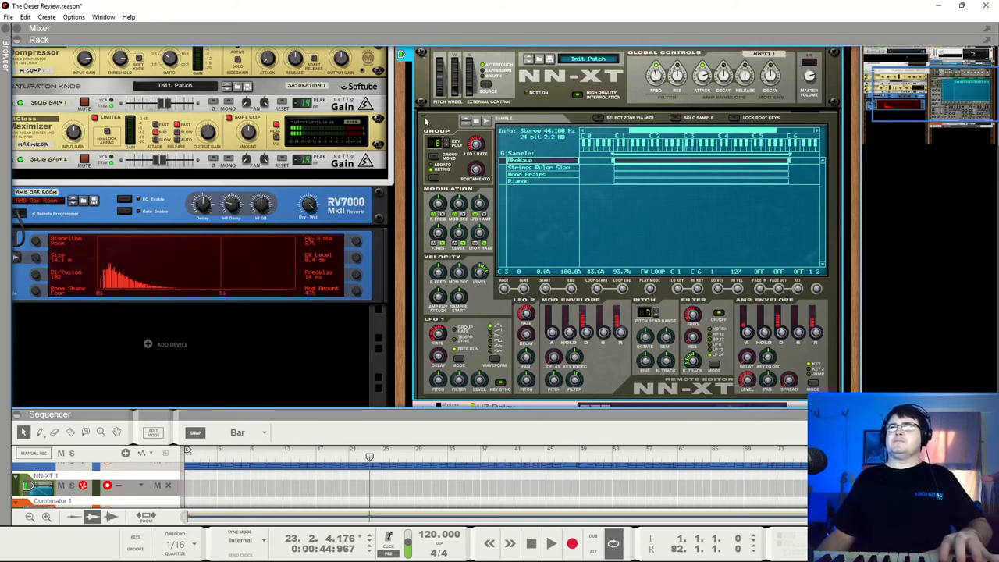
pyautogui.click(425, 115)
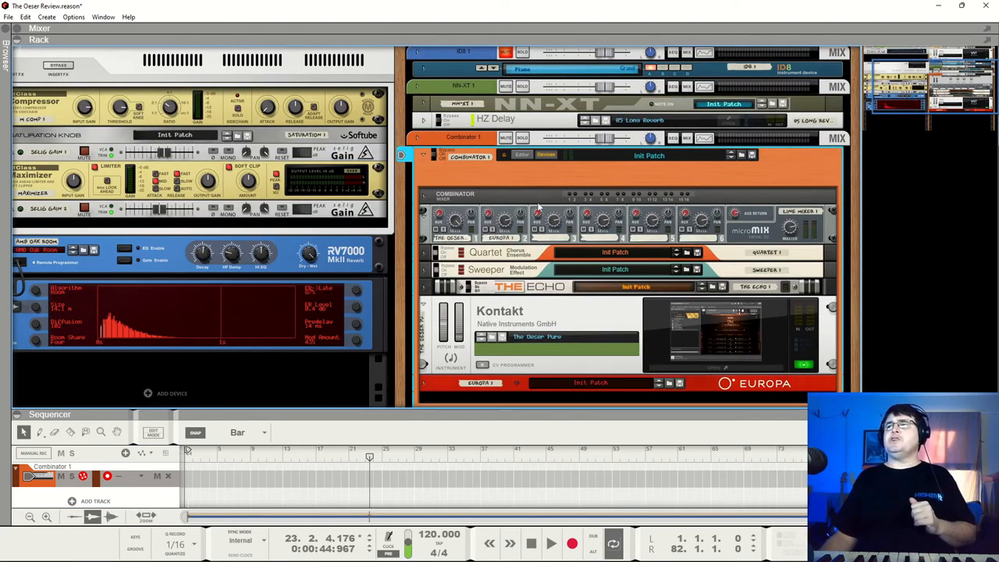
# Scroll the rack to the Combinator and browse its unfolded Europa synth panel.
pyautogui.scroll(-3)
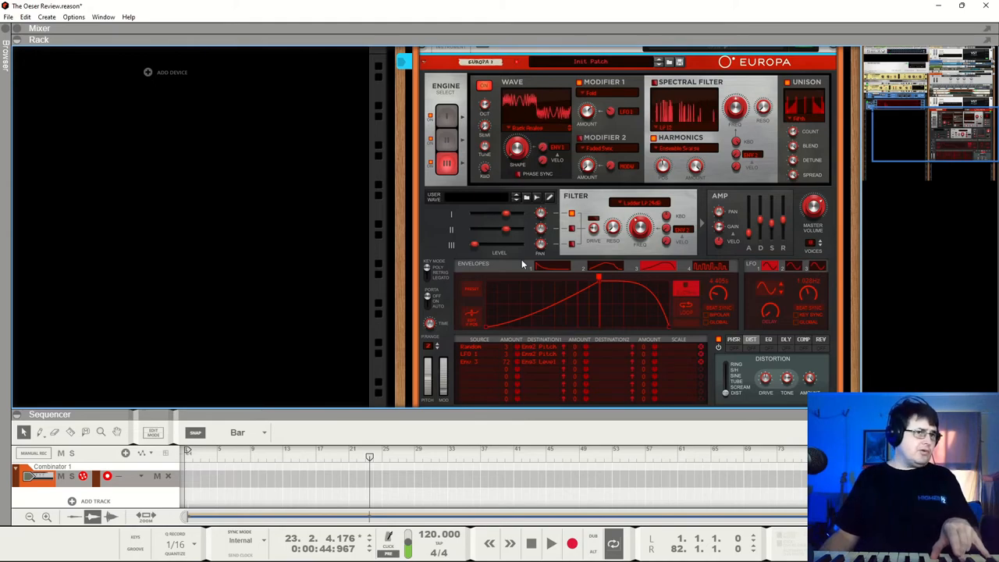
pyautogui.moveTo(515, 248)
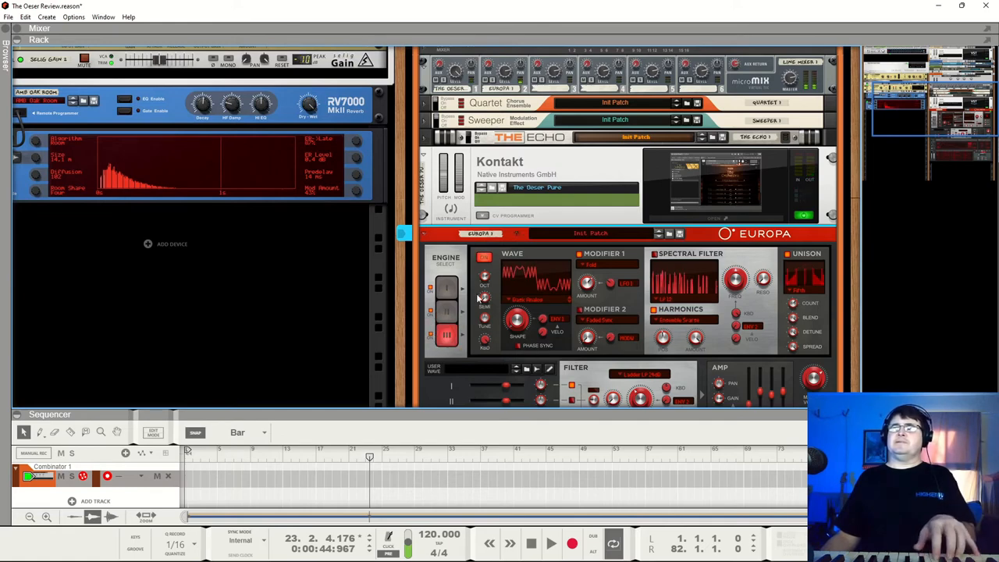
pyautogui.scroll(3)
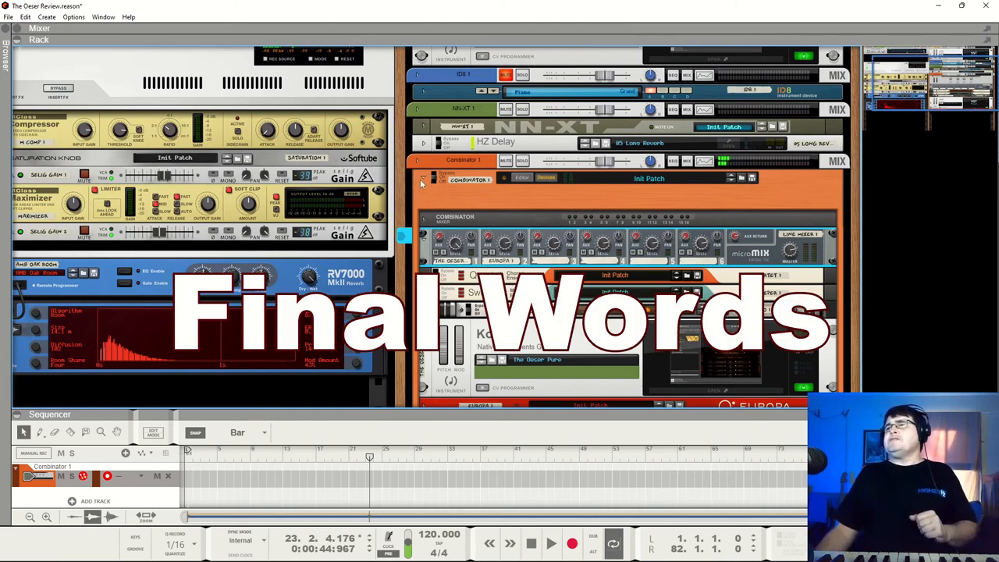
# Scroll the rack up to the Kontakt device holding The Oeser piano.
pyautogui.scroll(3)
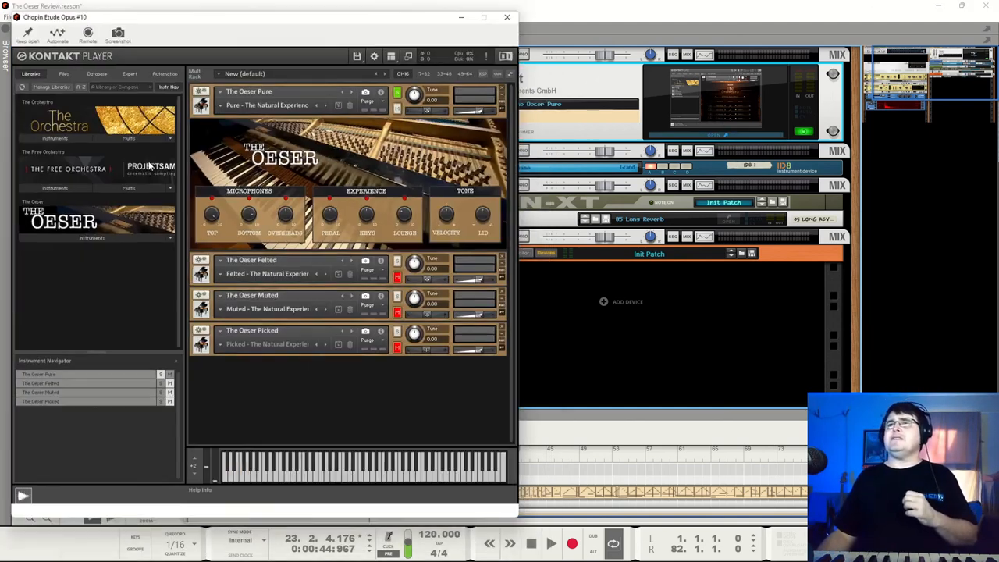
# Expand The Oeser library's instrument files, then bring up Native Access's installed products.
pyautogui.click(87, 237)
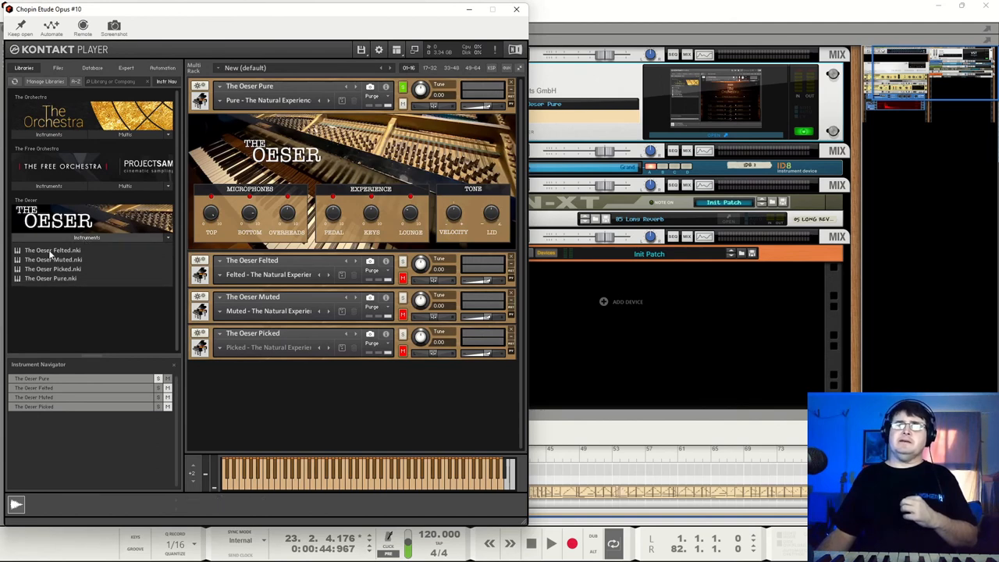
pyautogui.moveTo(50, 288)
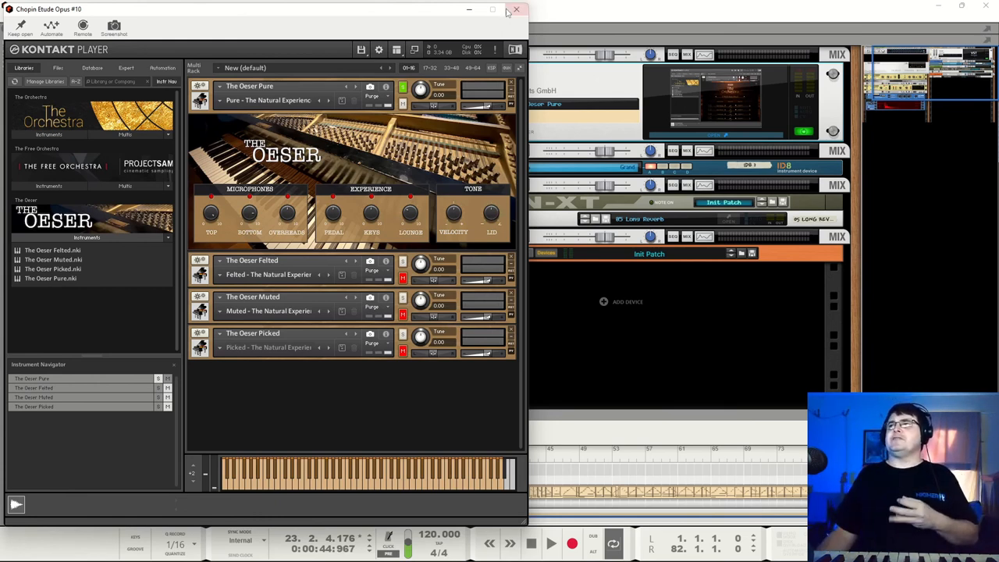
pyautogui.moveTo(515, 9)
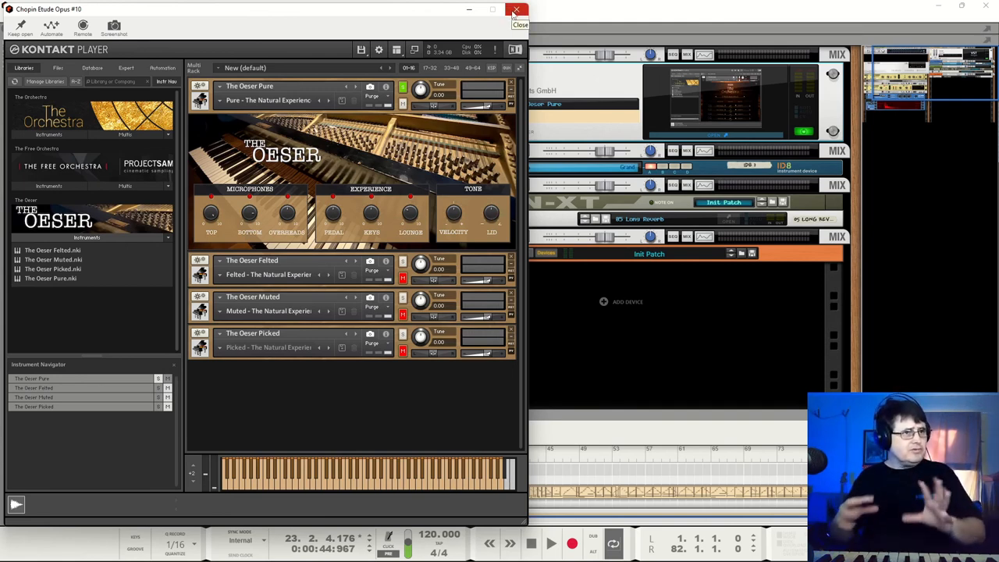
pyautogui.click(515, 10)
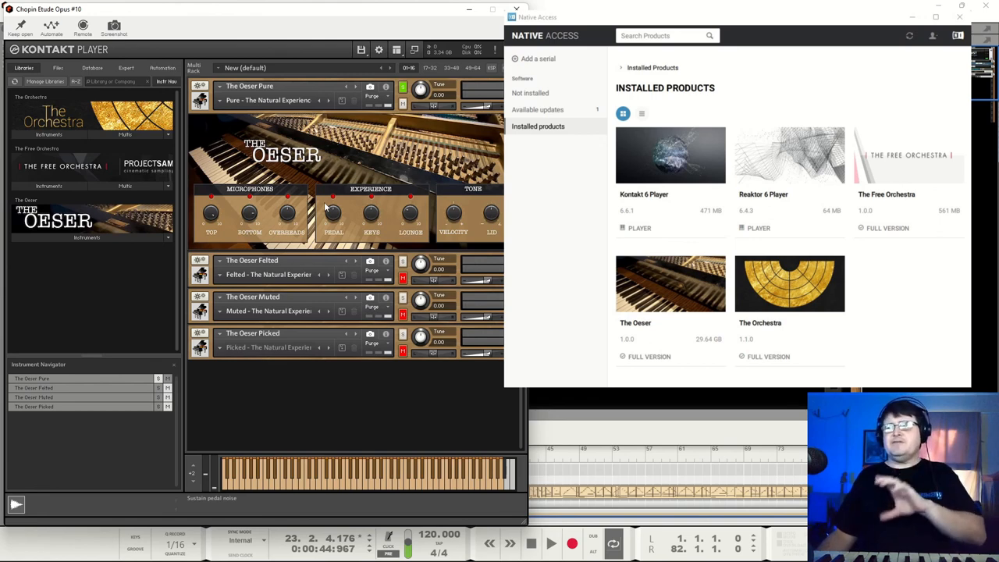
# Close Native Access and the Kontakt Player window, returning to the Reason rack.
pyautogui.click(958, 16)
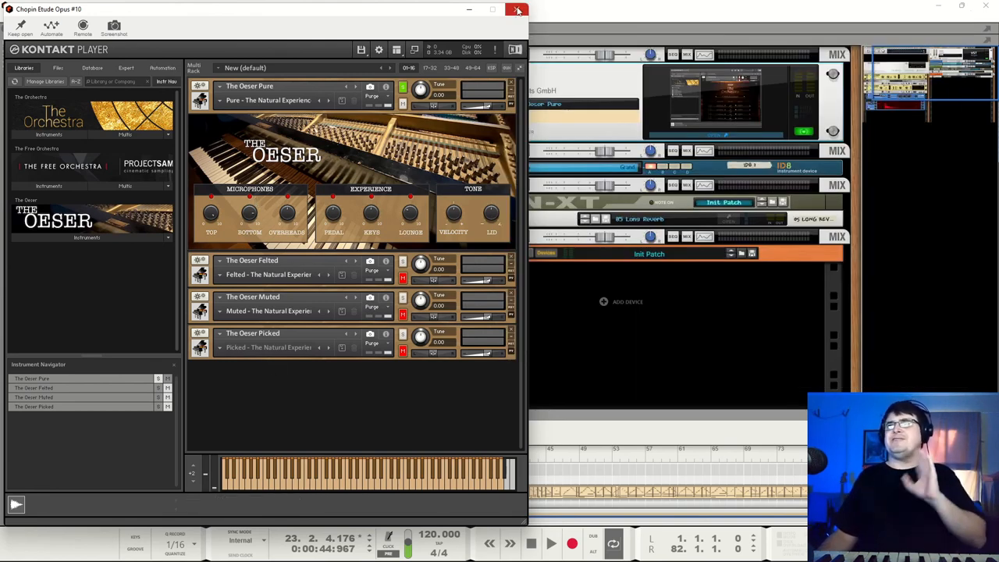
pyautogui.moveTo(518, 9)
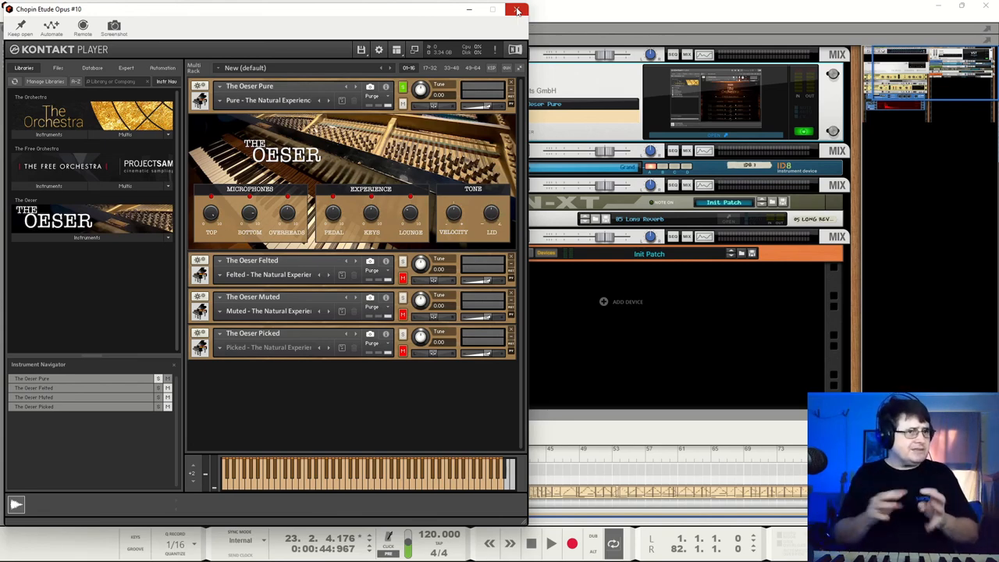
pyautogui.click(518, 9)
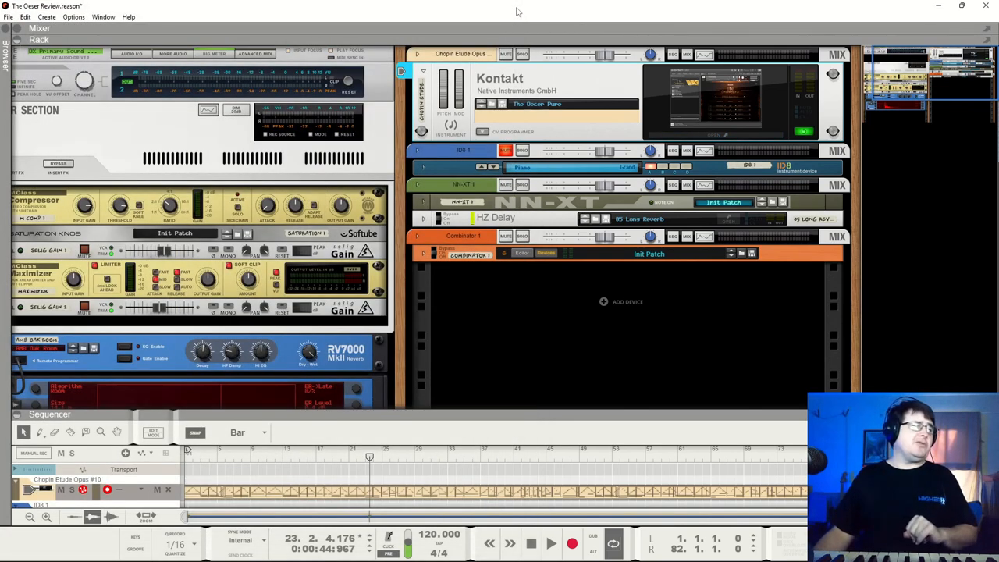